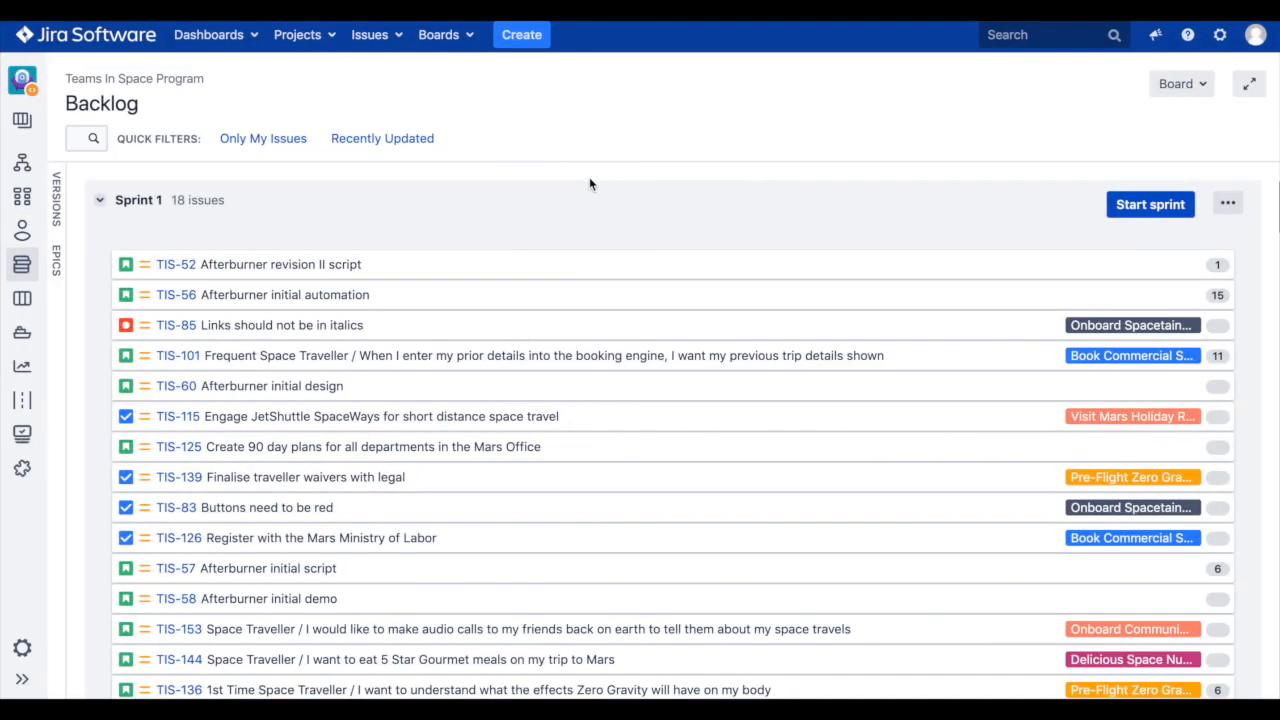
mouse_move(56, 198)
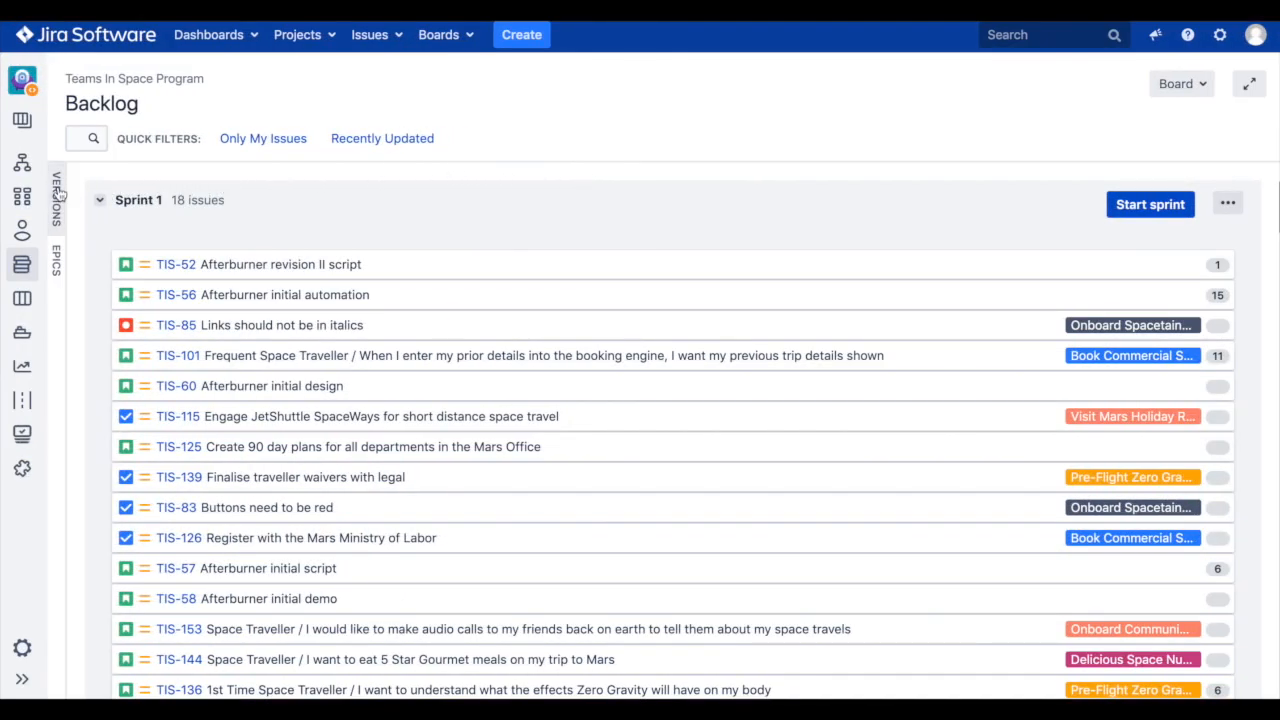
mouse_move(22, 196)
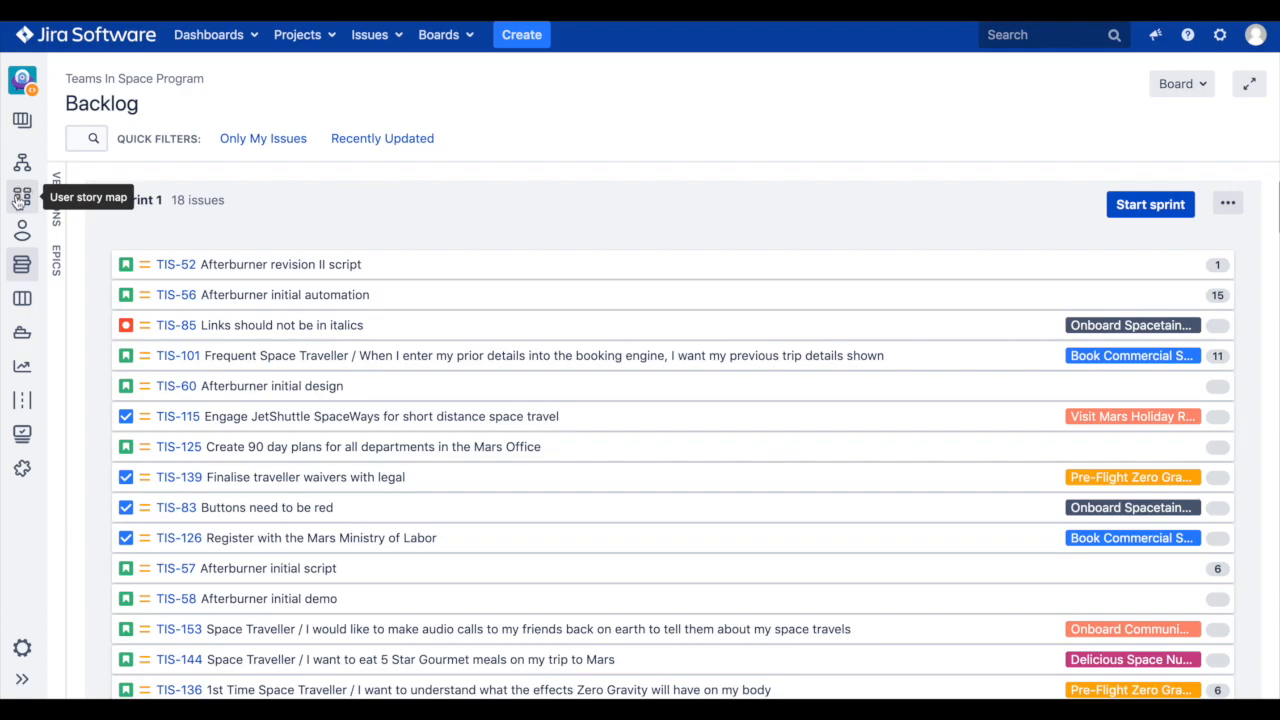
Step: Open the Teams in Space user story map from the project sidebar
click(22, 196)
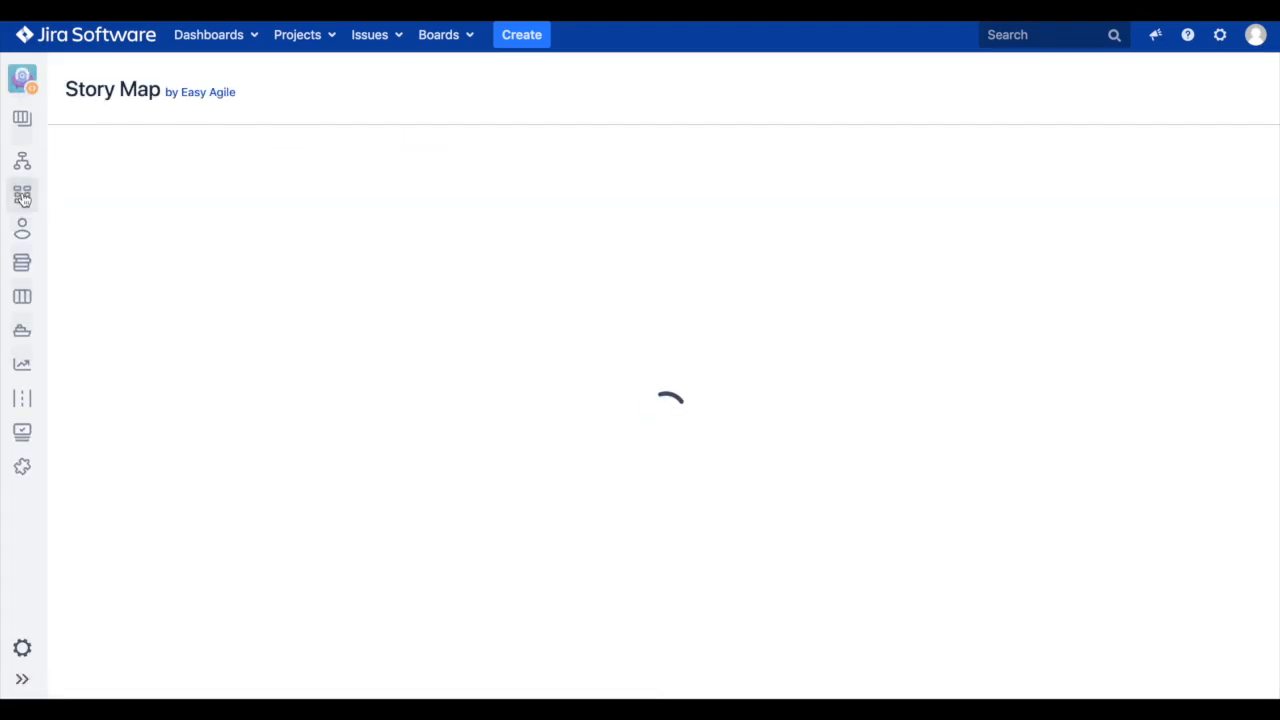
click(22, 196)
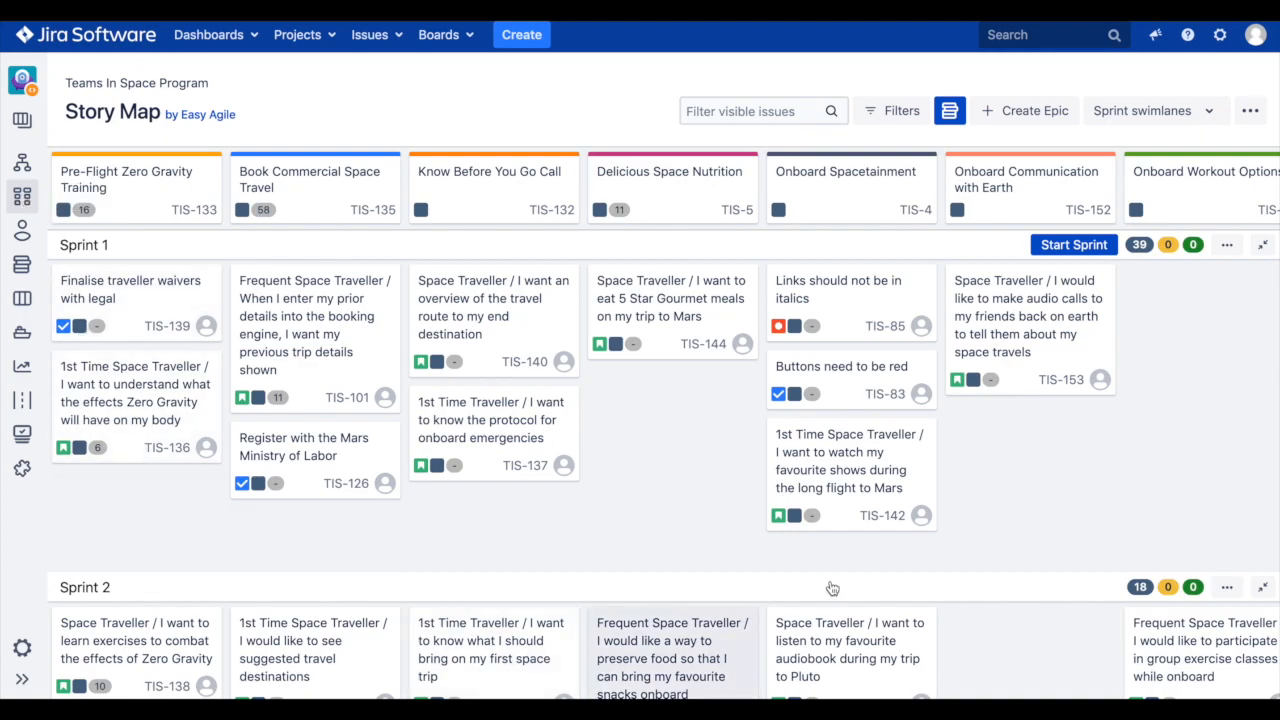
mouse_move(654, 210)
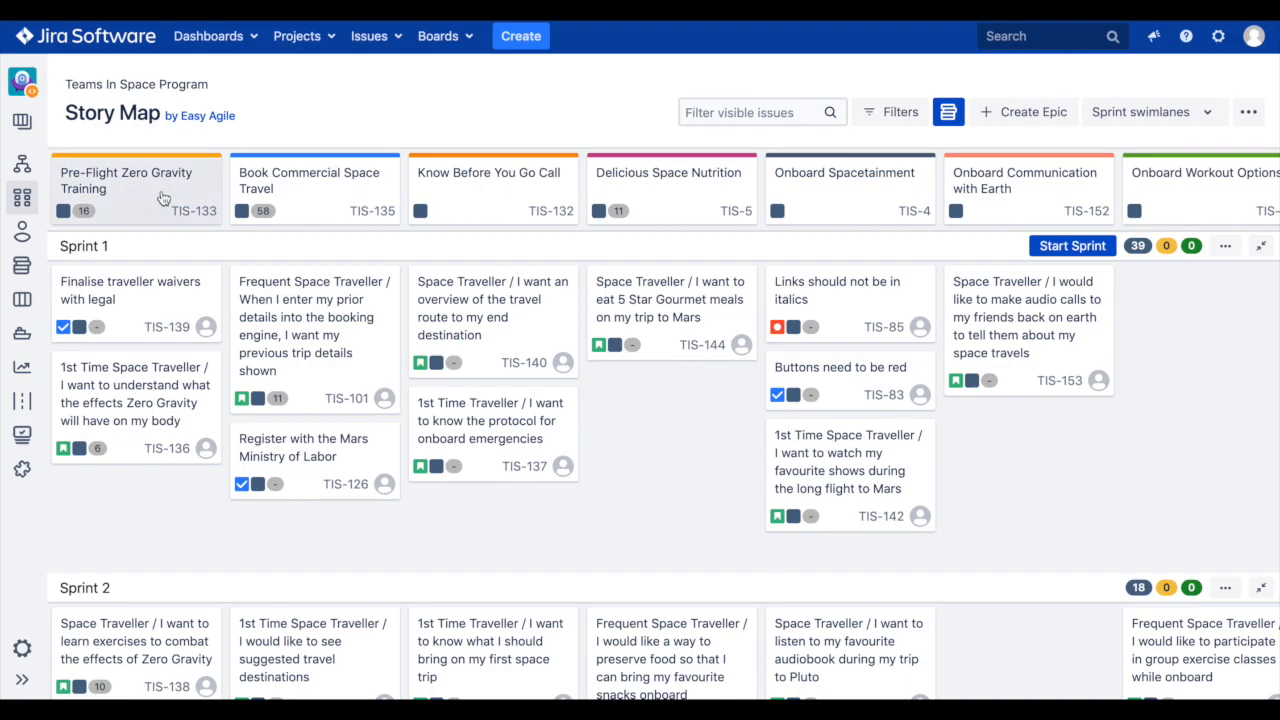
mouse_move(844, 212)
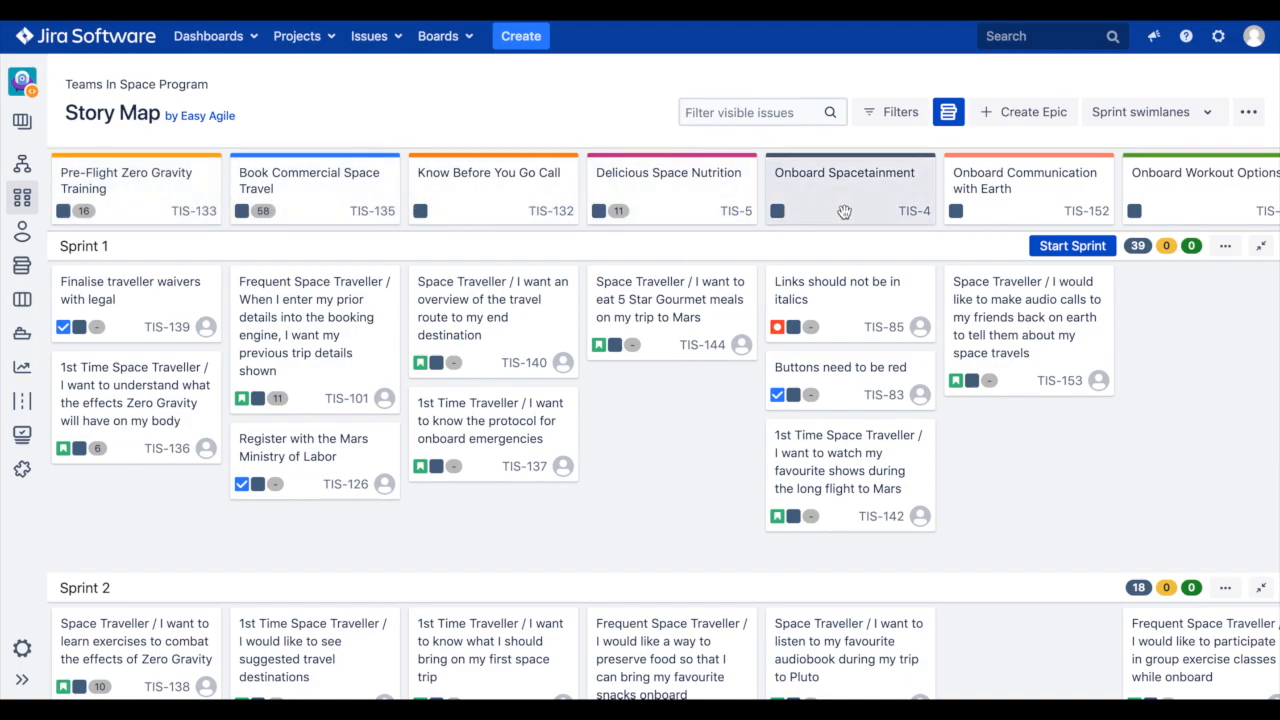
mouse_move(508, 100)
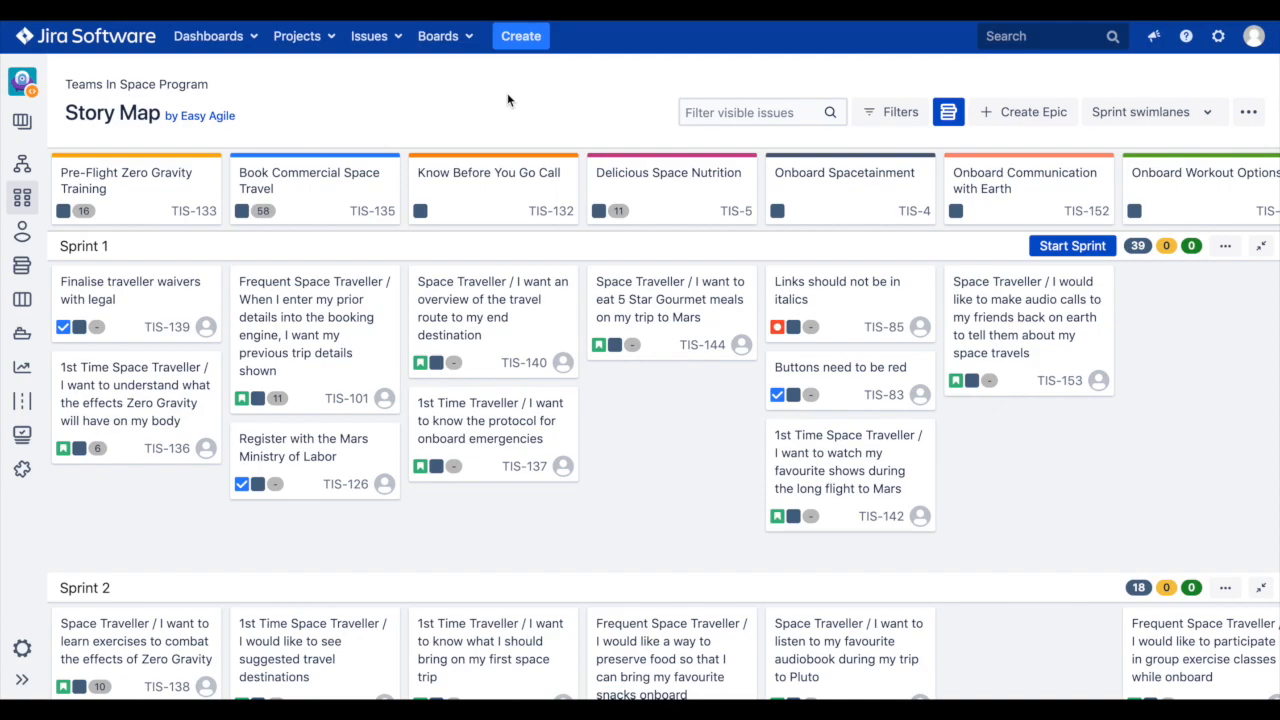
mouse_move(490, 108)
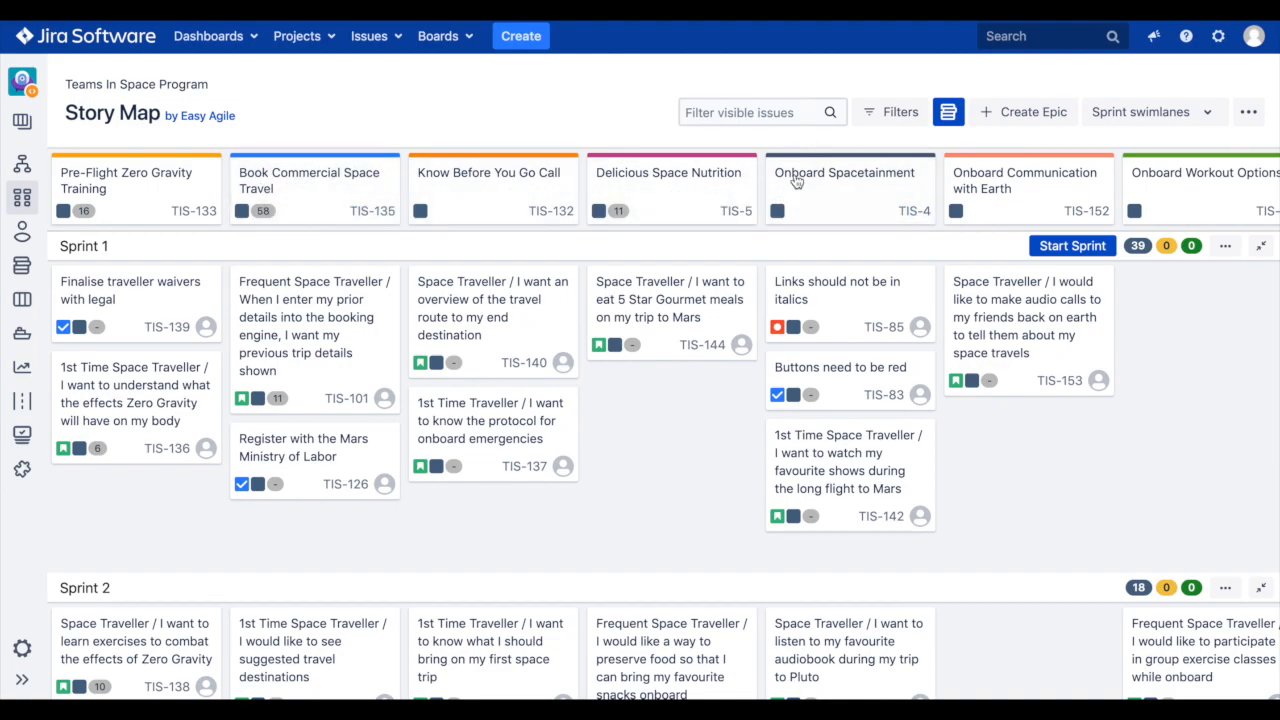
mouse_move(444, 112)
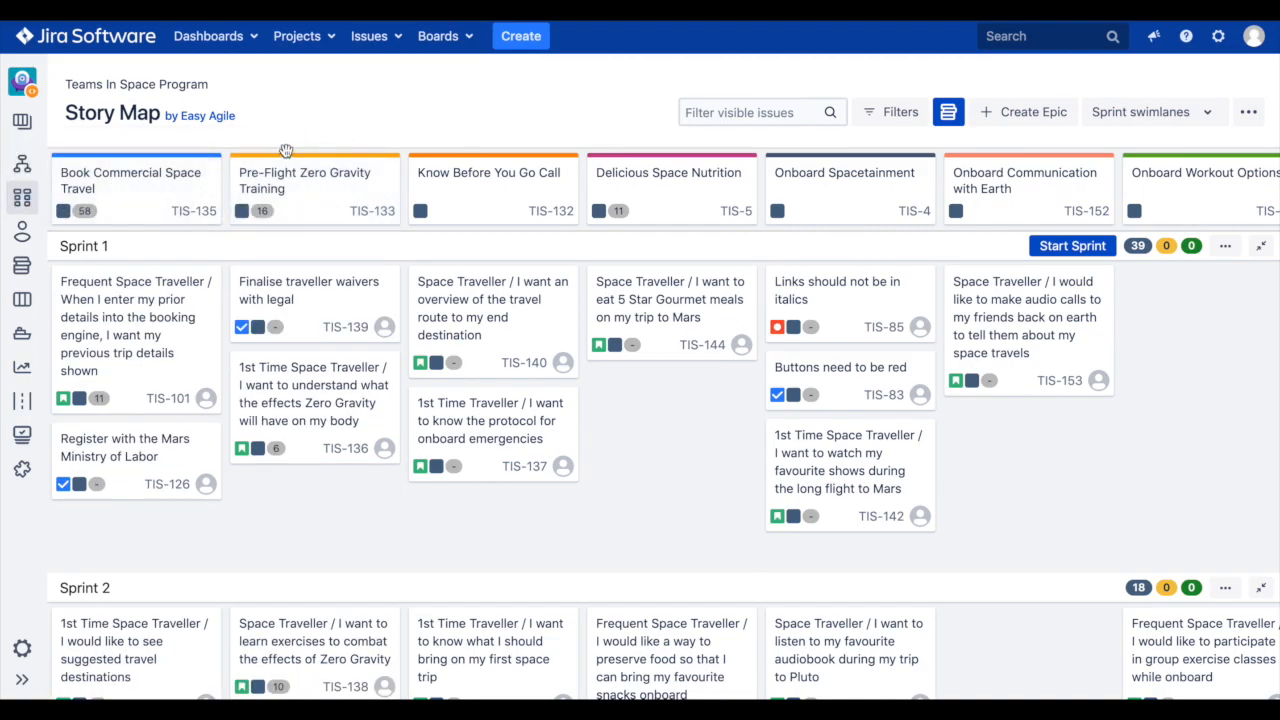
mouse_move(366, 136)
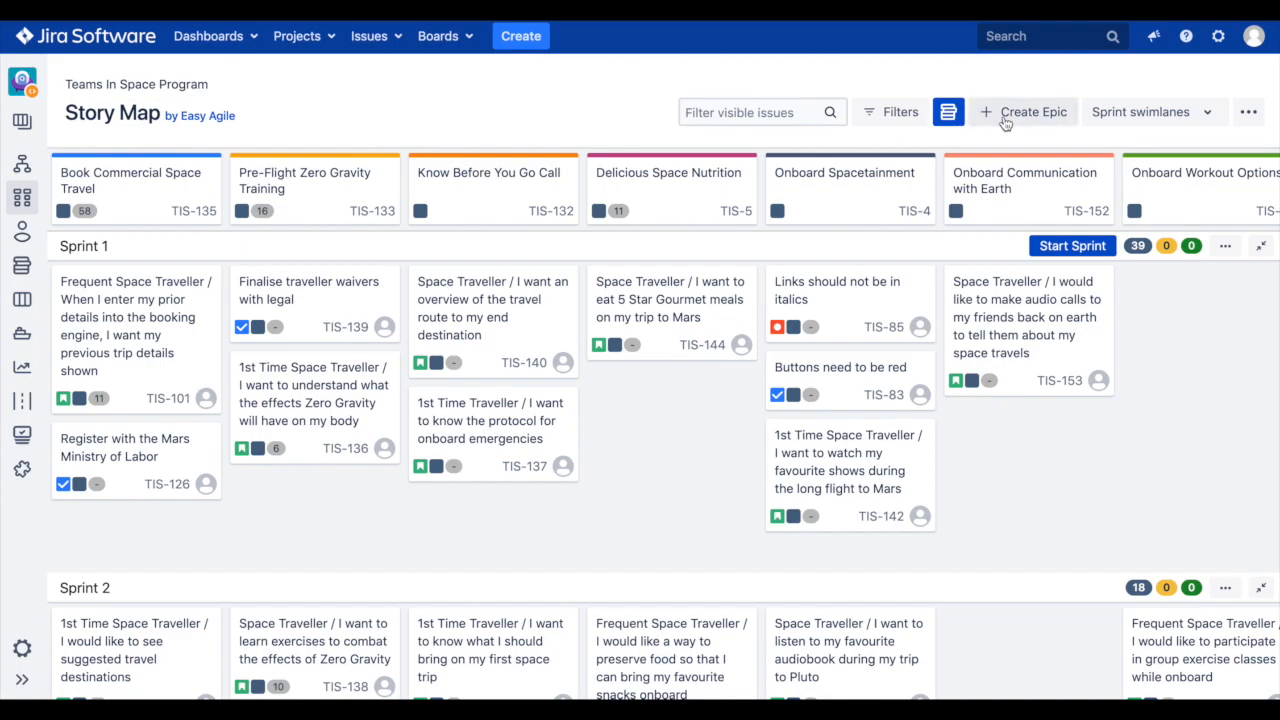
Step: Create a new epic named Create Booking Profile as the first story map column
click(1032, 112)
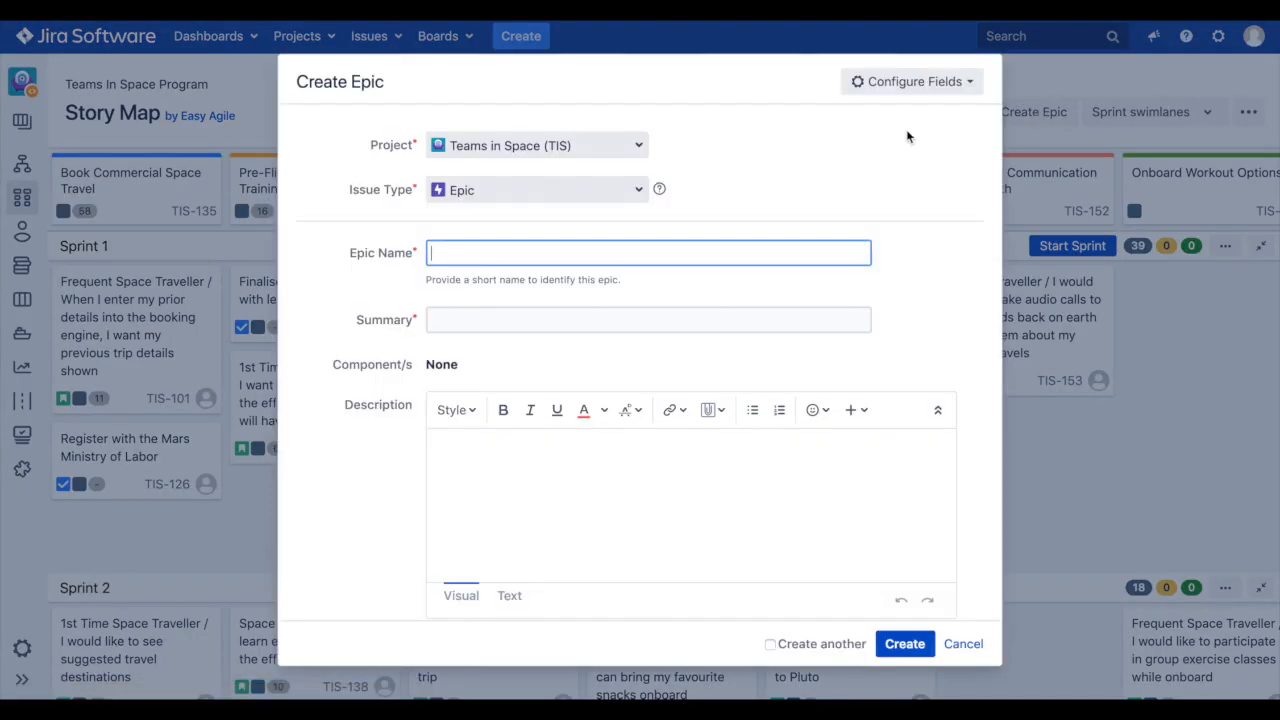
text(Create Booking Profile)
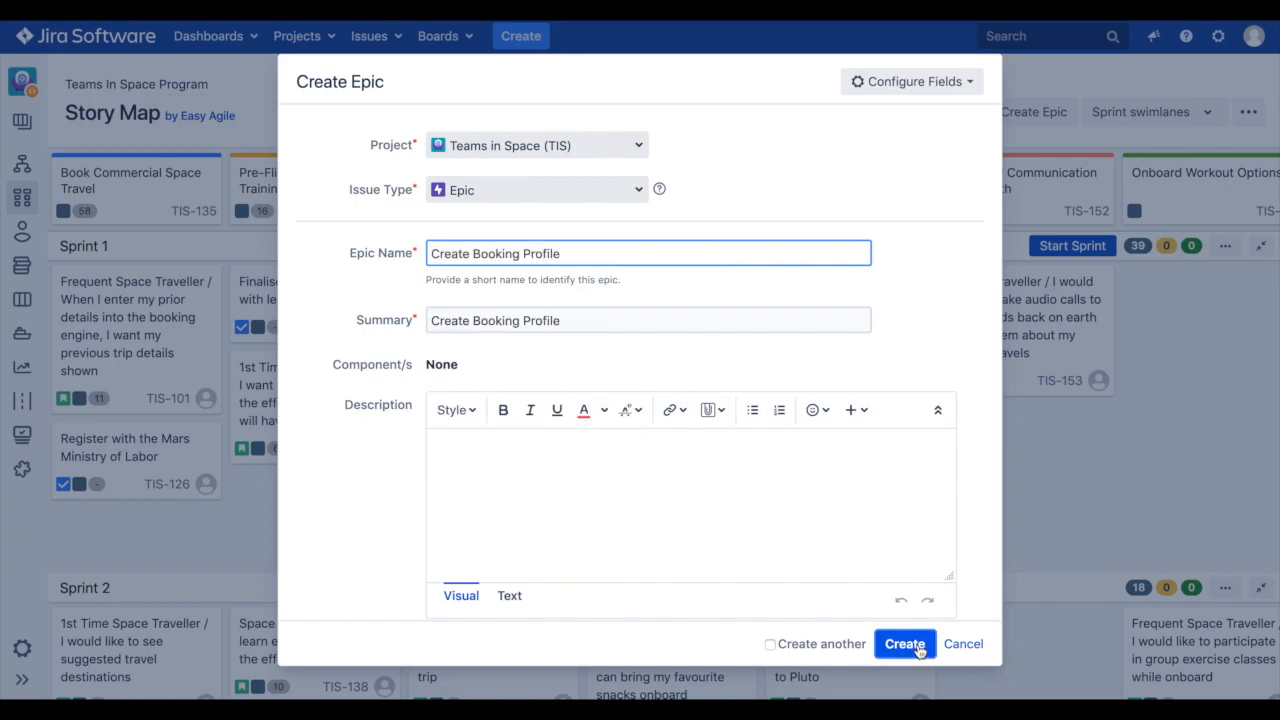
click(904, 644)
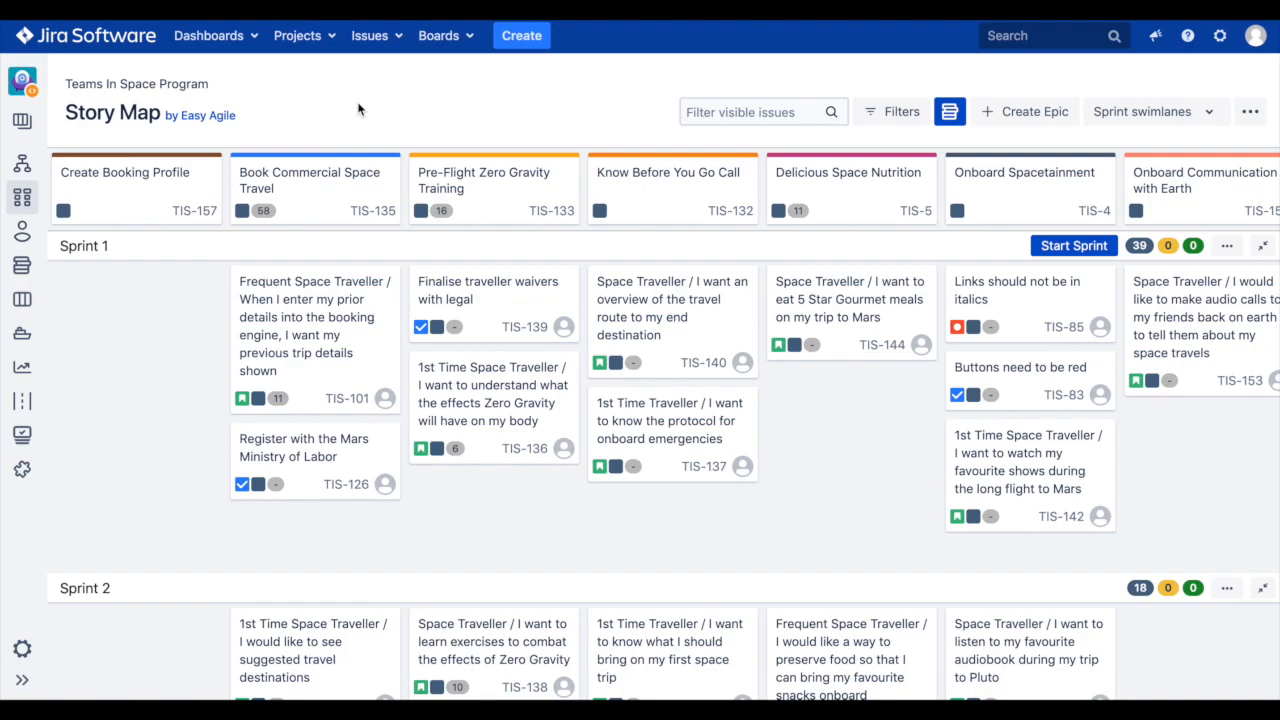
mouse_move(330, 310)
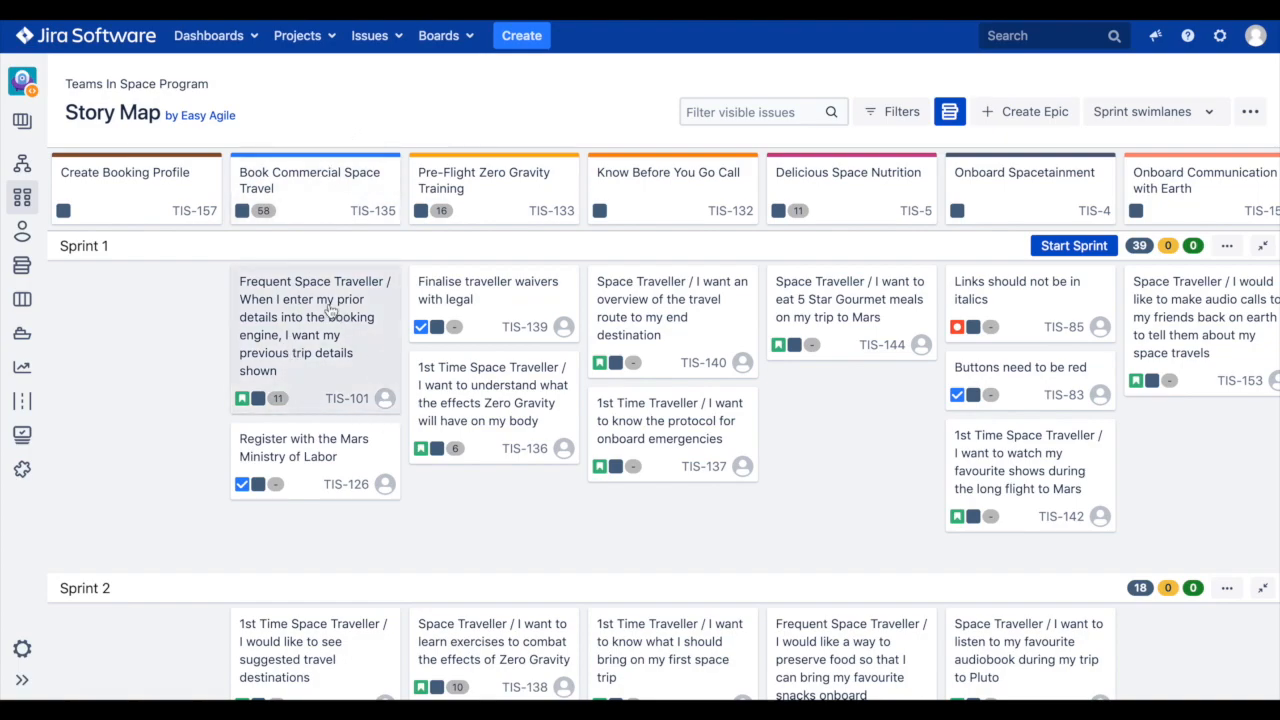
mouse_move(632, 360)
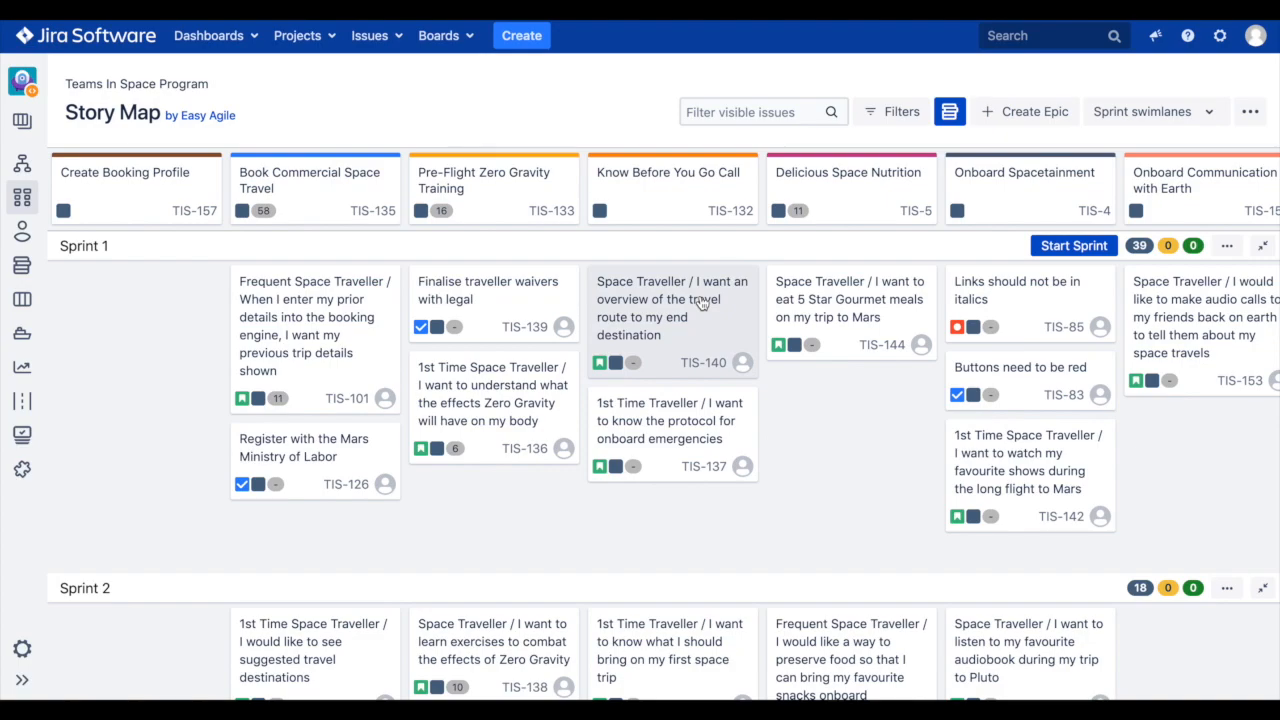
mouse_move(650, 332)
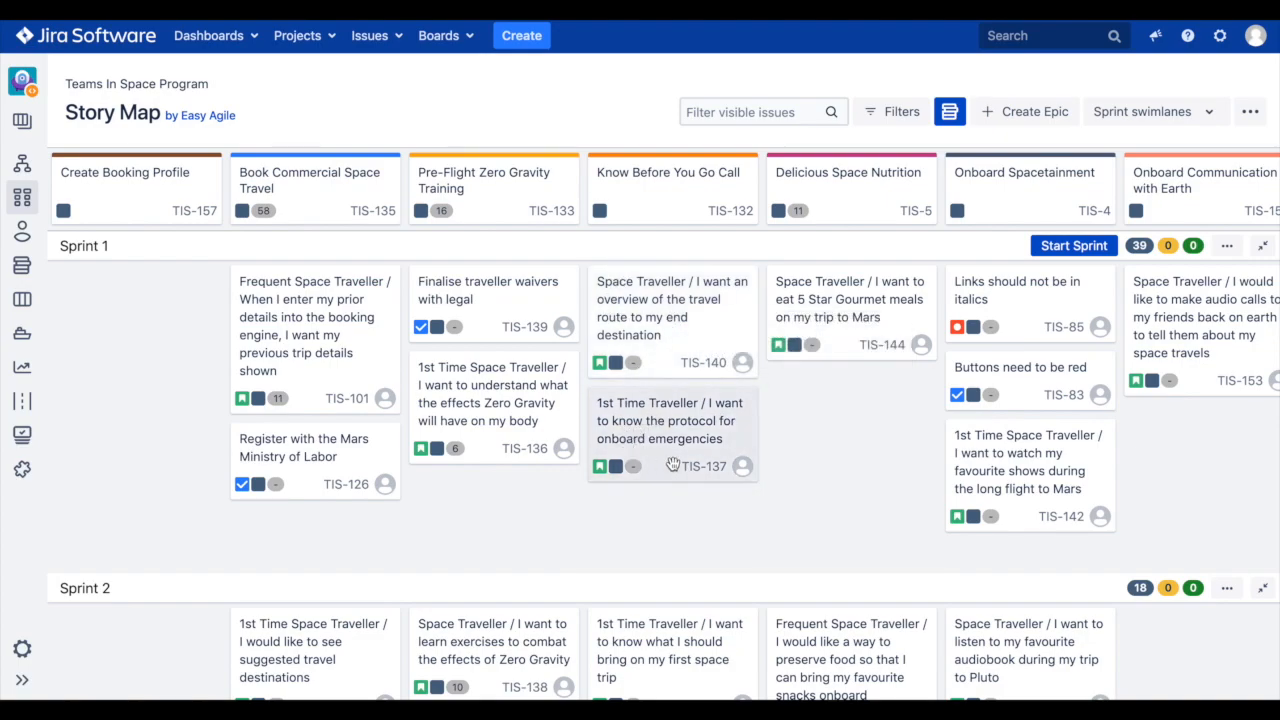
mouse_move(460, 140)
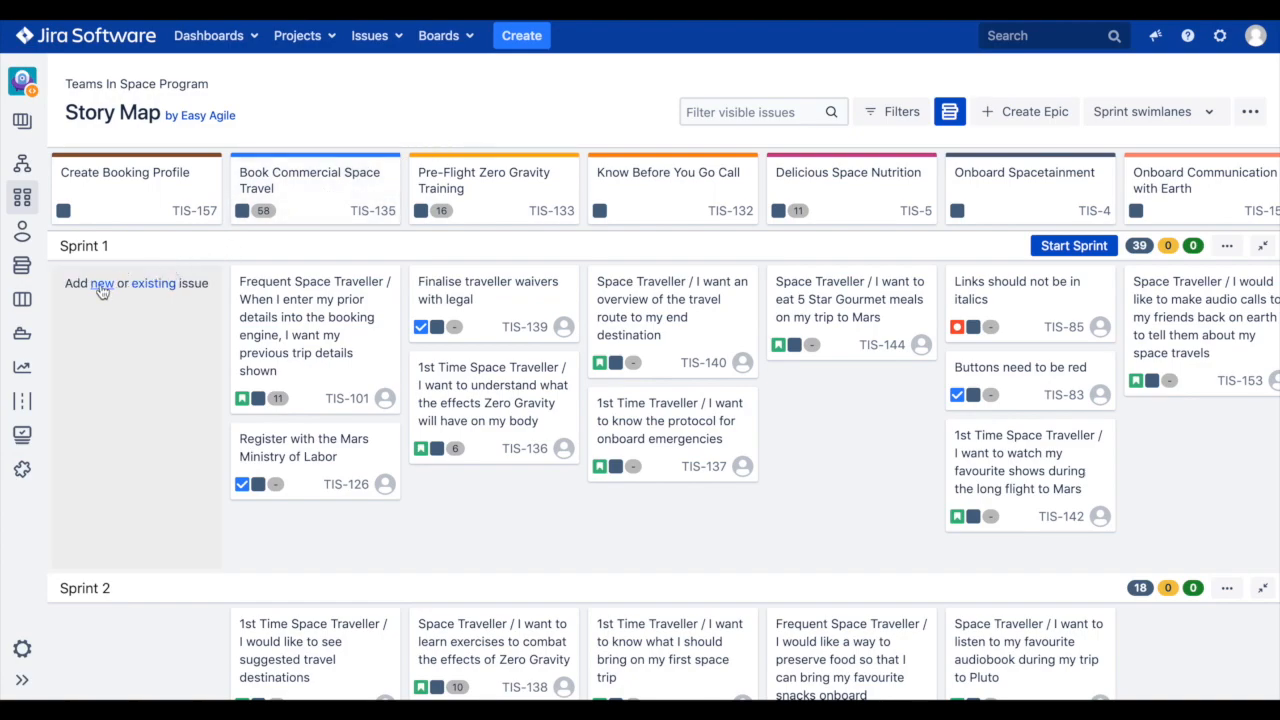
Step: Add two Sprint 1 stories under Create Booking Profile: 2-Factor Auth and SpaceEZ newsletter subscription
click(100, 284)
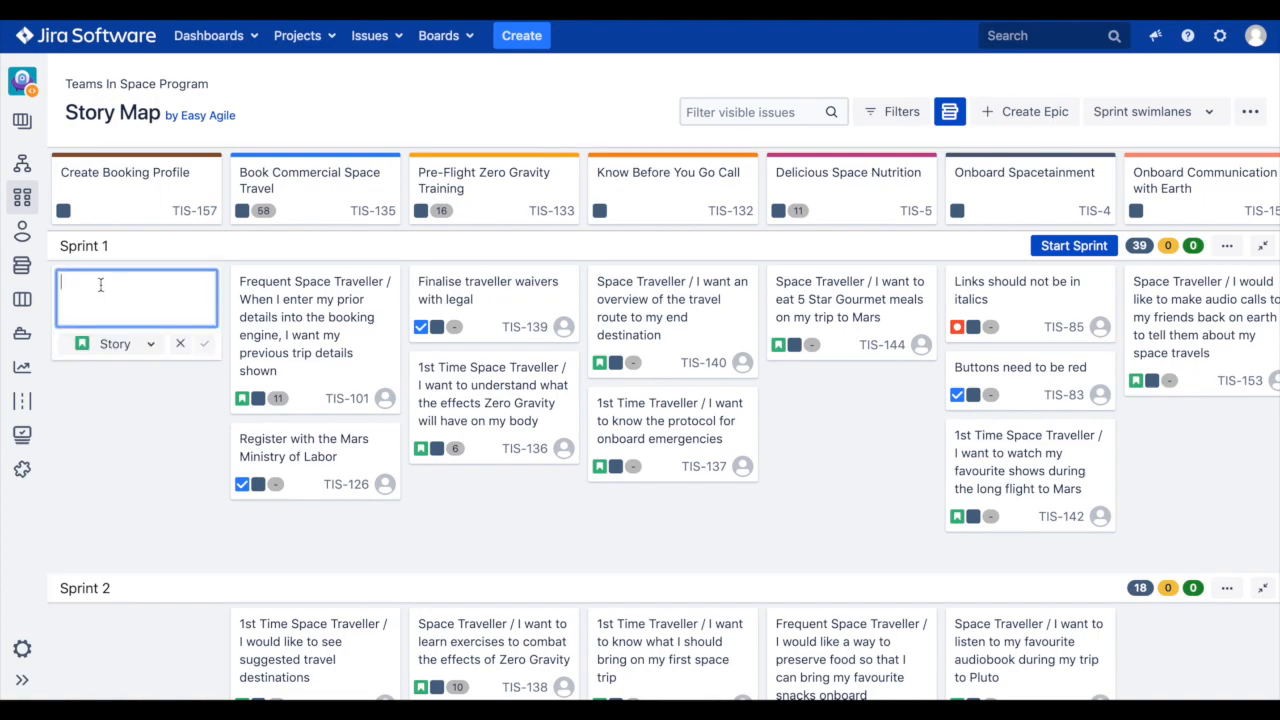
text(1st Time Space Traveller / I want the o)
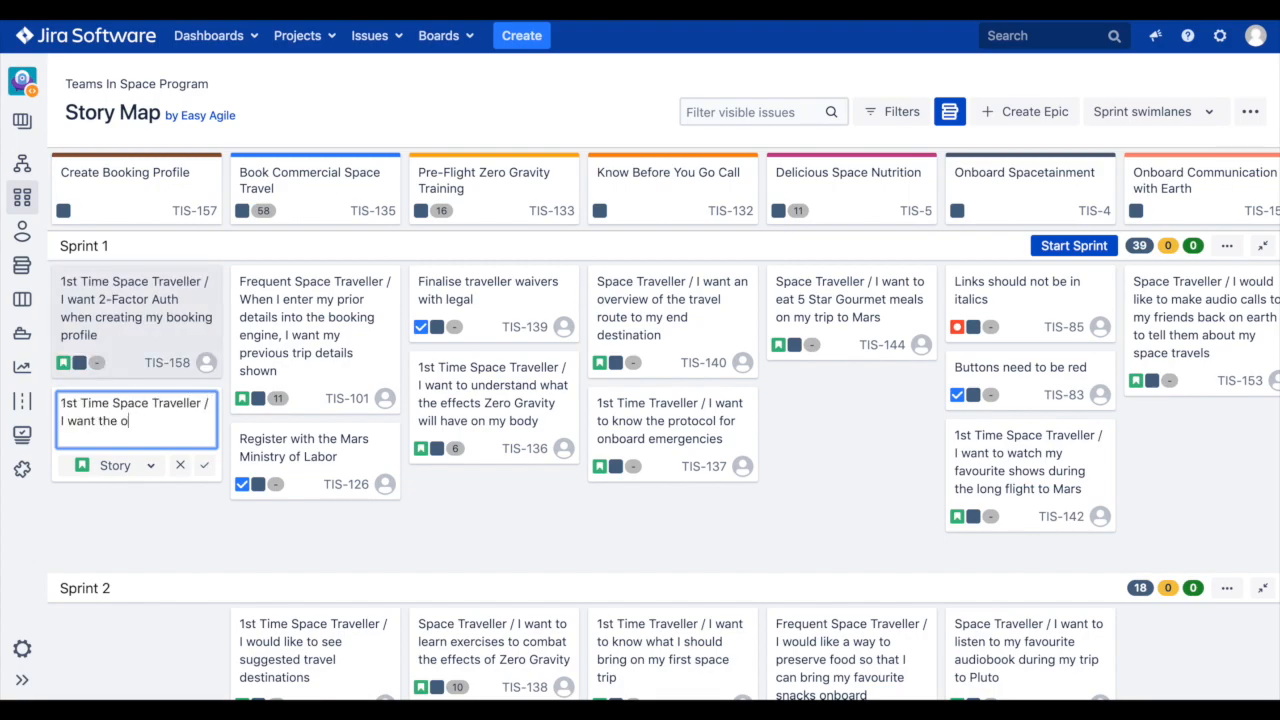
text(subscribe to the SpaceEZ newsletter when creating my booking profile)
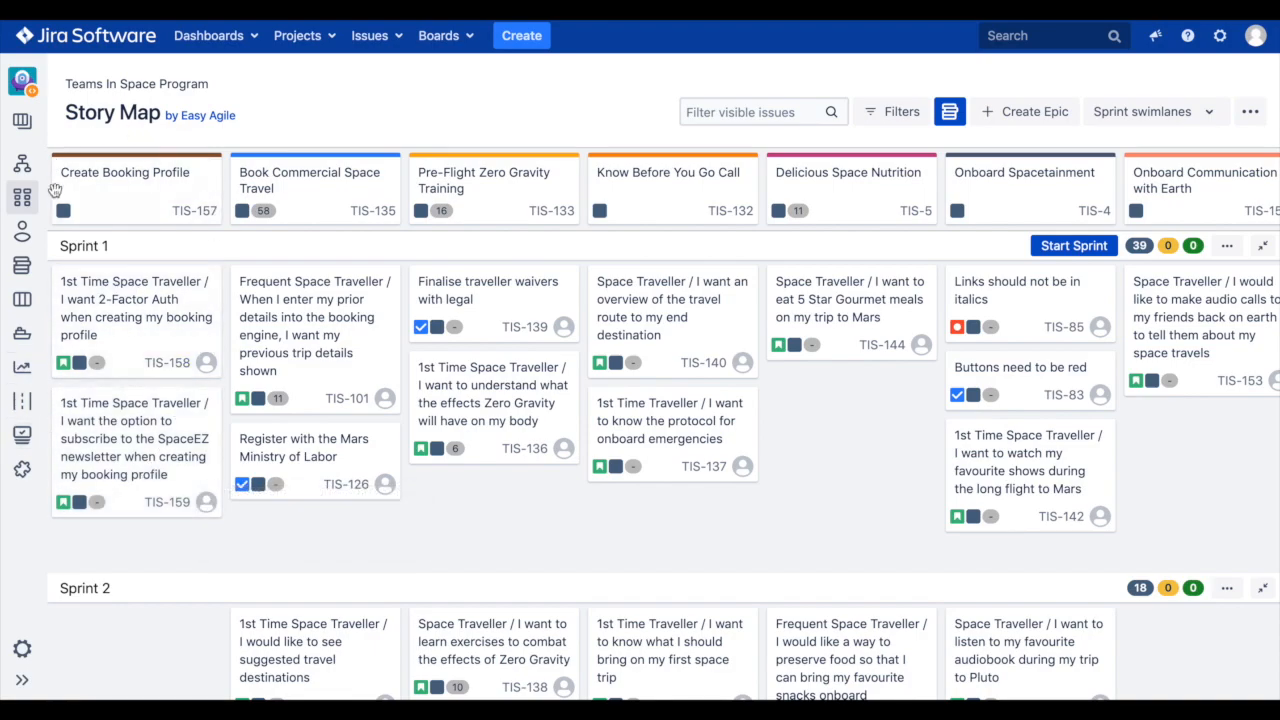
mouse_move(312, 252)
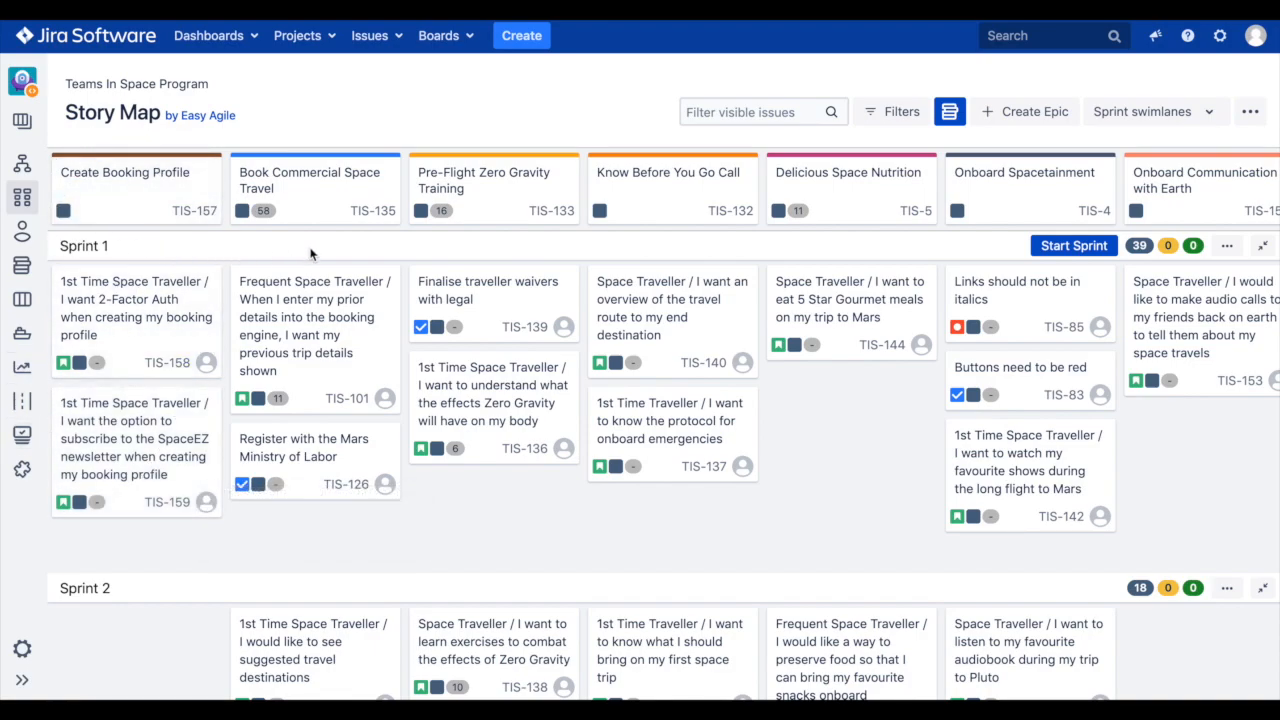
mouse_move(80, 240)
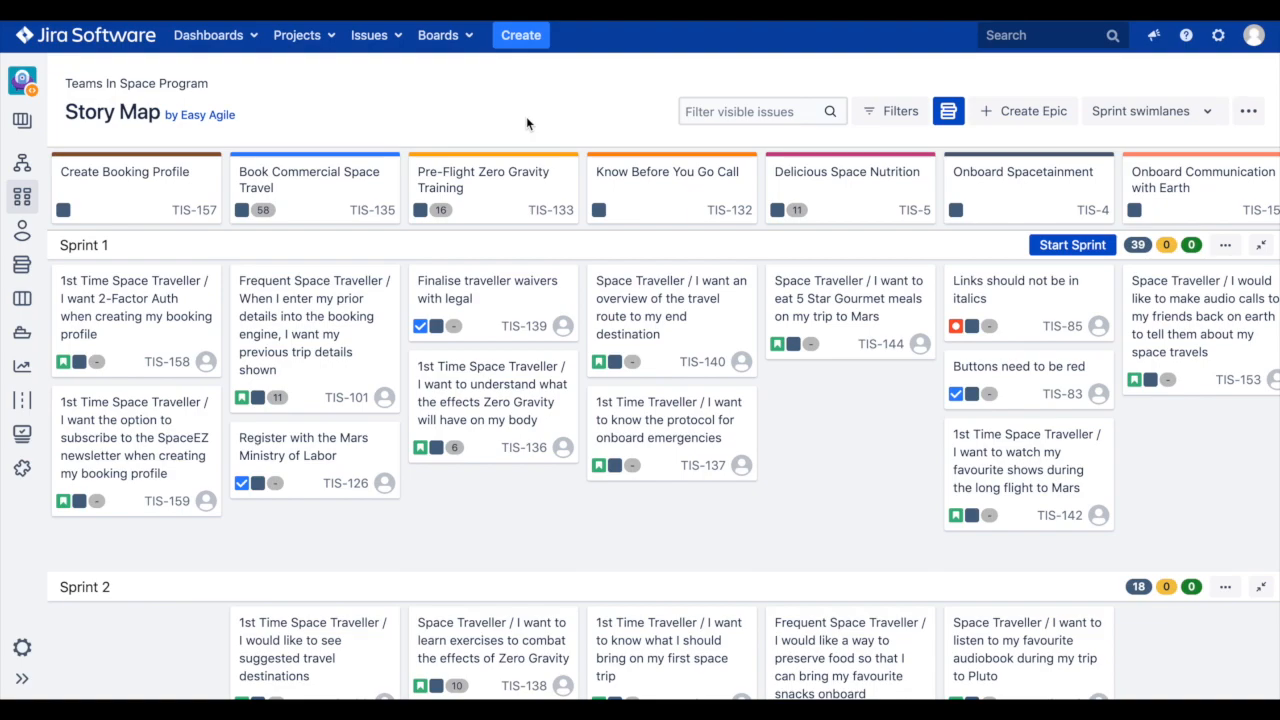
mouse_move(576, 132)
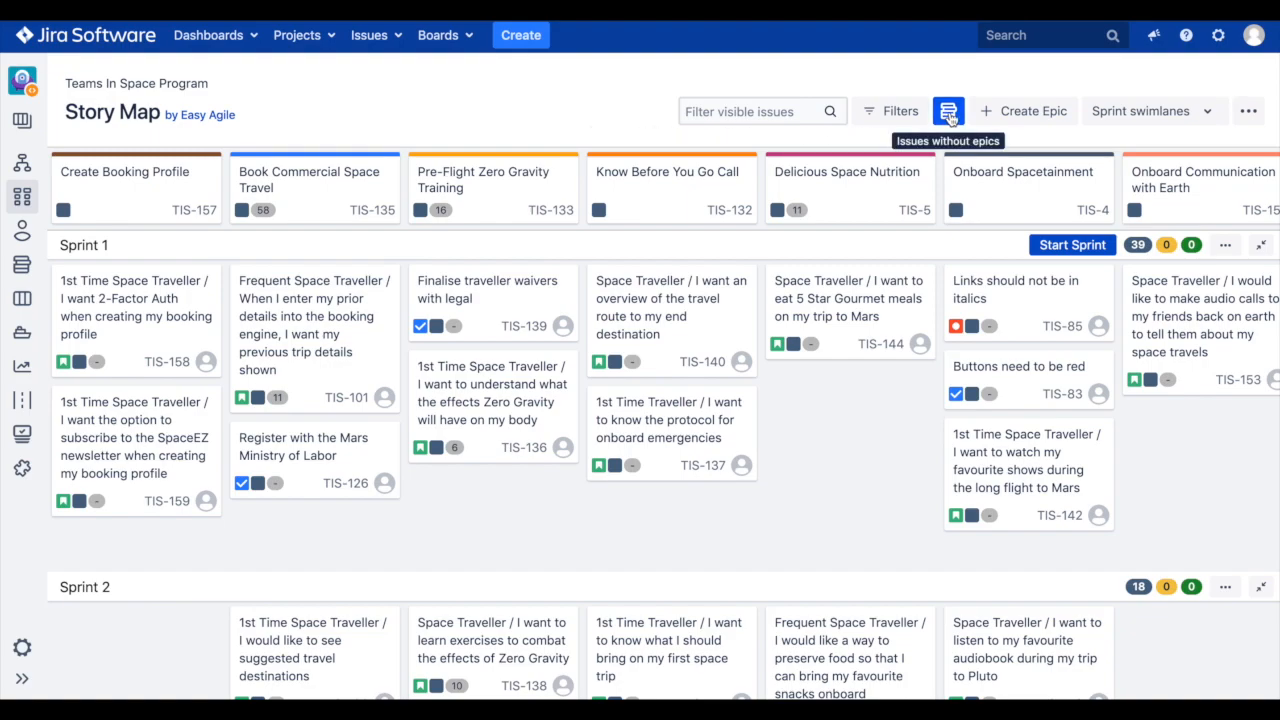
Step: Find the 'purchasing' issue TIS-18 in the backlog and move it into Sprint 1 under Book Commercial Space Travel
click(948, 112)
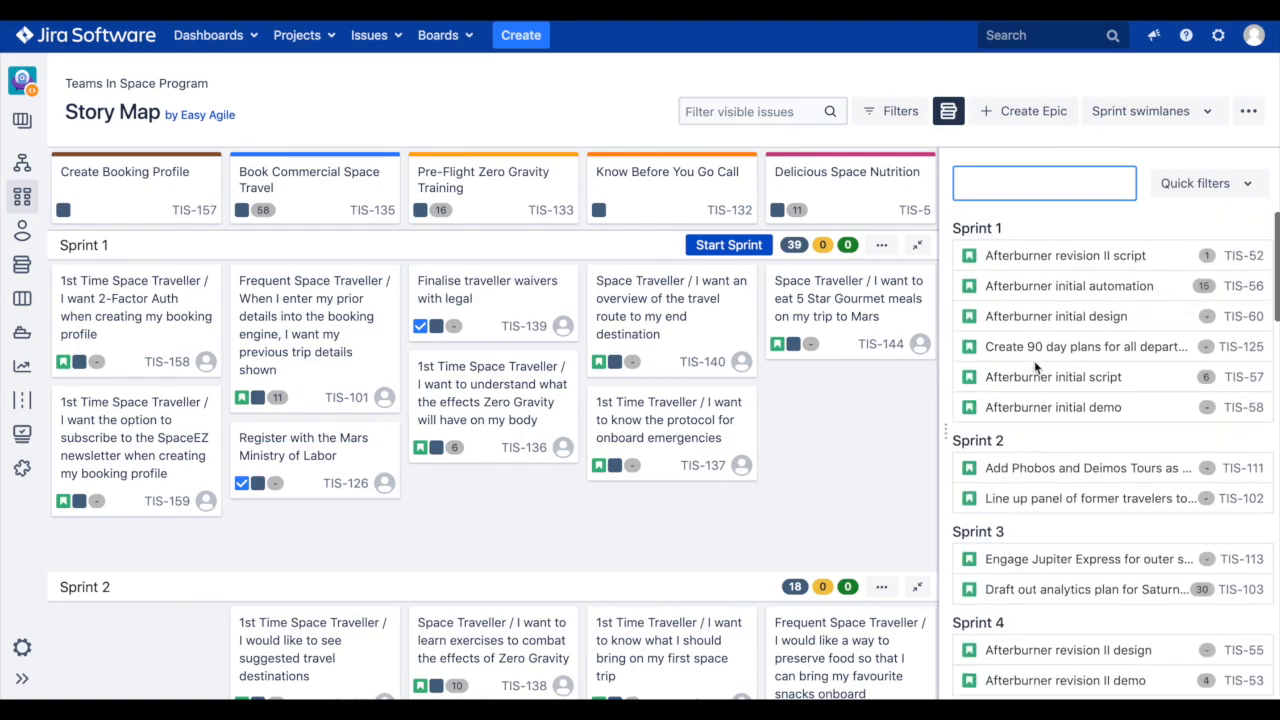
click(1044, 182)
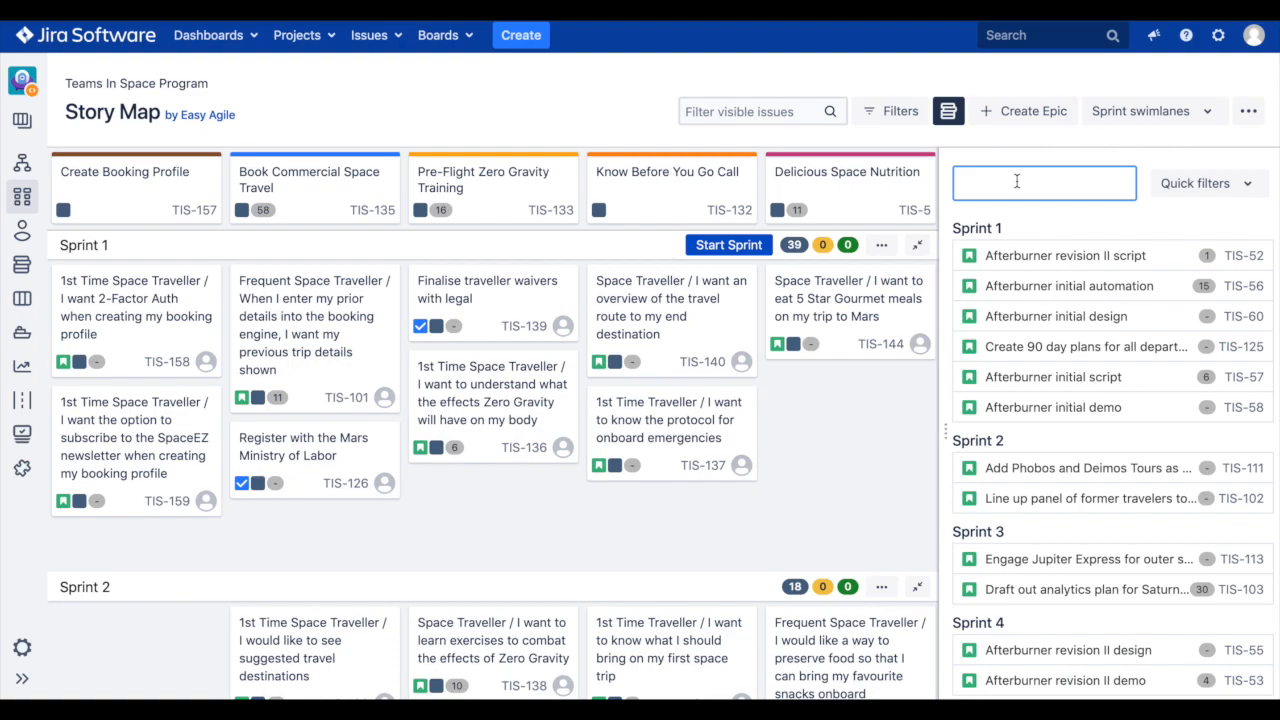
text(purchasing)
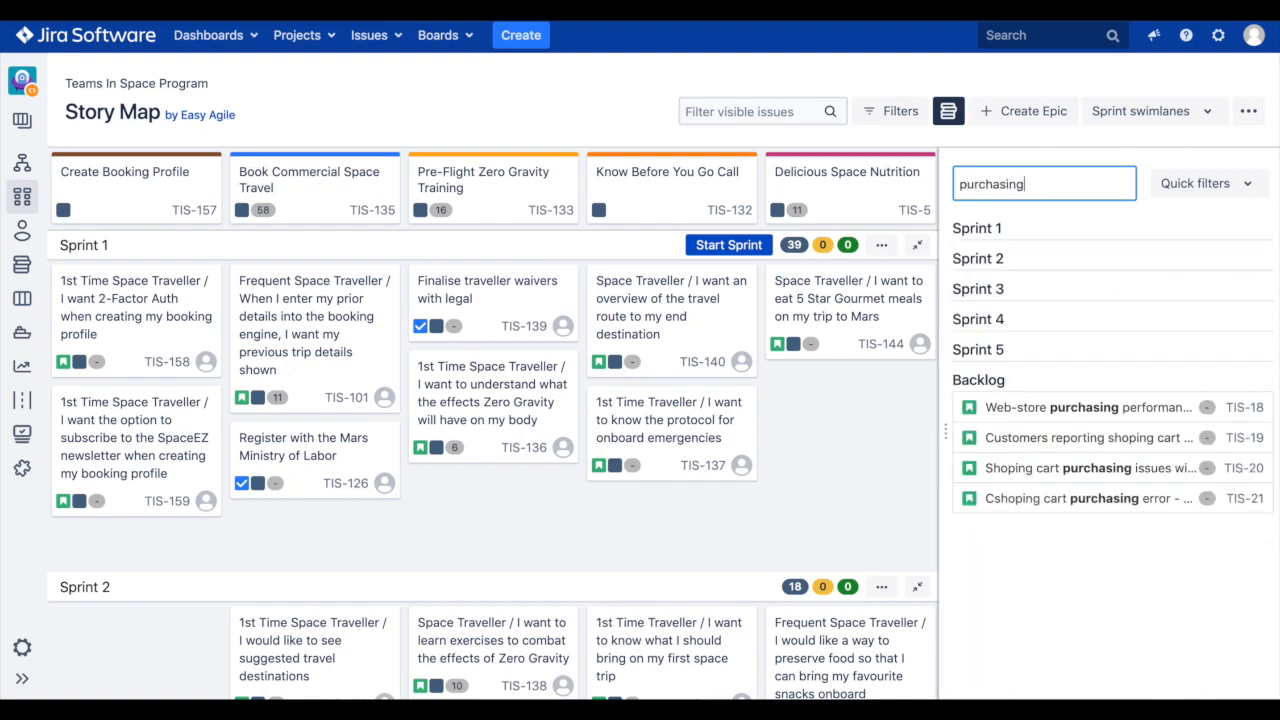
mouse_move(1046, 412)
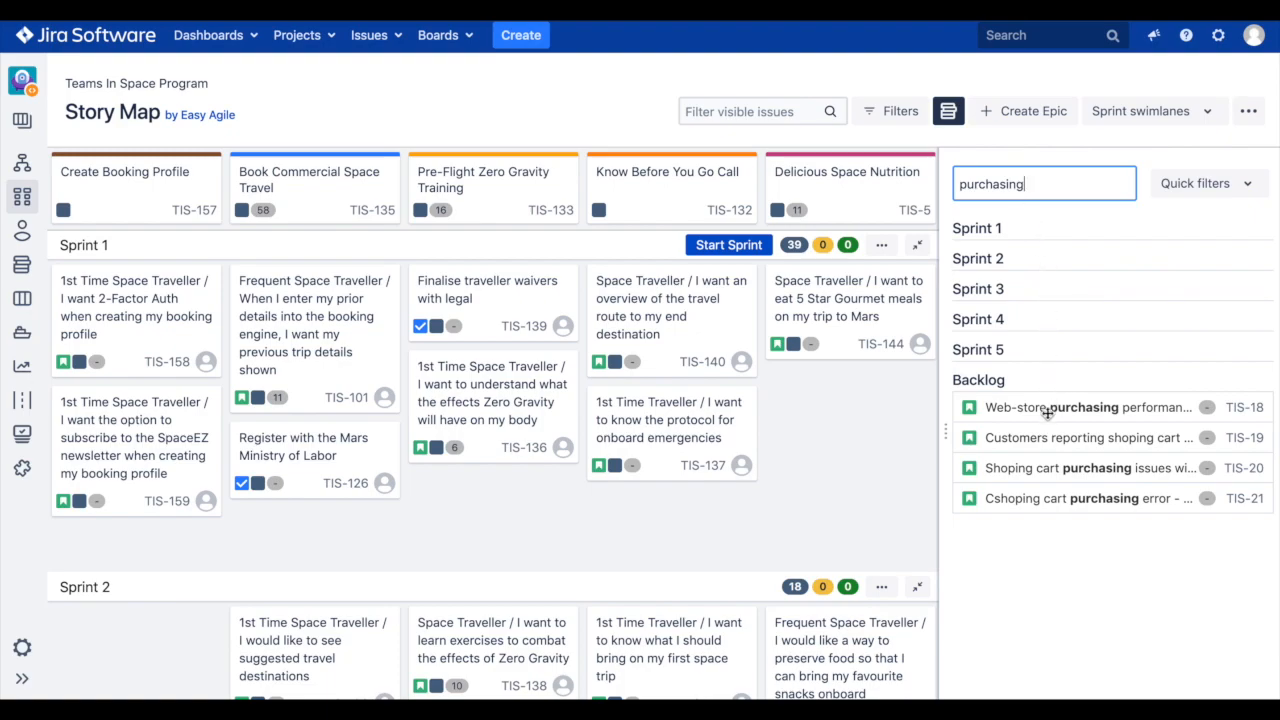
drag(1088, 408, 308, 520)
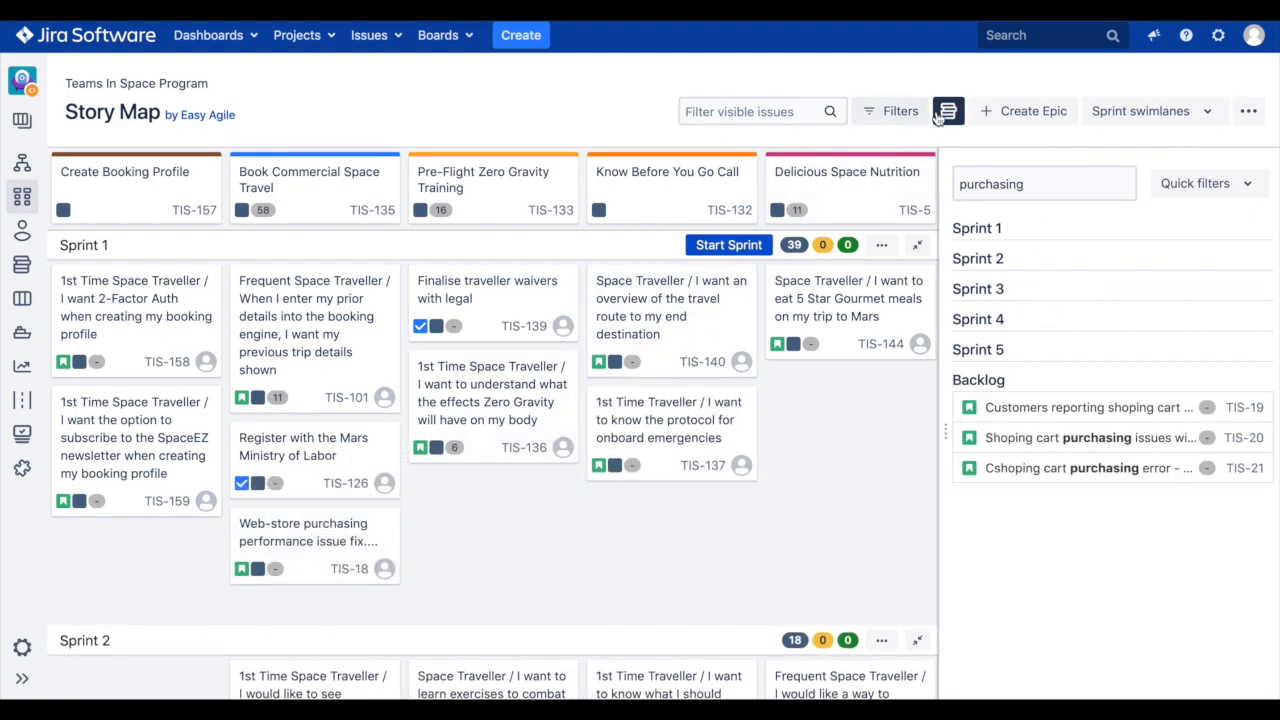
click(948, 112)
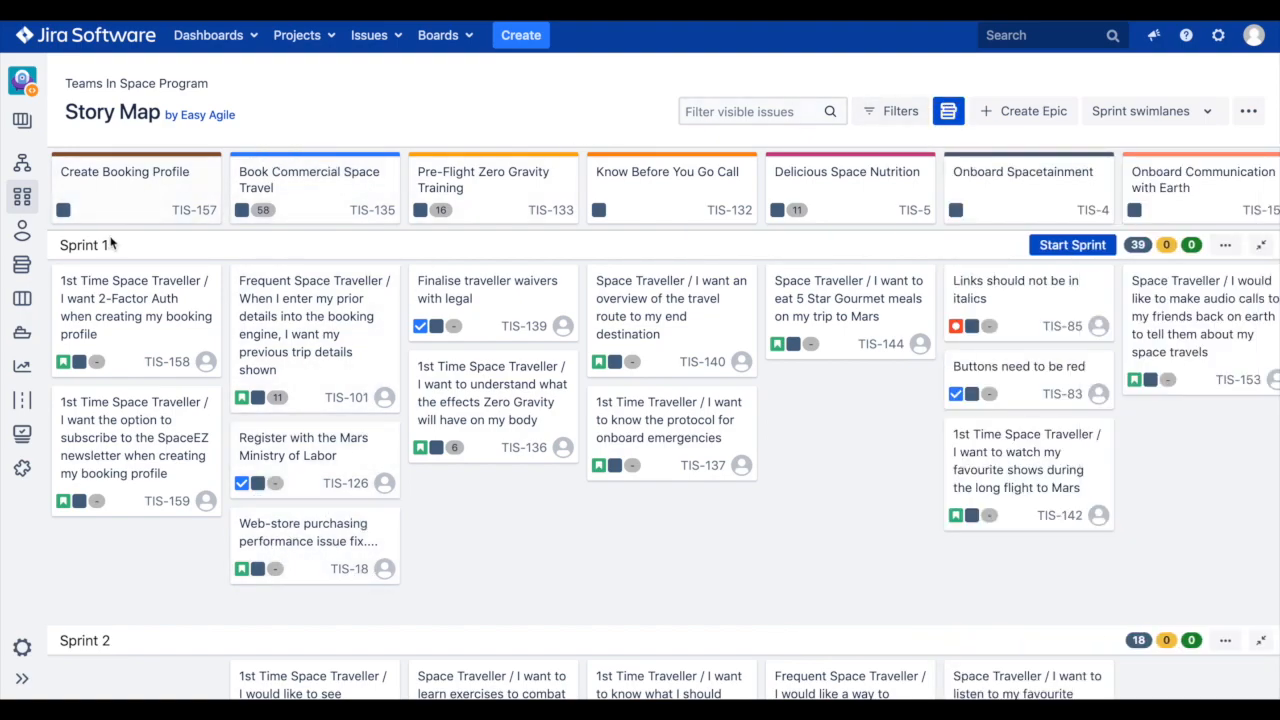
mouse_move(576, 116)
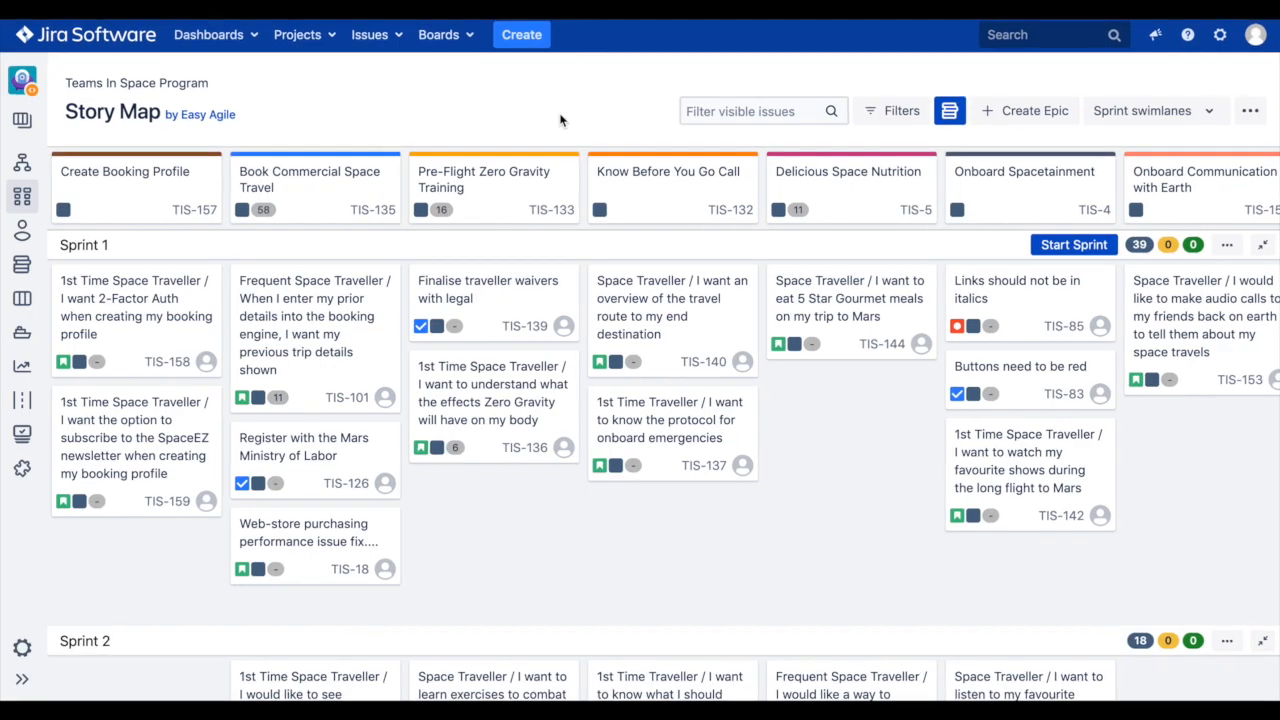
mouse_move(300, 204)
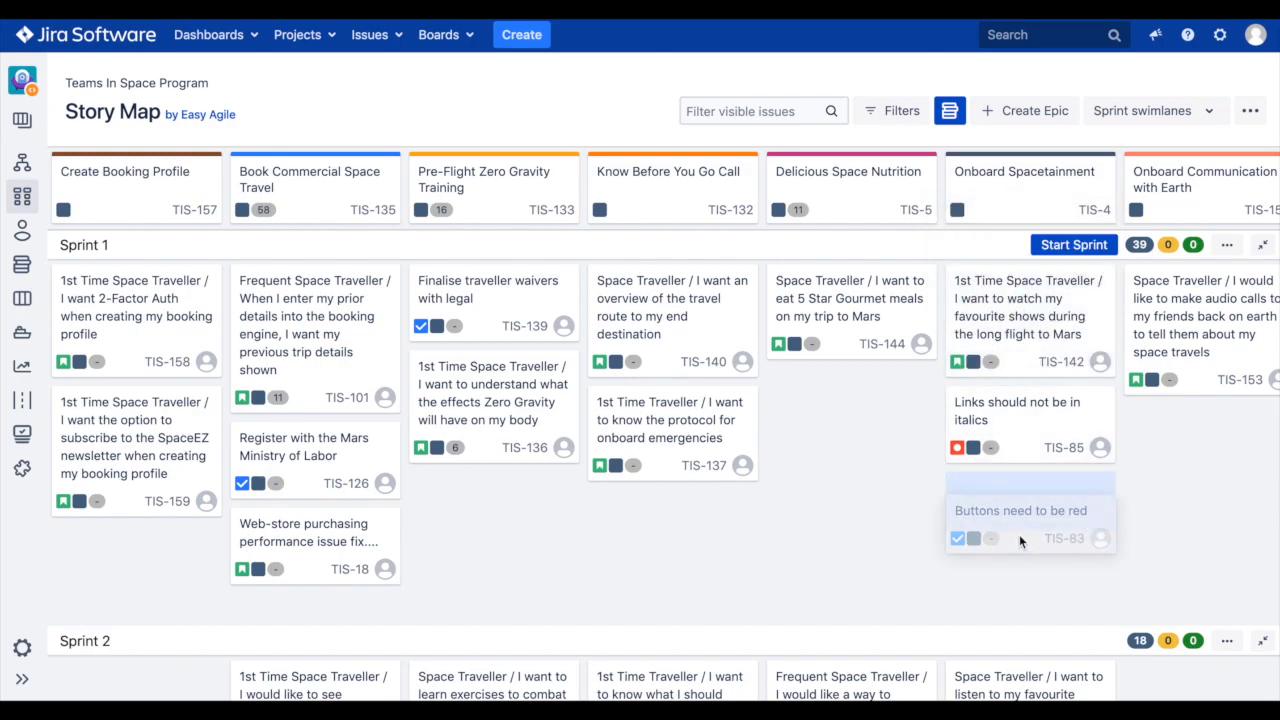
Step: Scroll the story map down toward Sprint 2 under Onboard Spacetainment
scroll(down, 3)
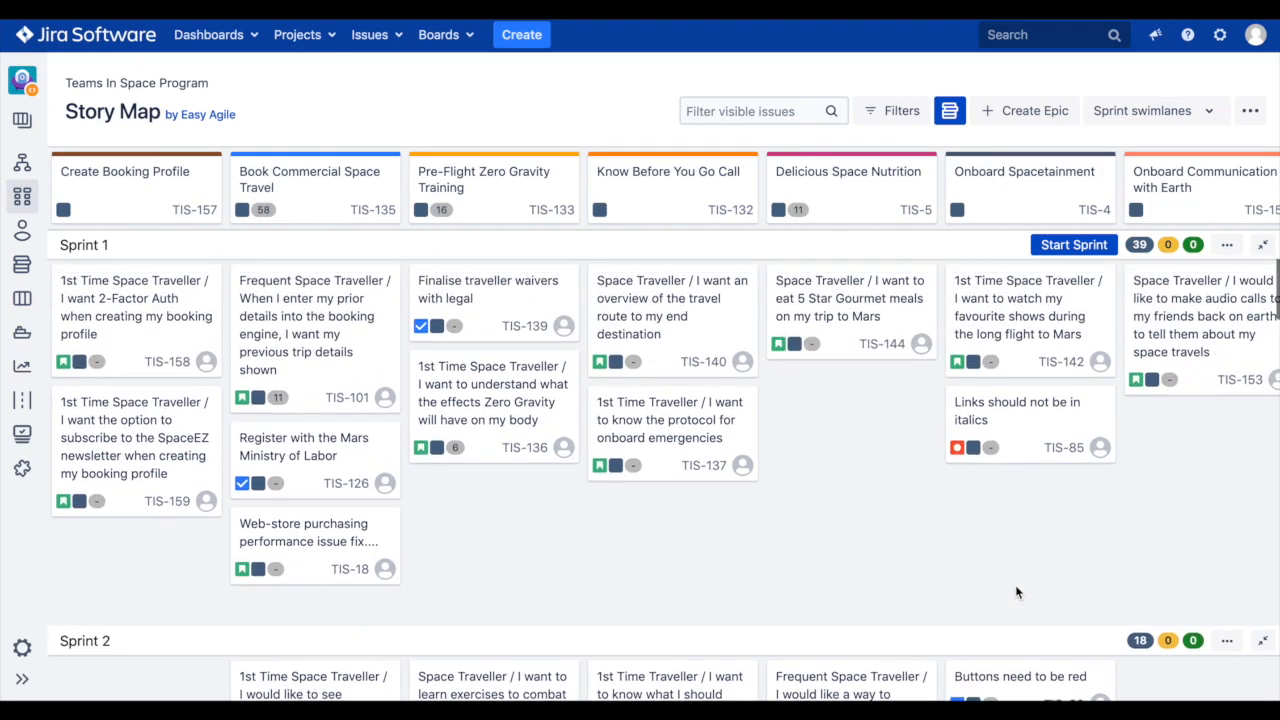
mouse_move(520, 112)
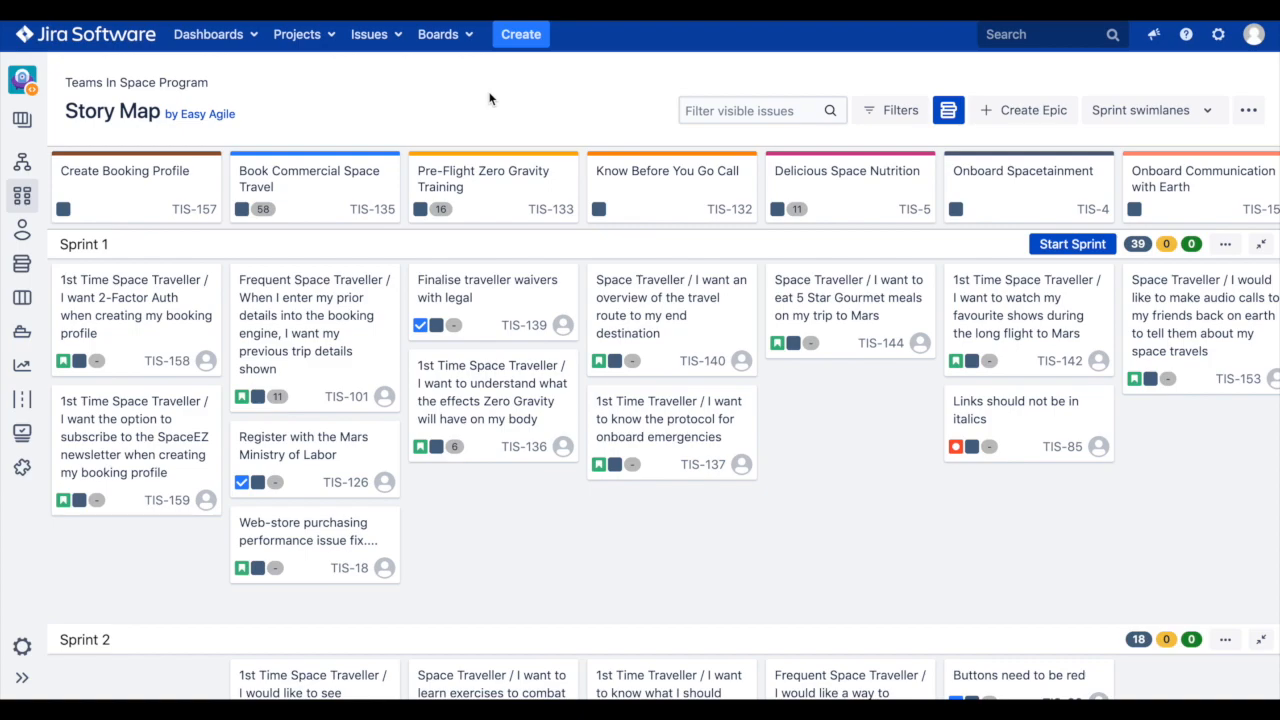
mouse_move(240, 218)
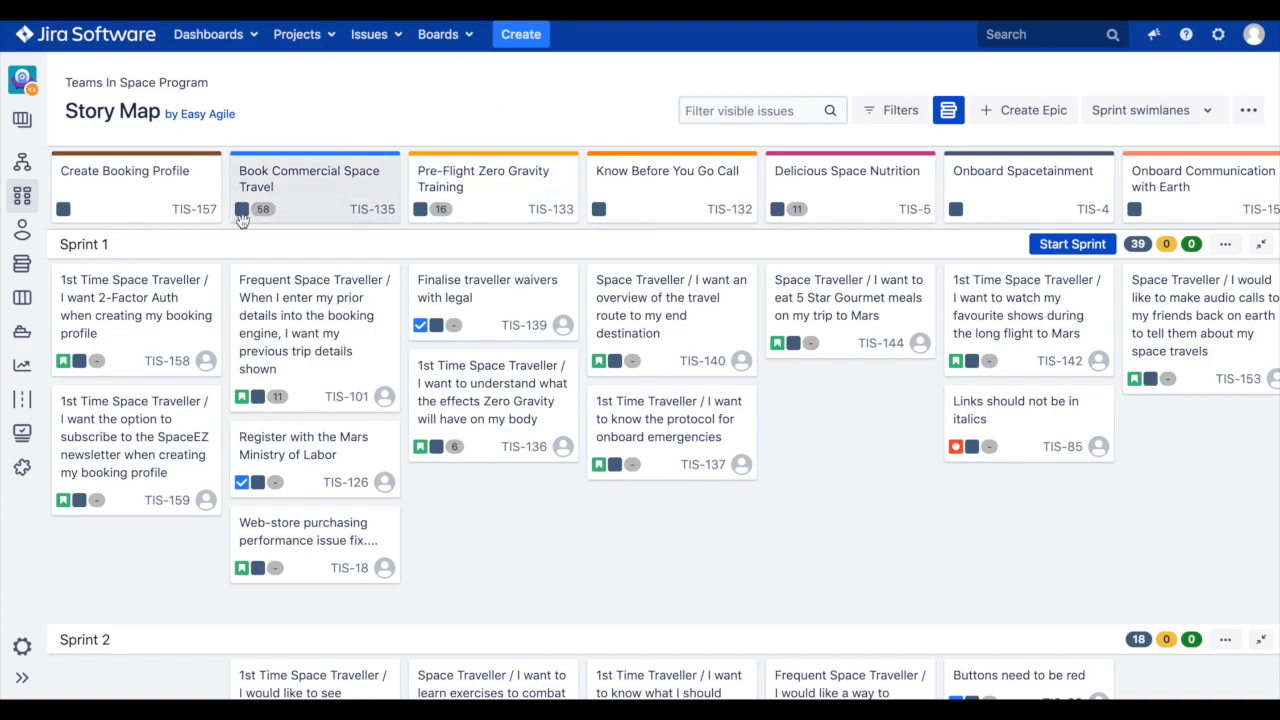
mouse_move(388, 252)
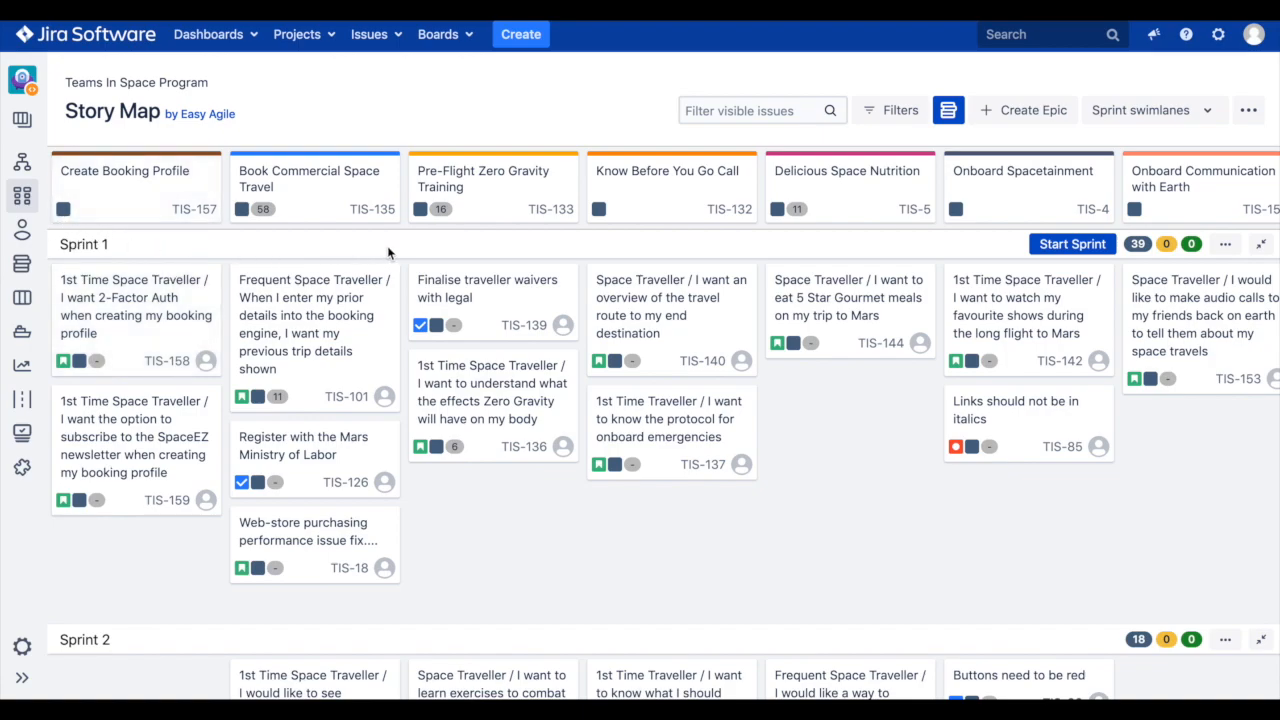
mouse_move(414, 654)
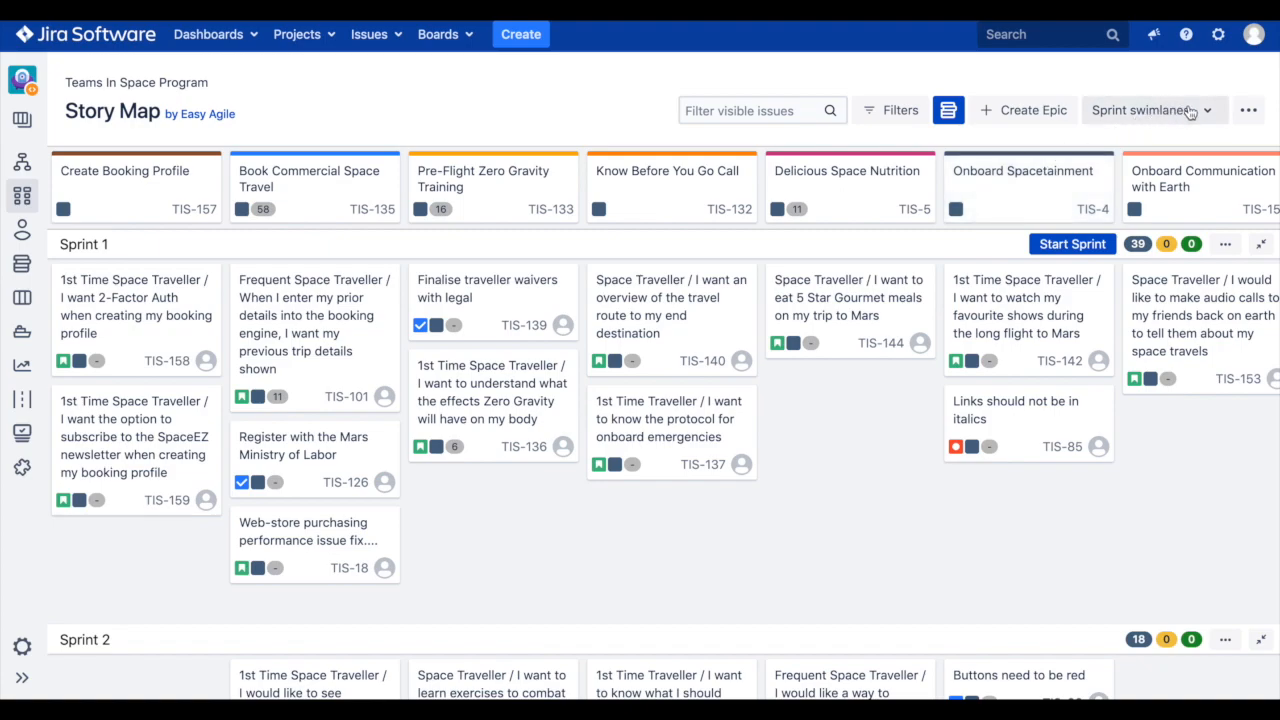
click(1152, 110)
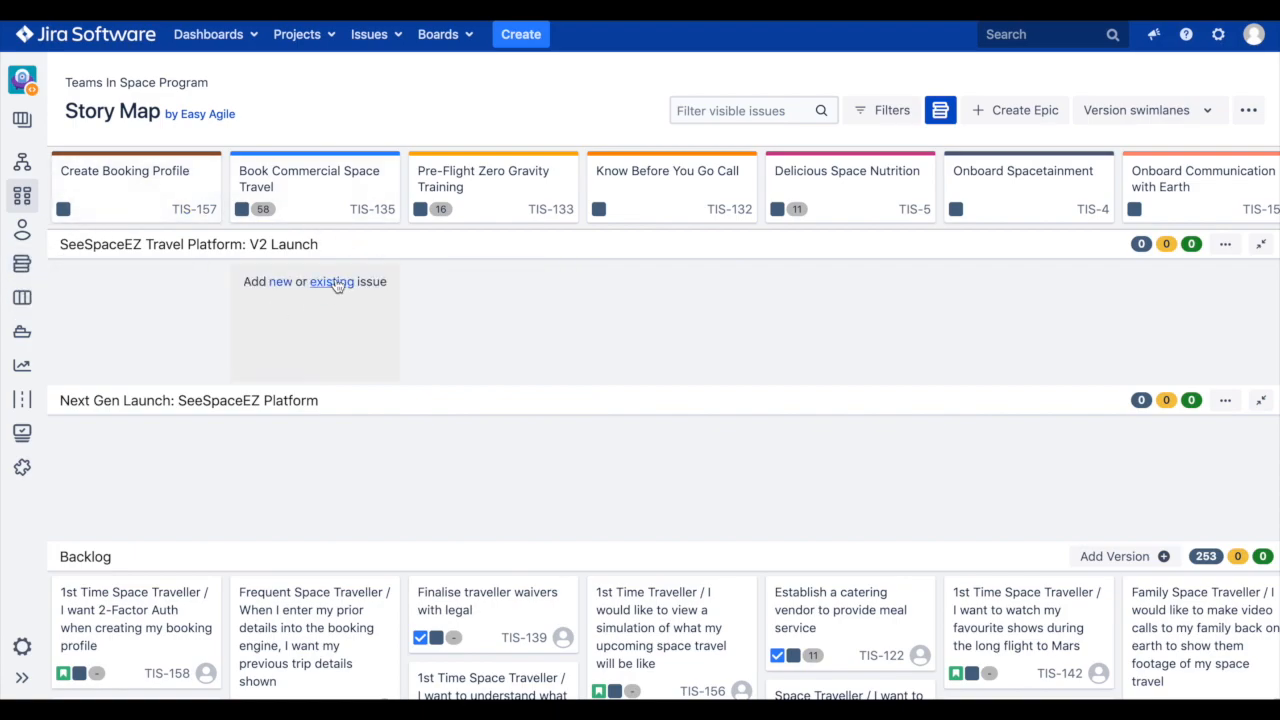
mouse_move(278, 398)
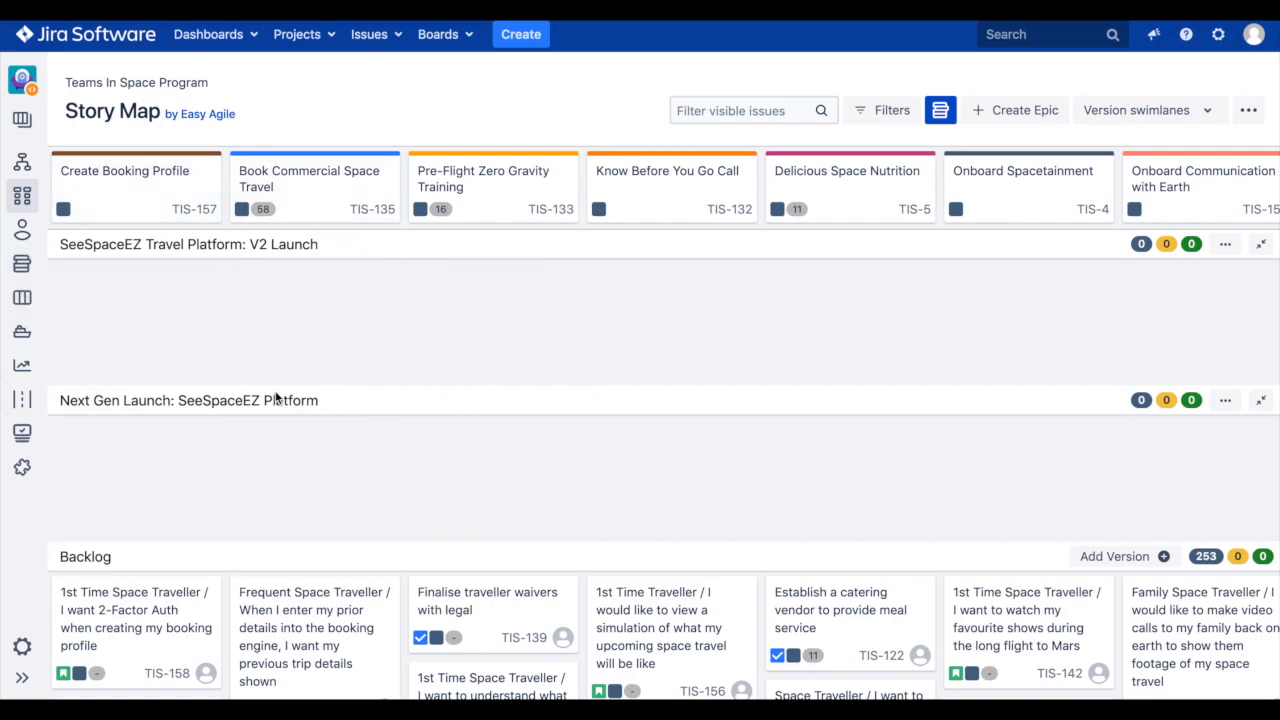
click(1144, 110)
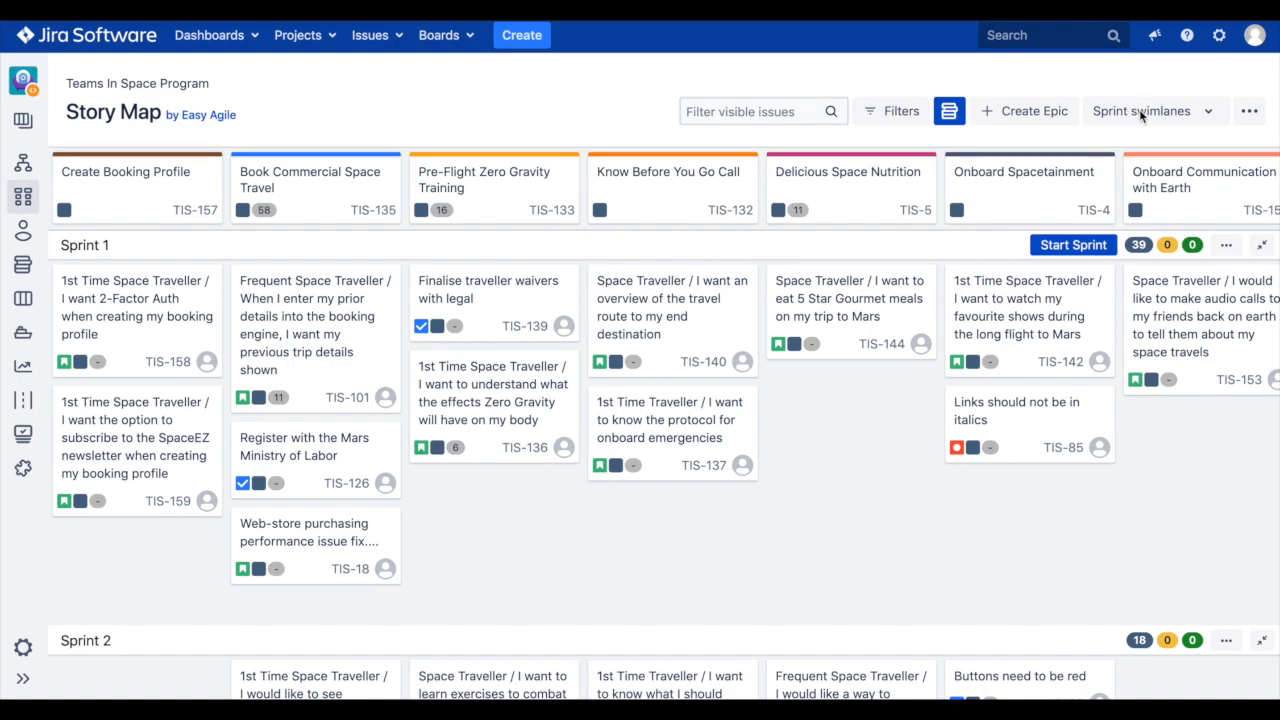
Step: Keep rows grouped by sprint and scroll down to the Backlog row
click(1150, 112)
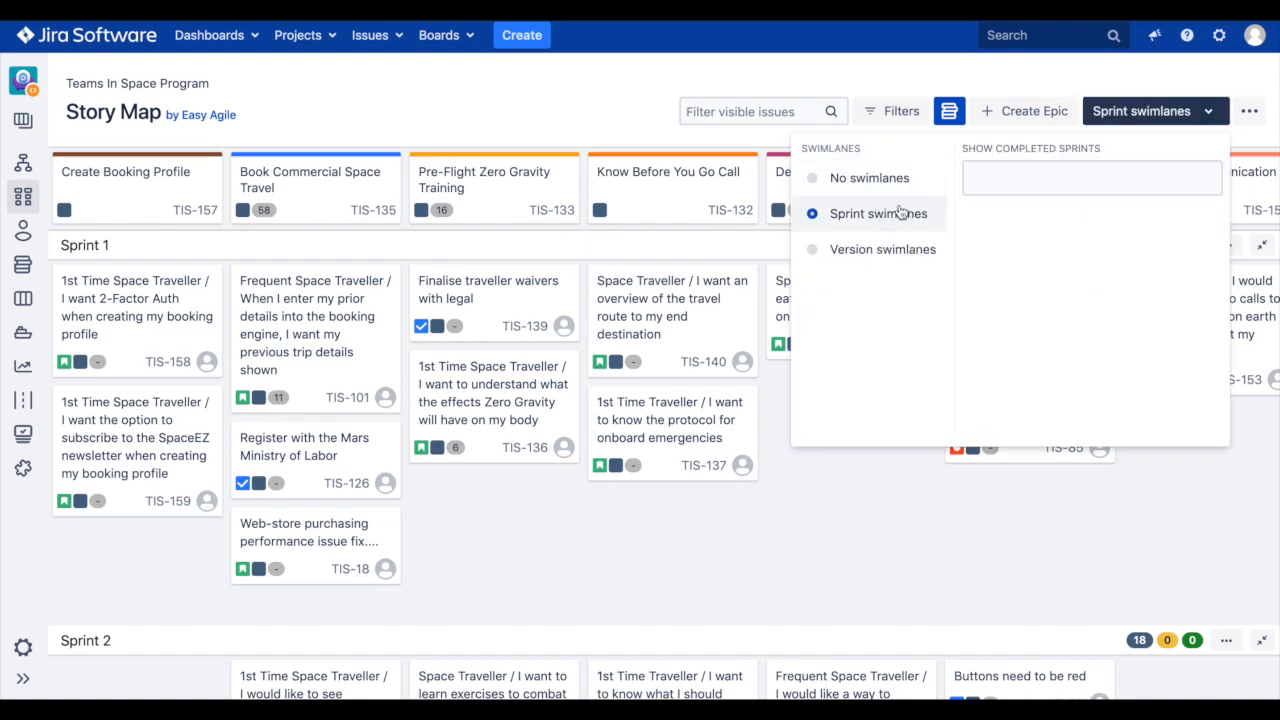
click(1156, 110)
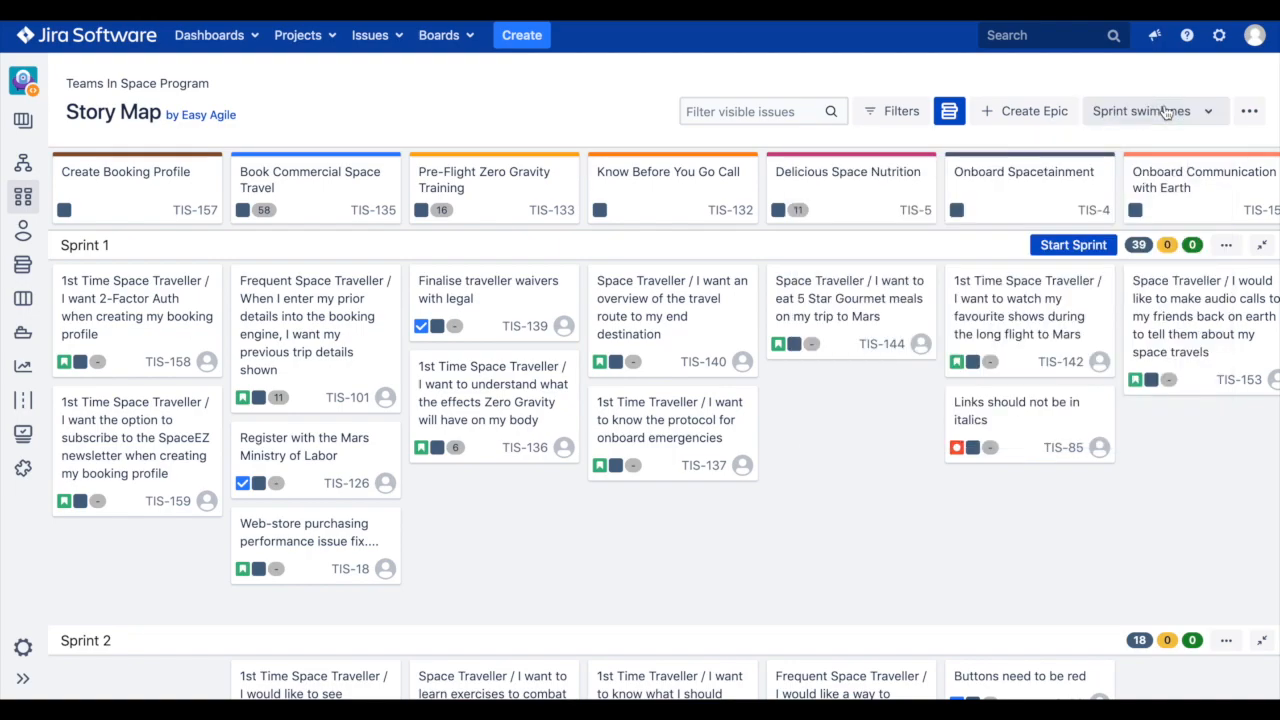
scroll(down, 3)
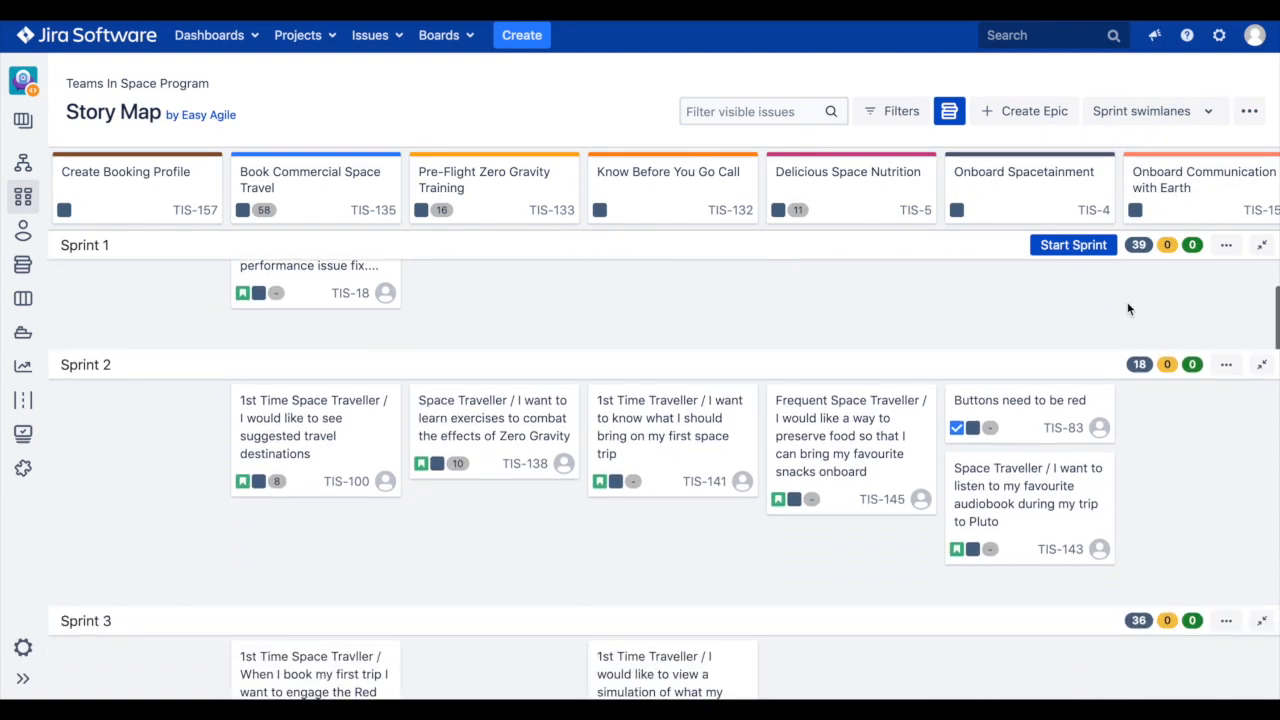
scroll(down, 3)
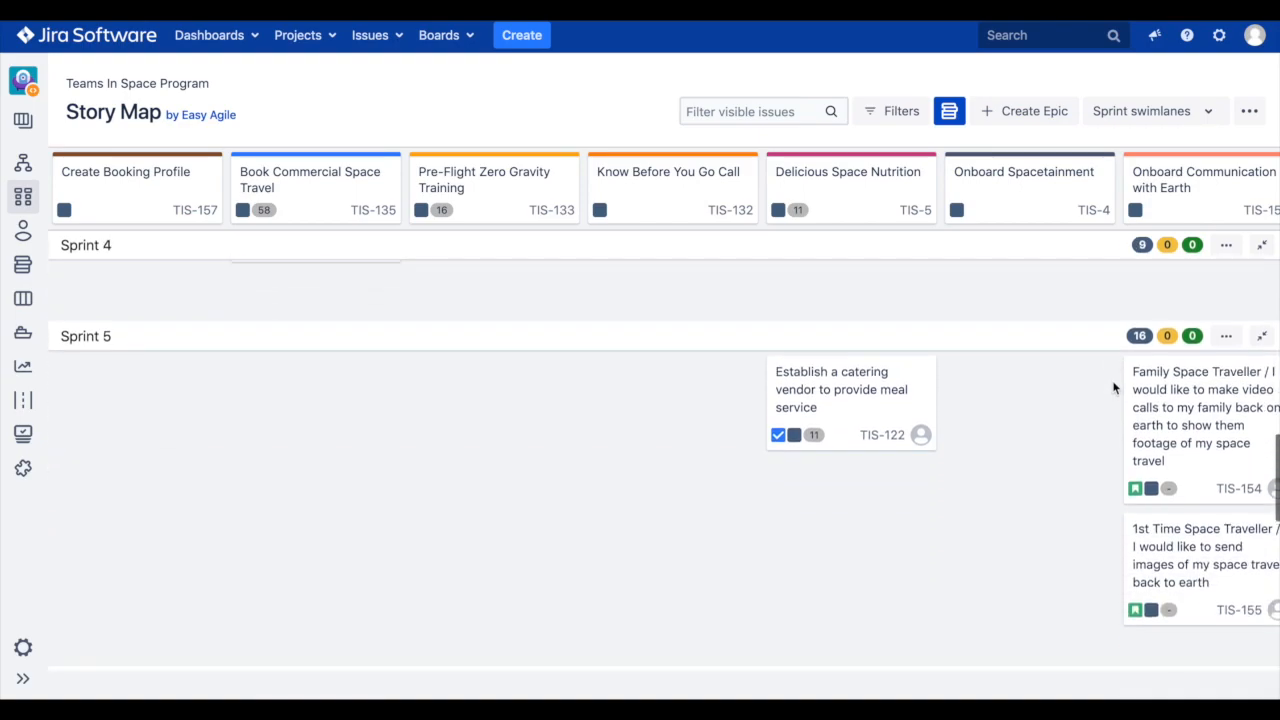
scroll(down, 3)
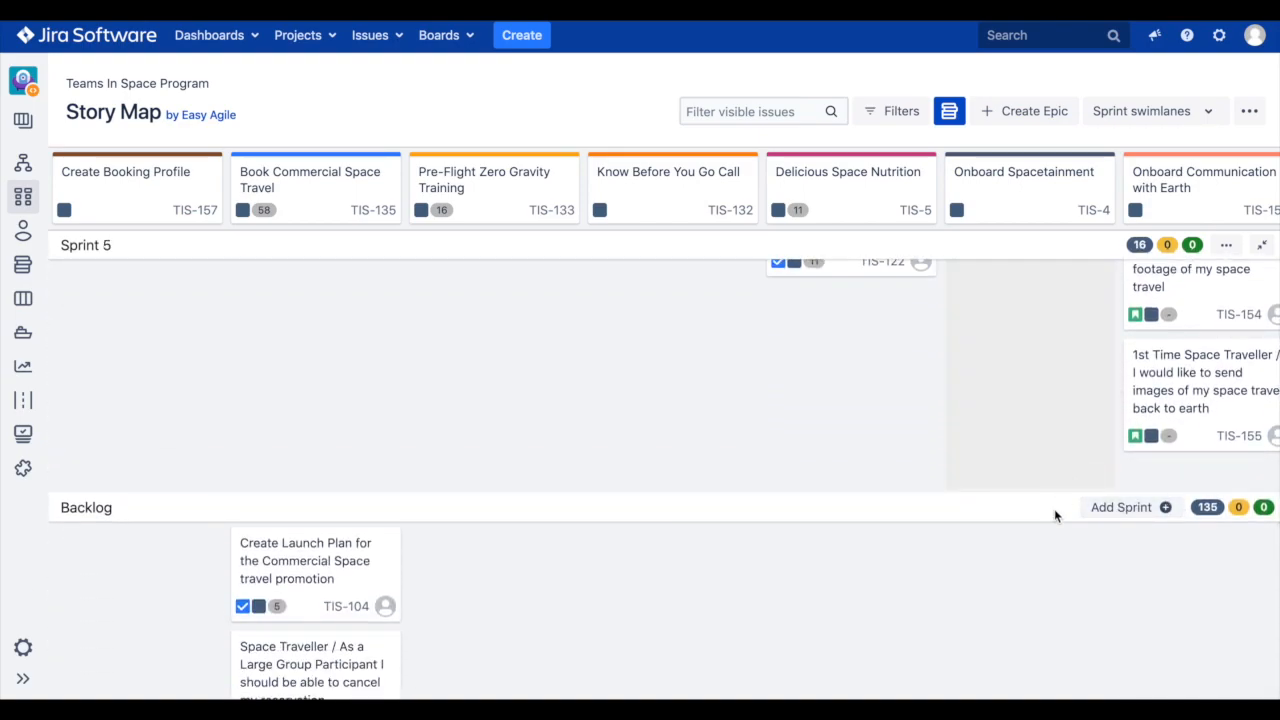
Step: Create a new sprint named Sprint 6 on the story map
click(1120, 508)
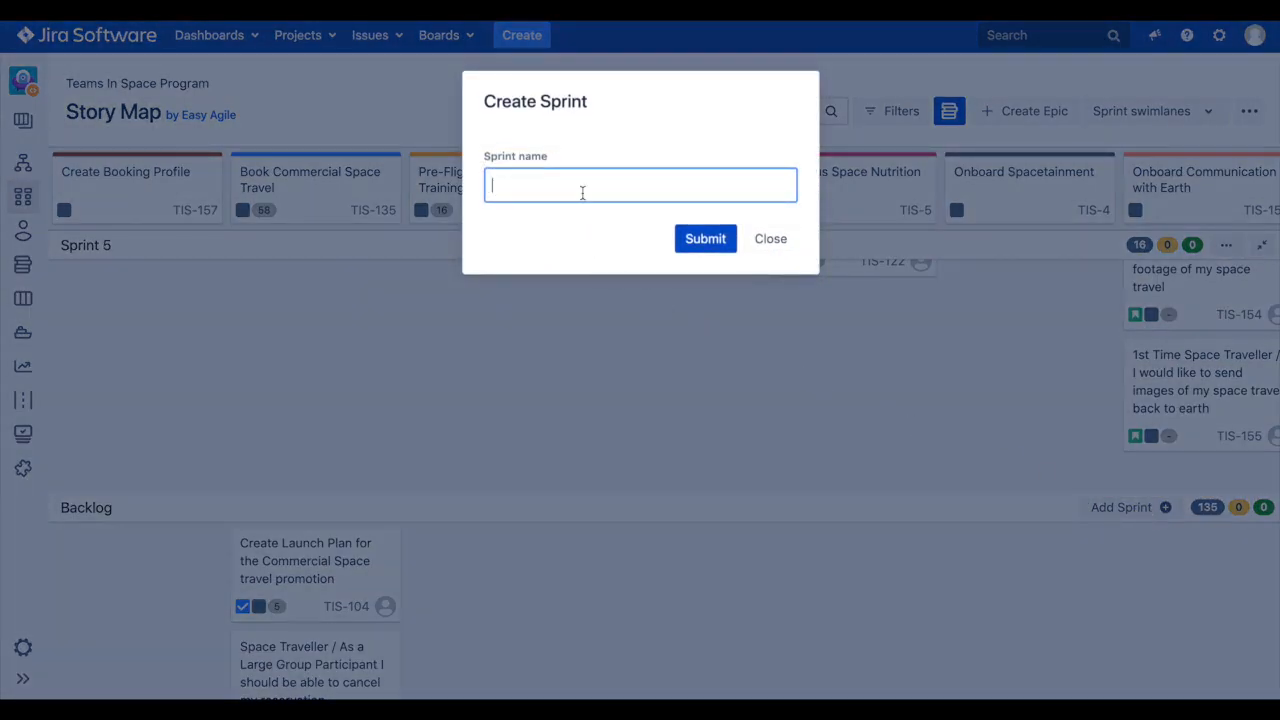
text(Sprint 6)
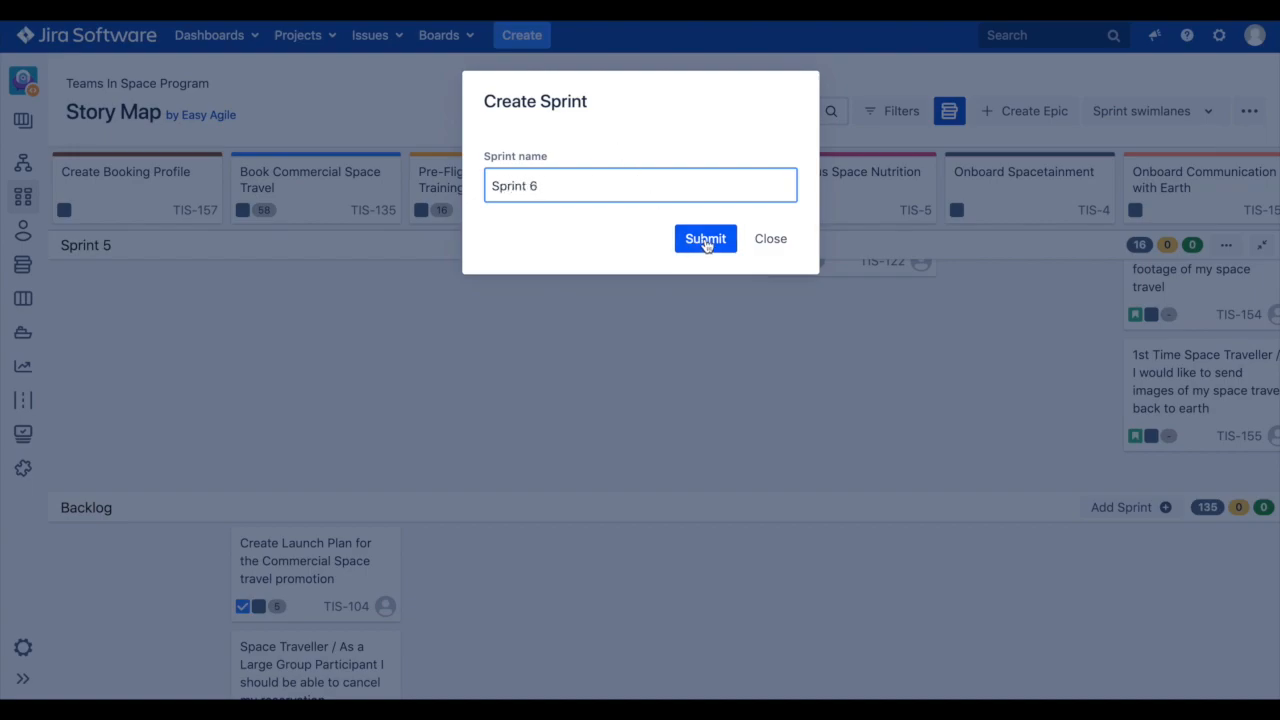
click(704, 238)
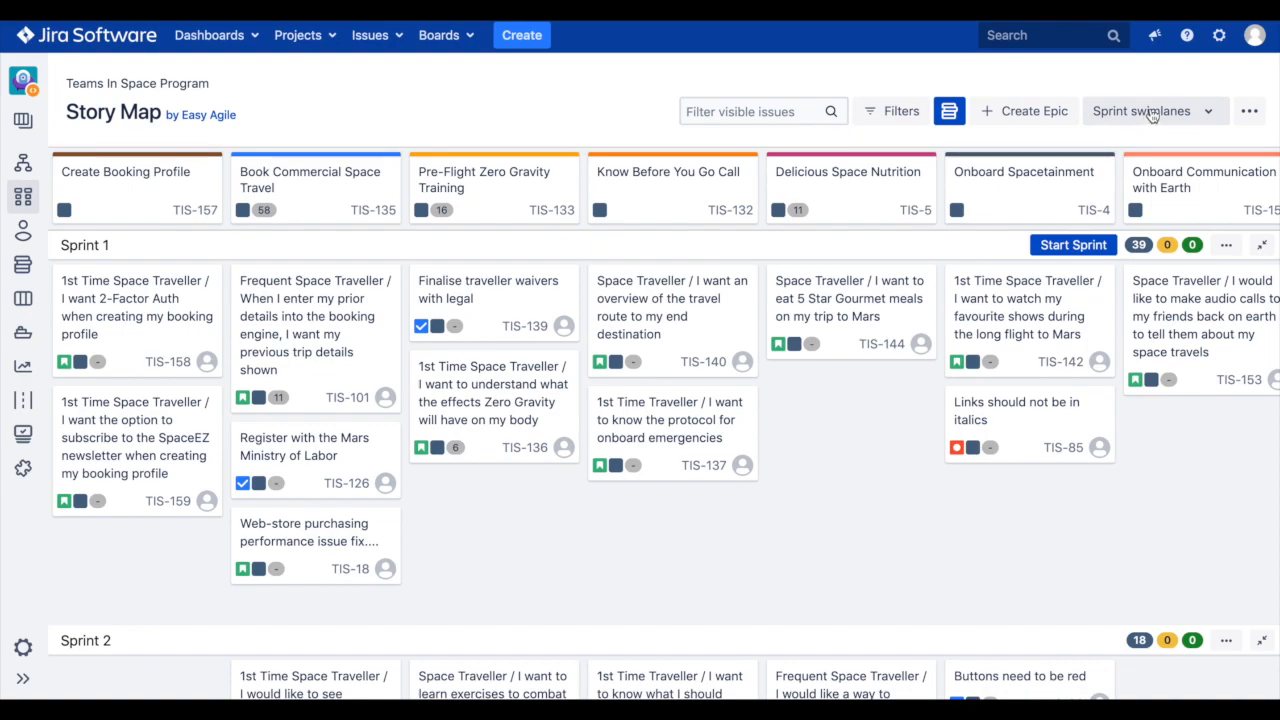
Step: Create a version named SpaceEZ Ready to Launch, then return to sprint rows
click(1140, 112)
text(SpaceEZ Ready to Laun)
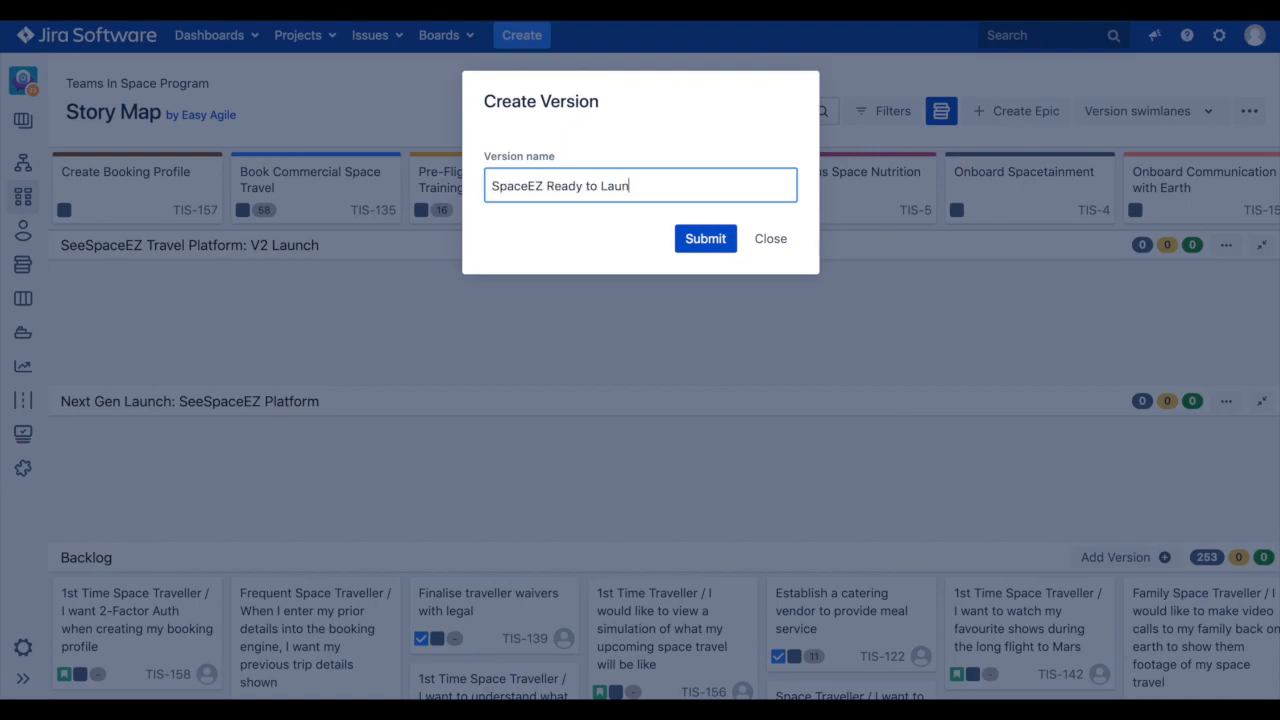
click(704, 238)
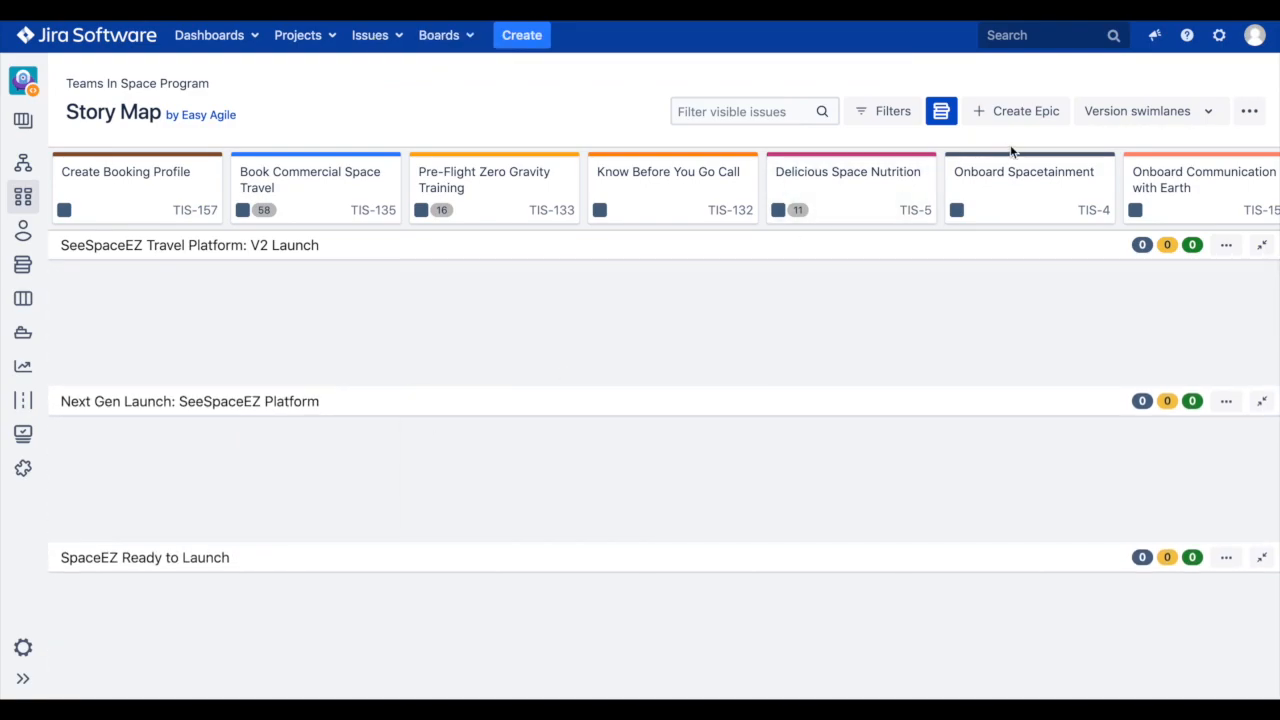
click(1150, 112)
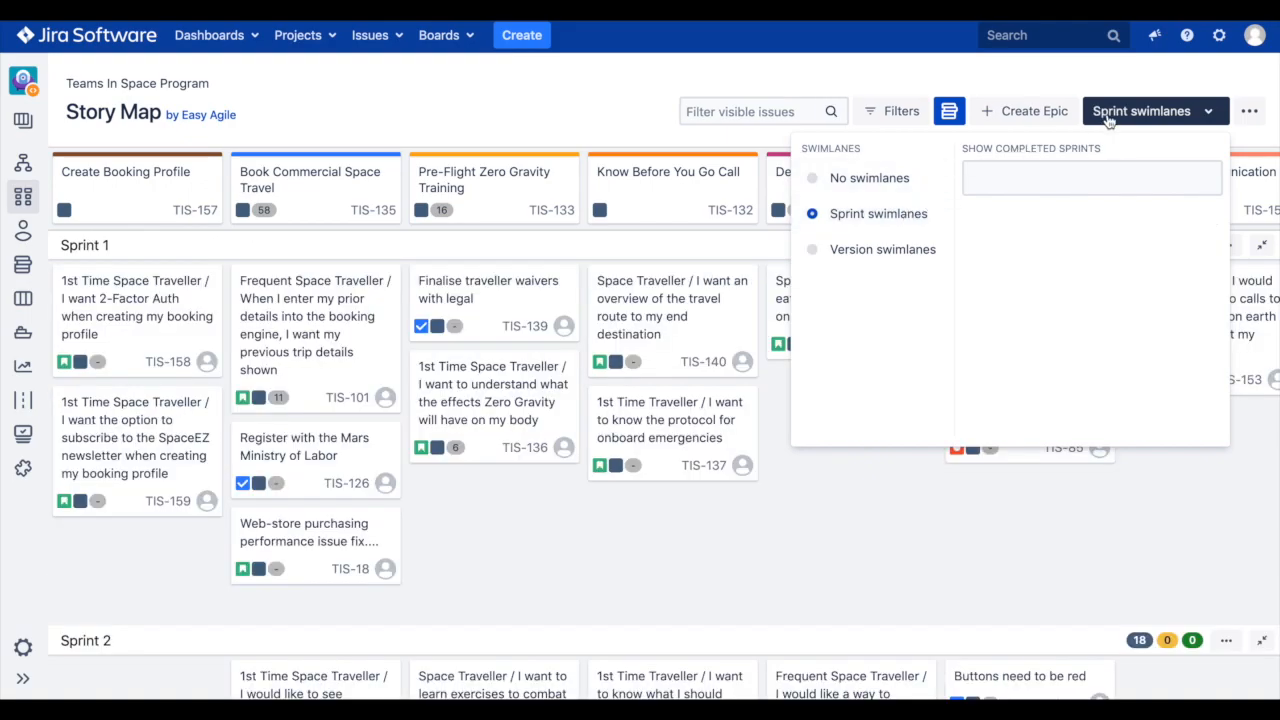
Step: Close the swimlane grouping dropdown to review Sprint 1's 41 story points
click(1140, 112)
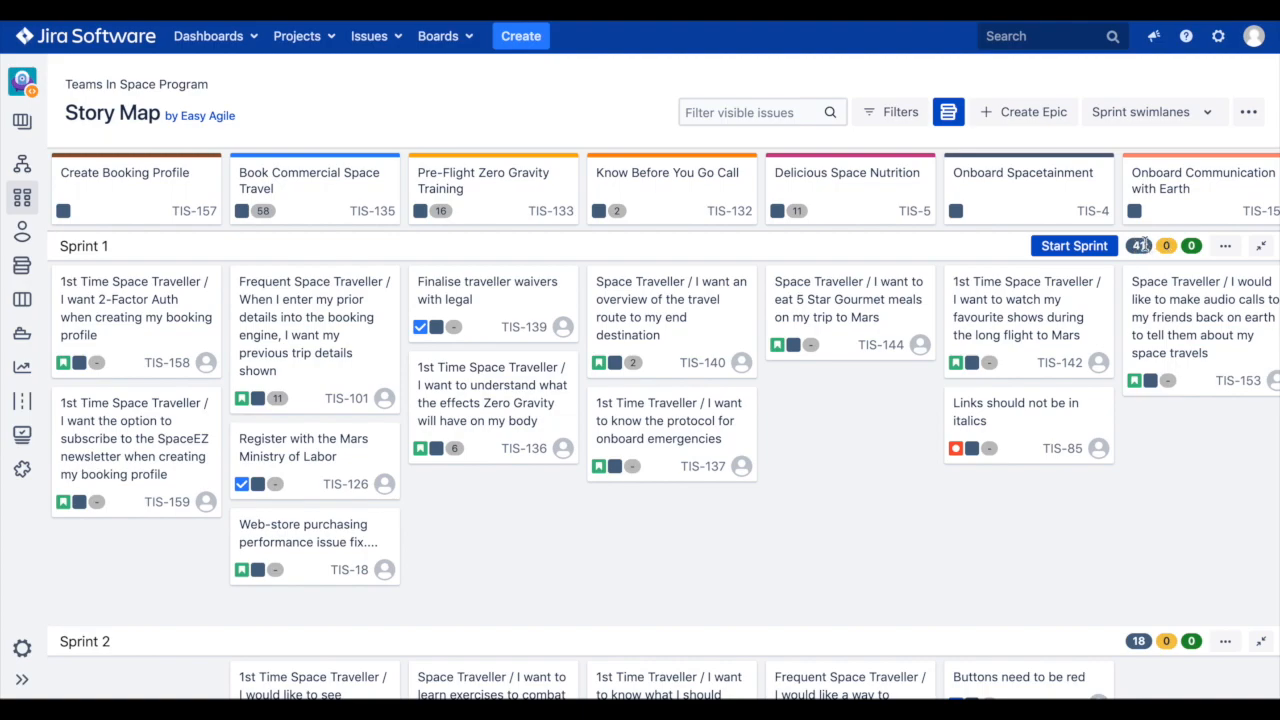
mouse_move(1140, 244)
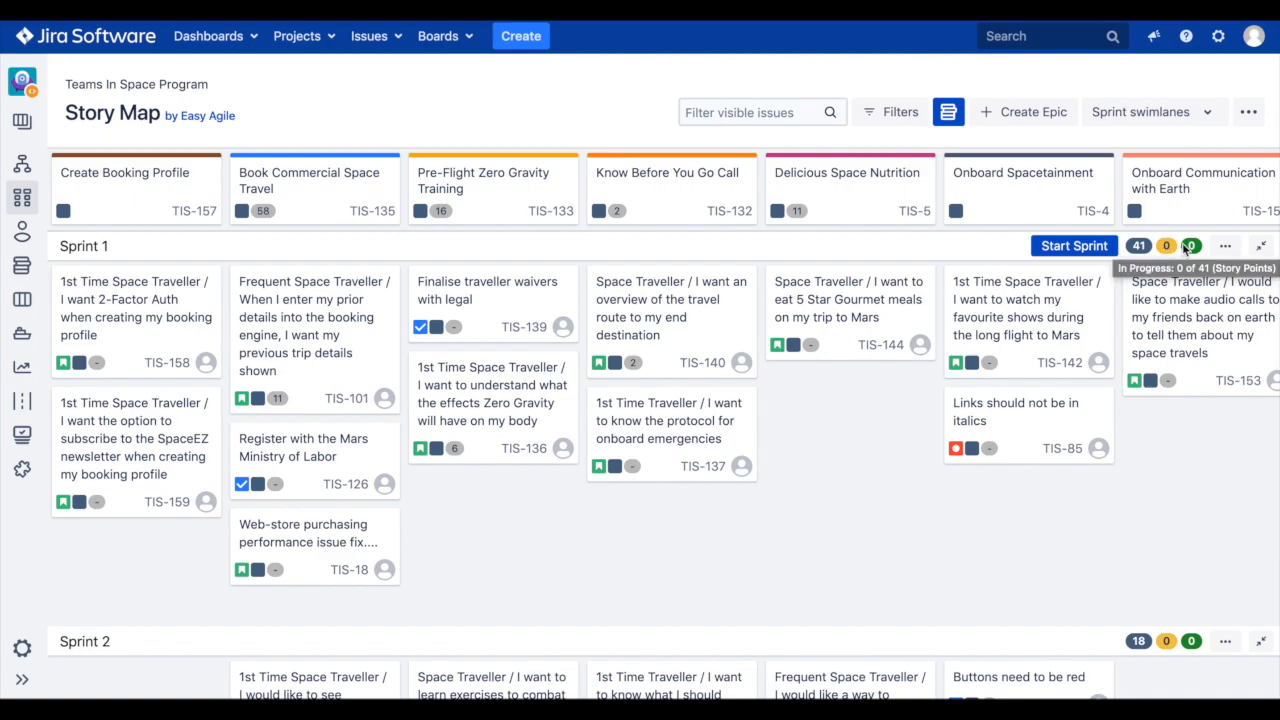
mouse_move(1190, 244)
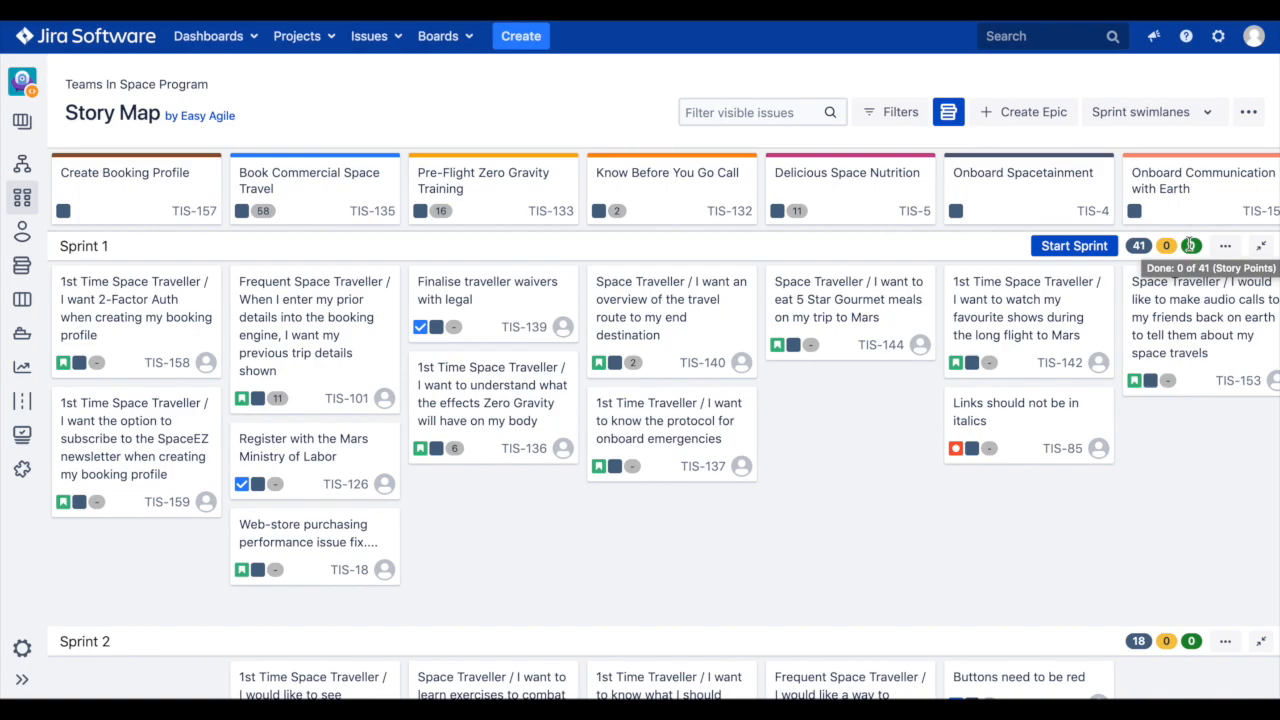
Step: Close the TIS-137 onboard emergencies story details and return to the story map
click(470, 328)
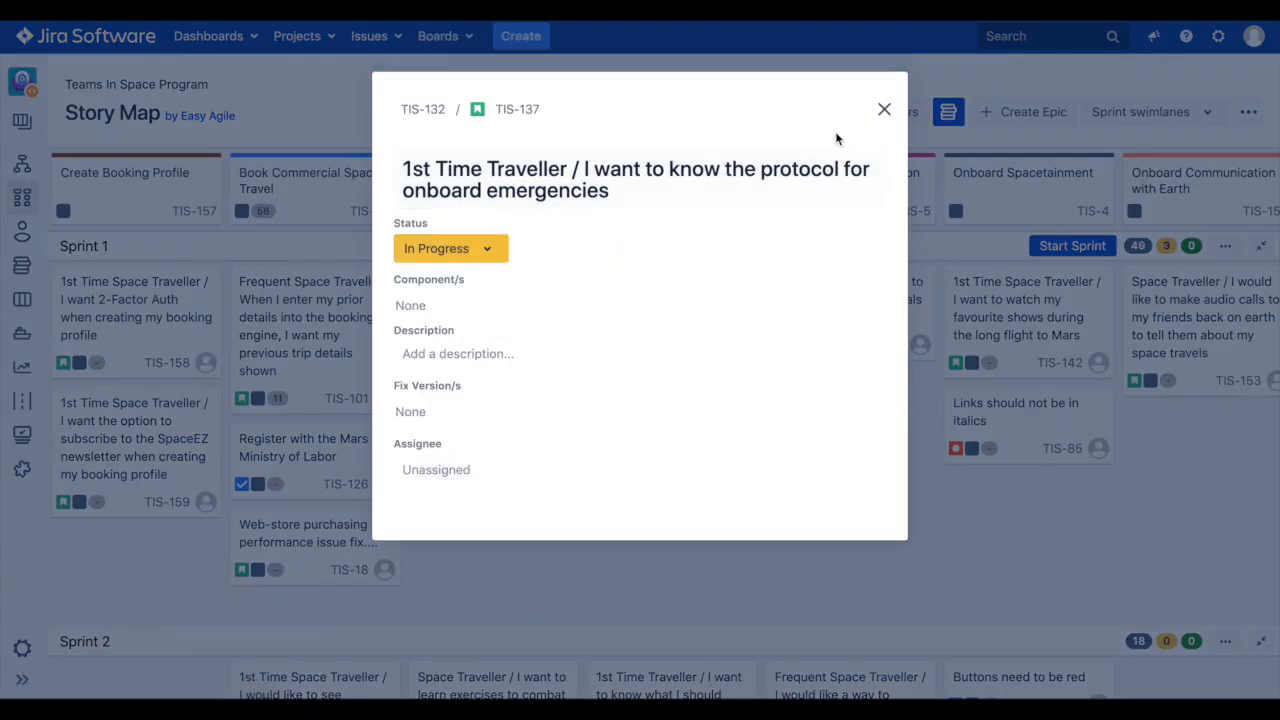
click(884, 108)
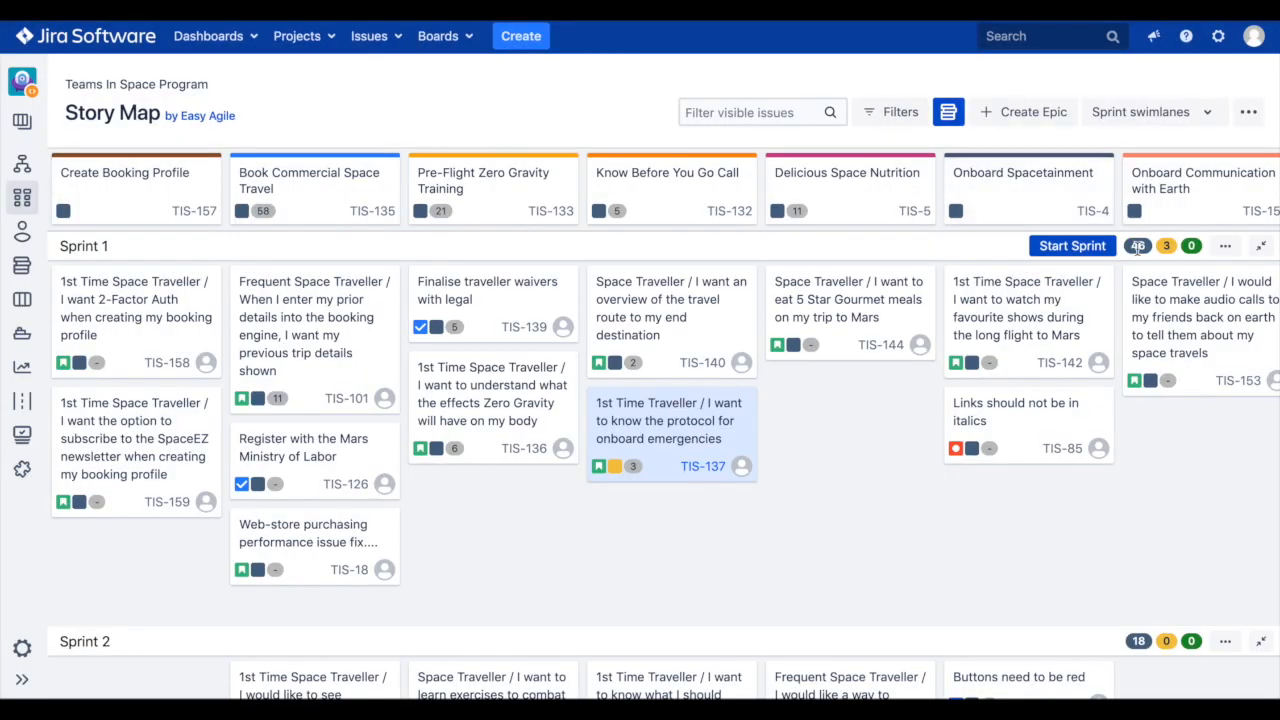
mouse_move(1166, 246)
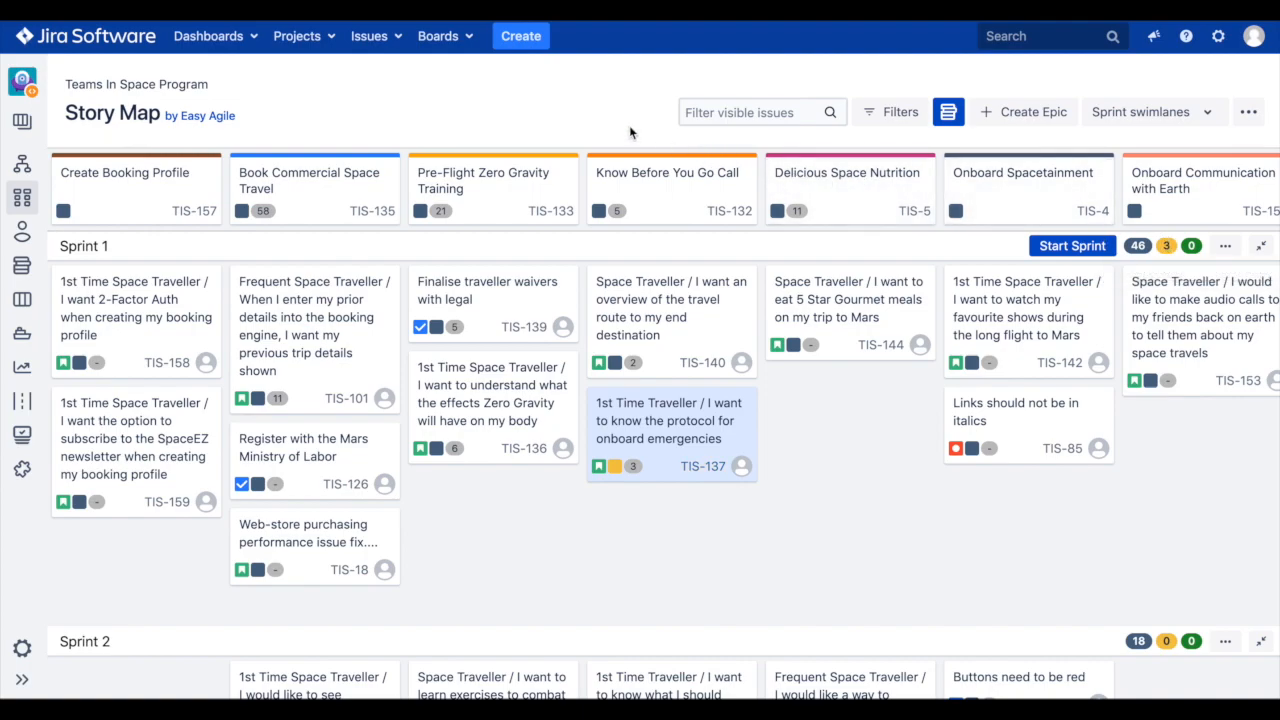
mouse_move(660, 72)
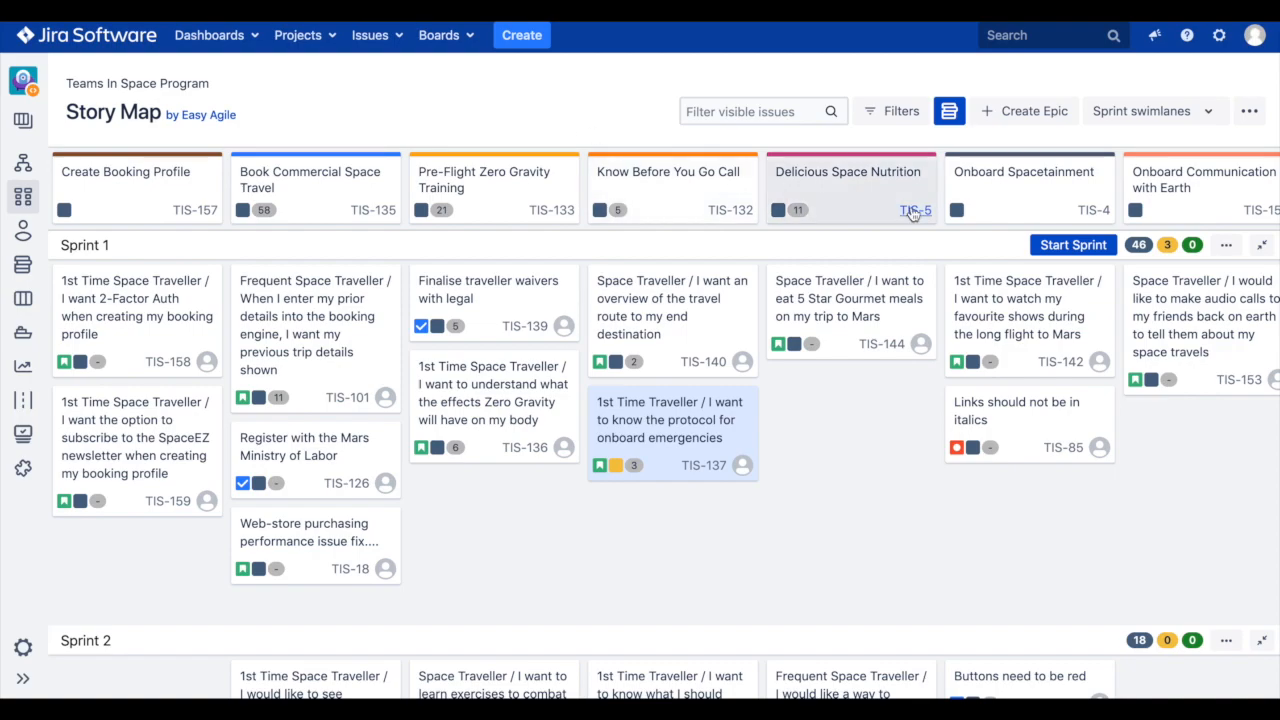
Step: Start Sprint 1 with goal 'Improve the online booking experience' and dismiss the notification
click(1072, 244)
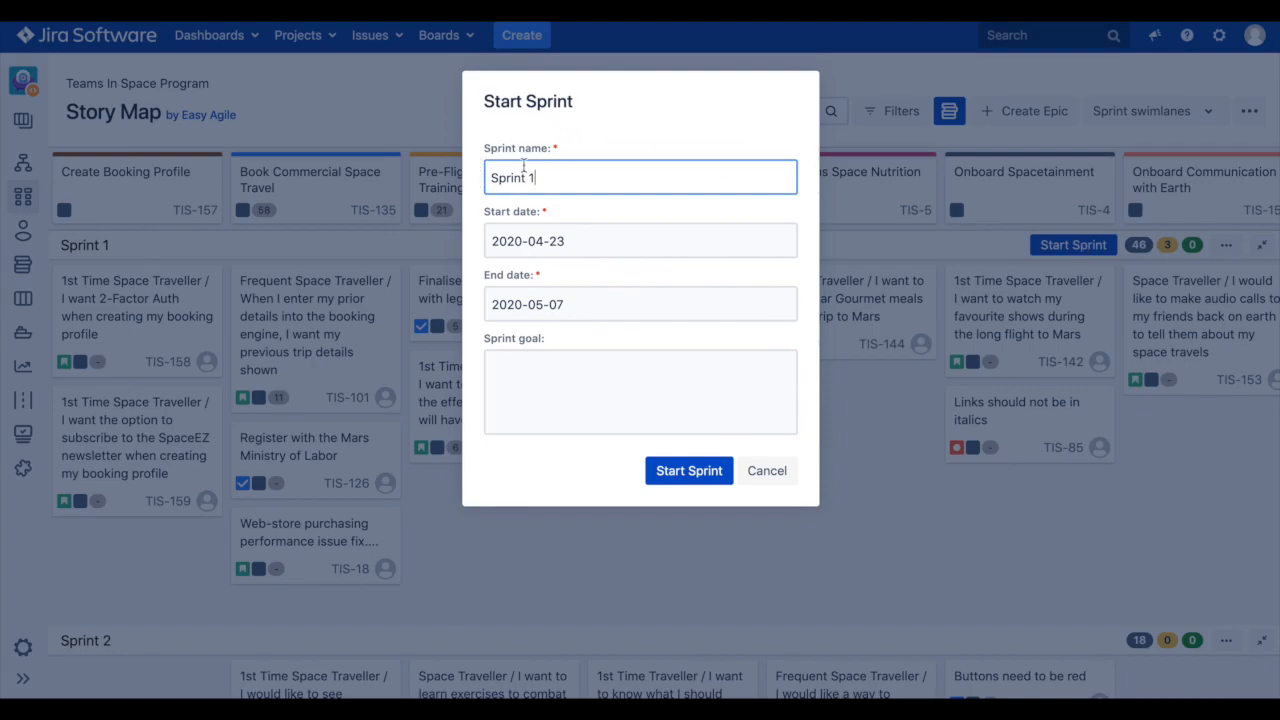
mouse_move(492, 284)
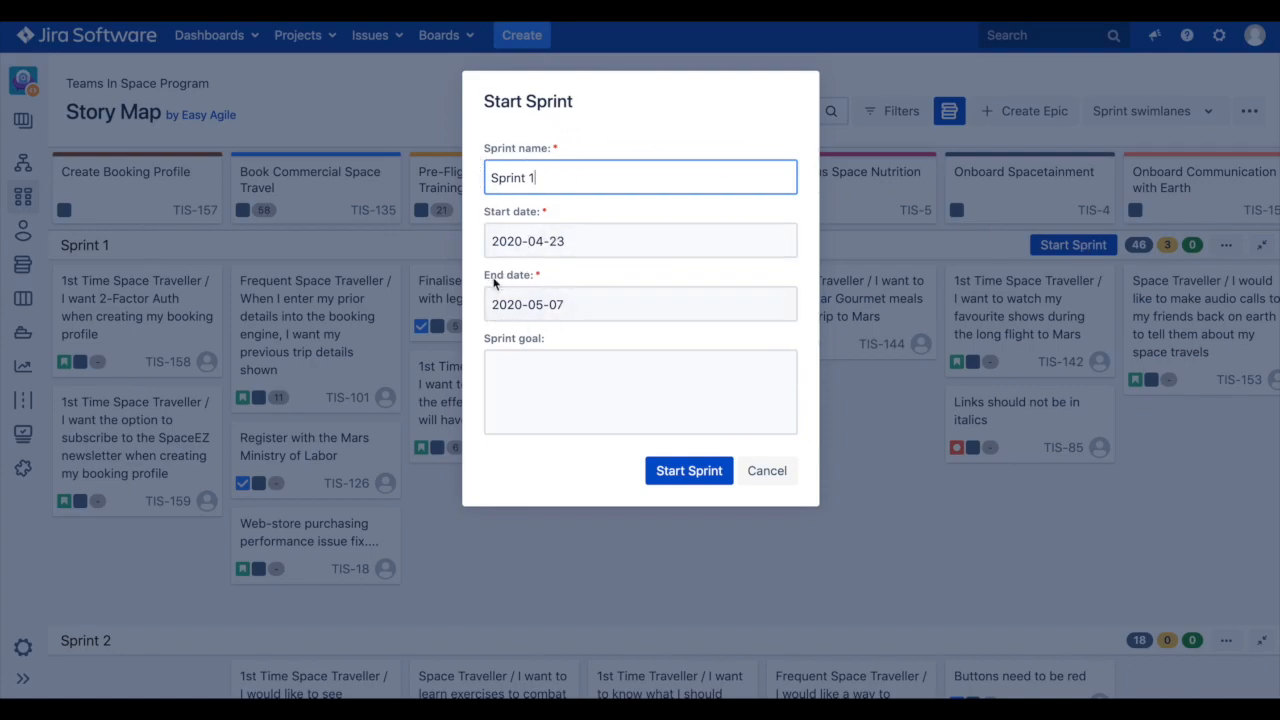
text(Improve the online booking experience)
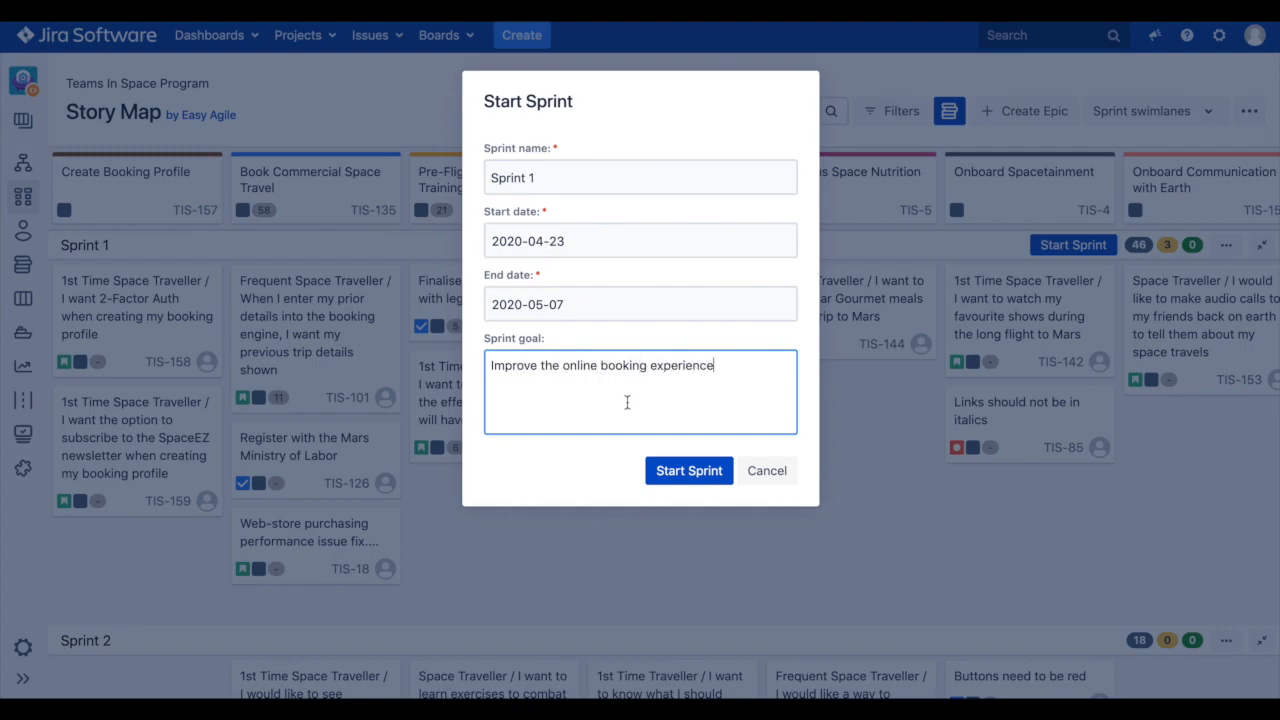
click(688, 470)
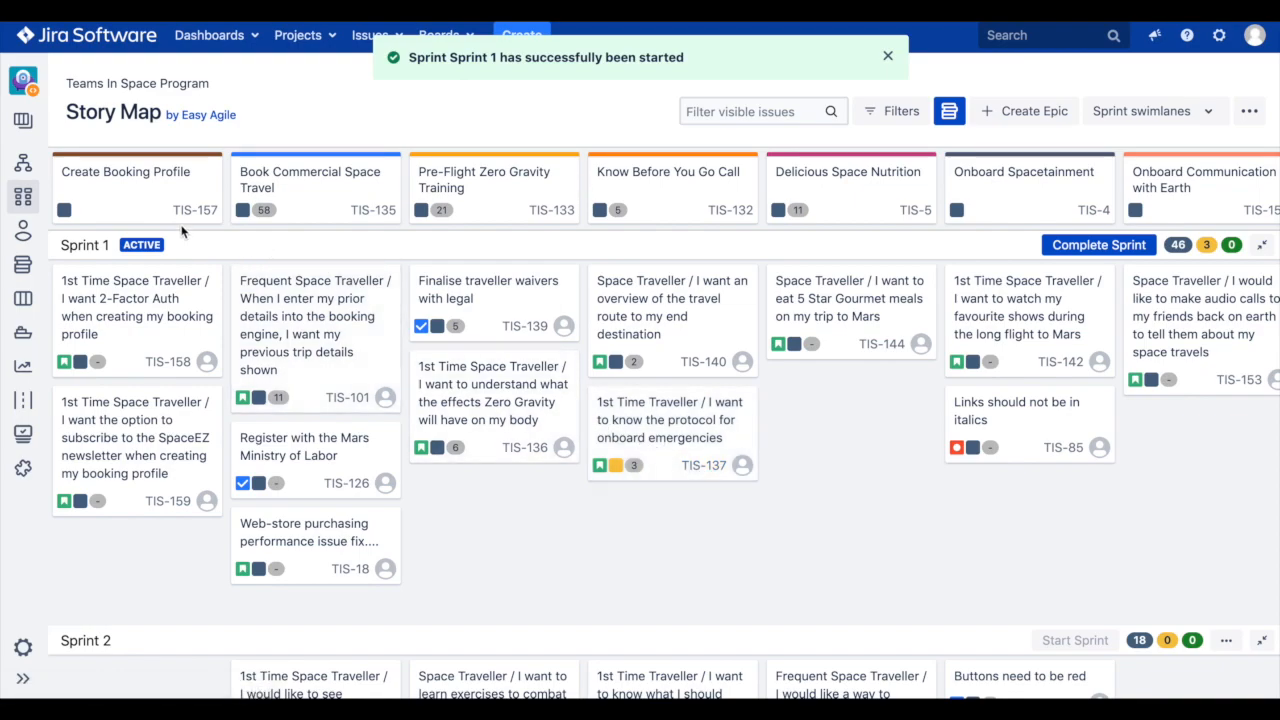
mouse_move(204, 258)
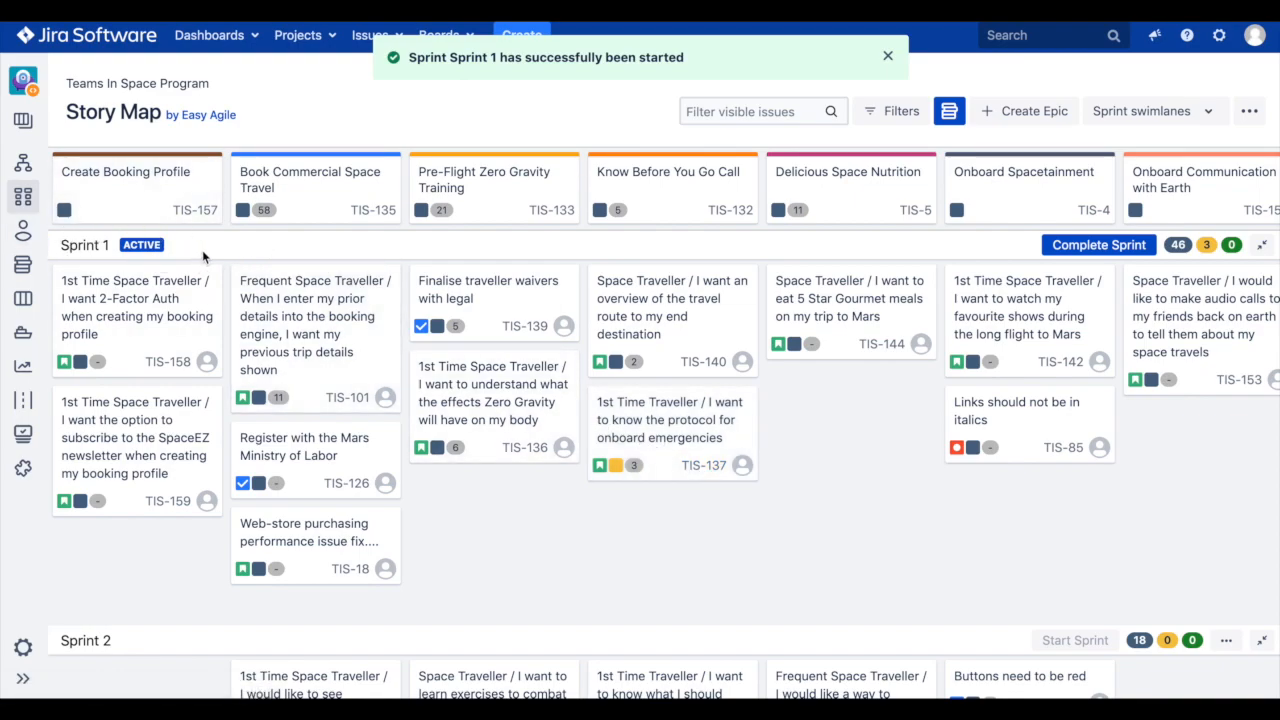
click(886, 56)
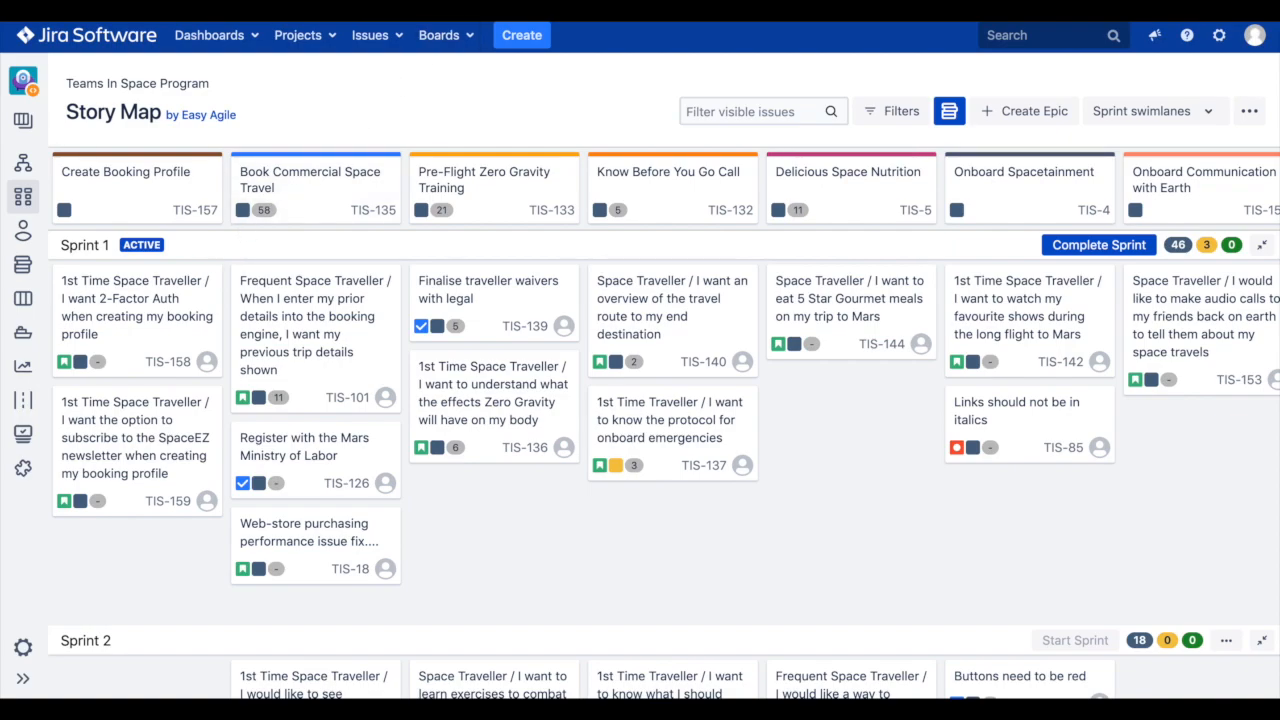
mouse_move(336, 118)
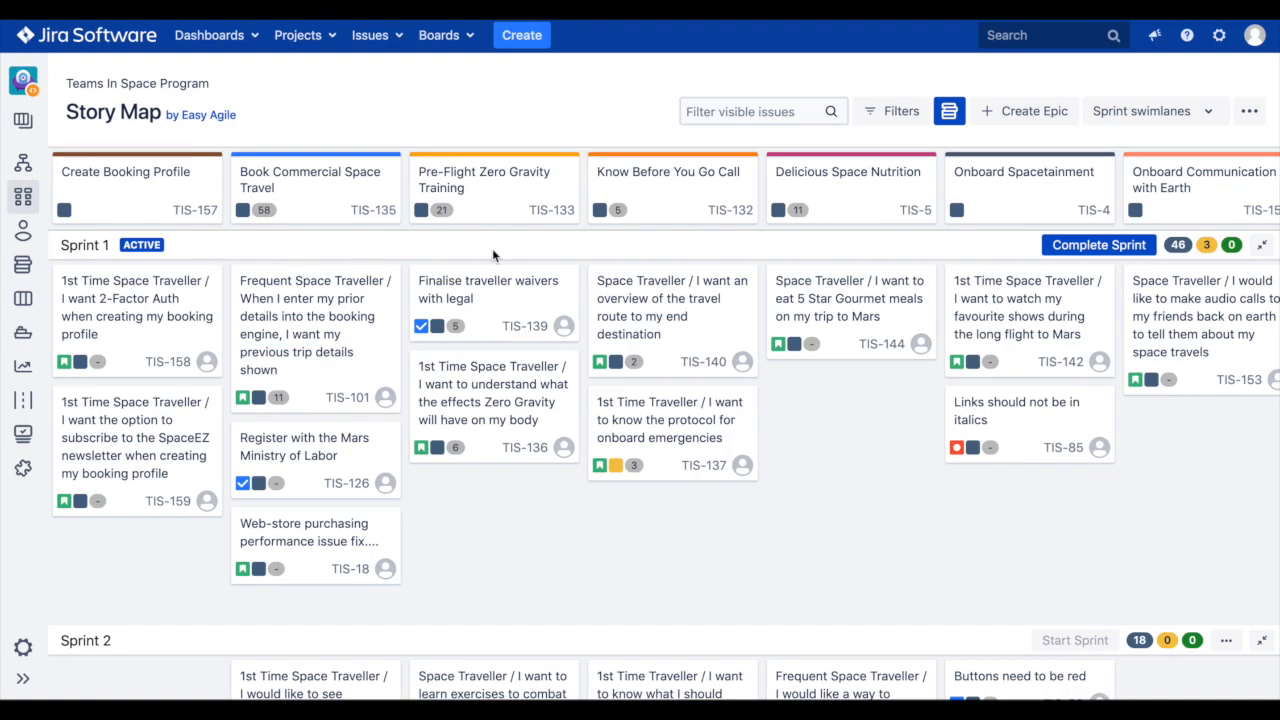
mouse_move(1116, 248)
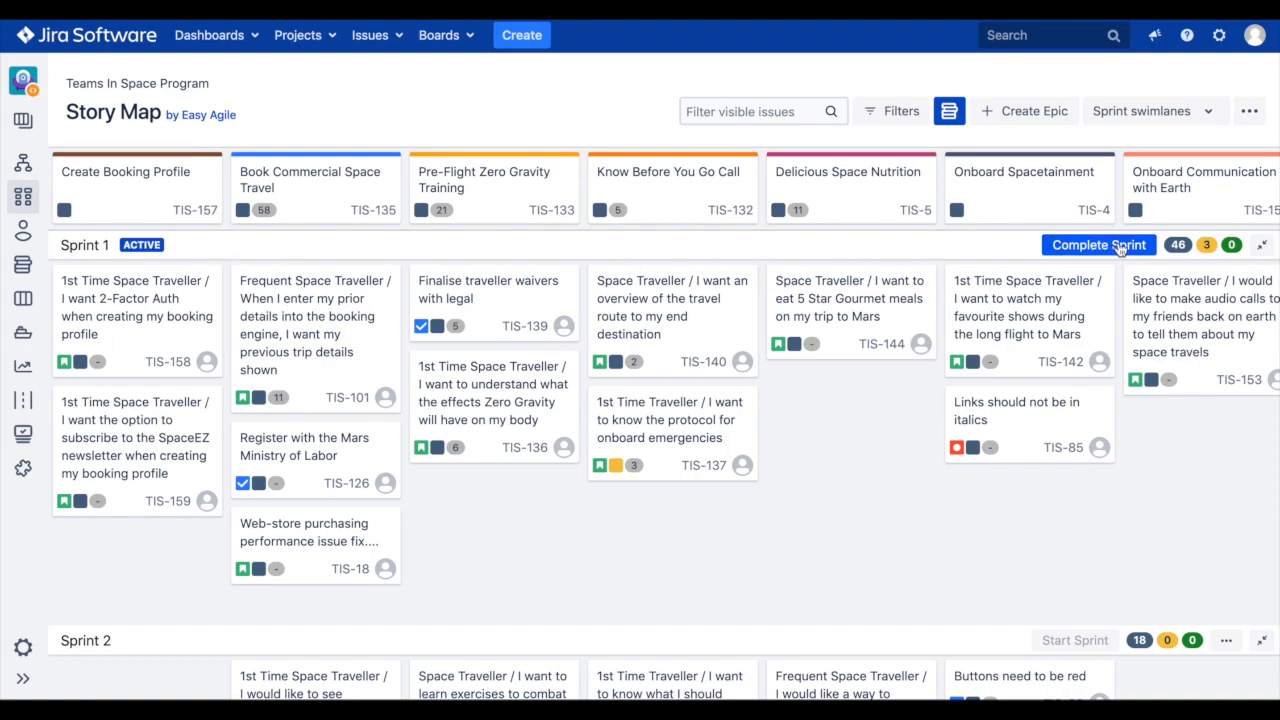
Step: Complete Sprint 1 with its 20 incomplete issues moved to Sprint 2, then dismiss the success flag
click(1098, 244)
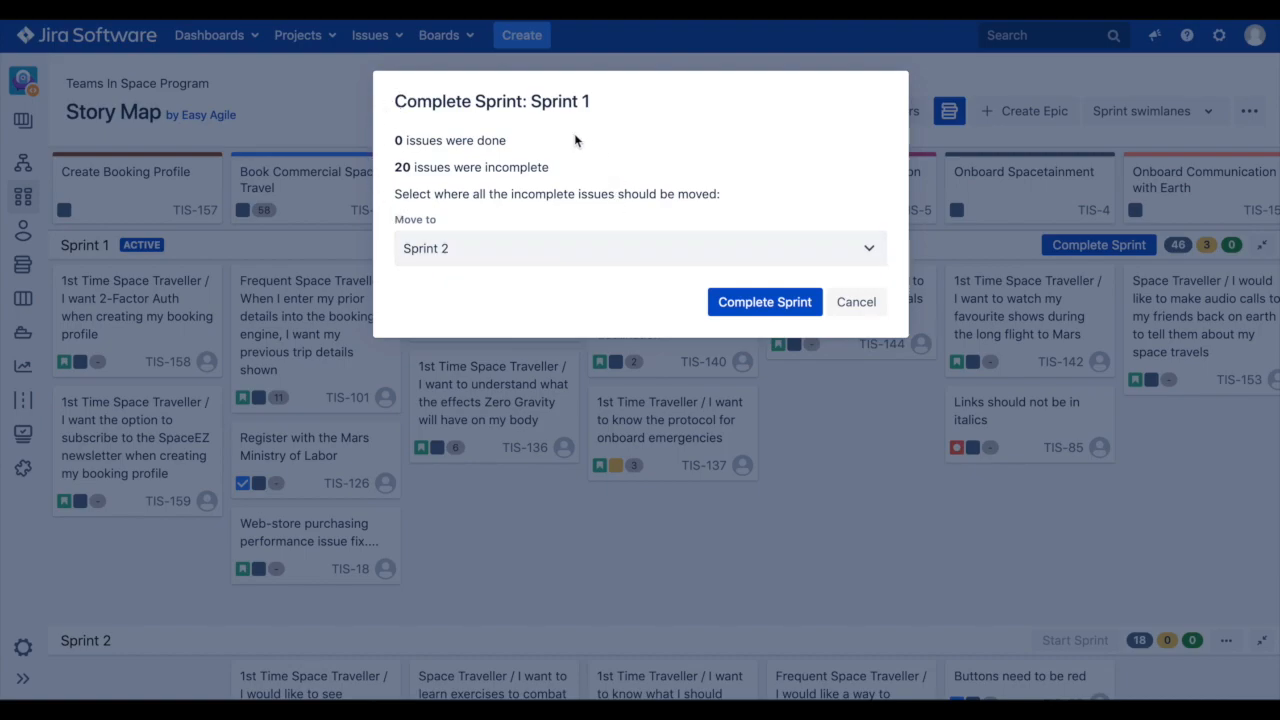
mouse_move(810, 200)
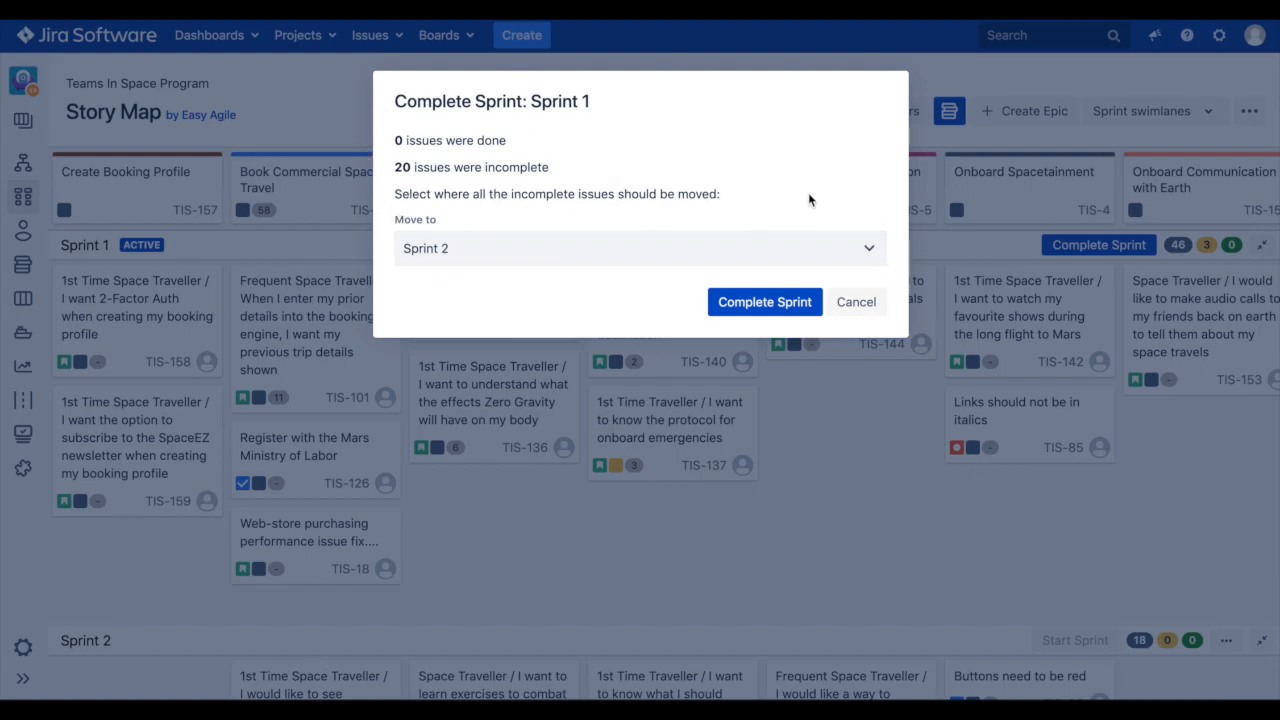
mouse_move(868, 250)
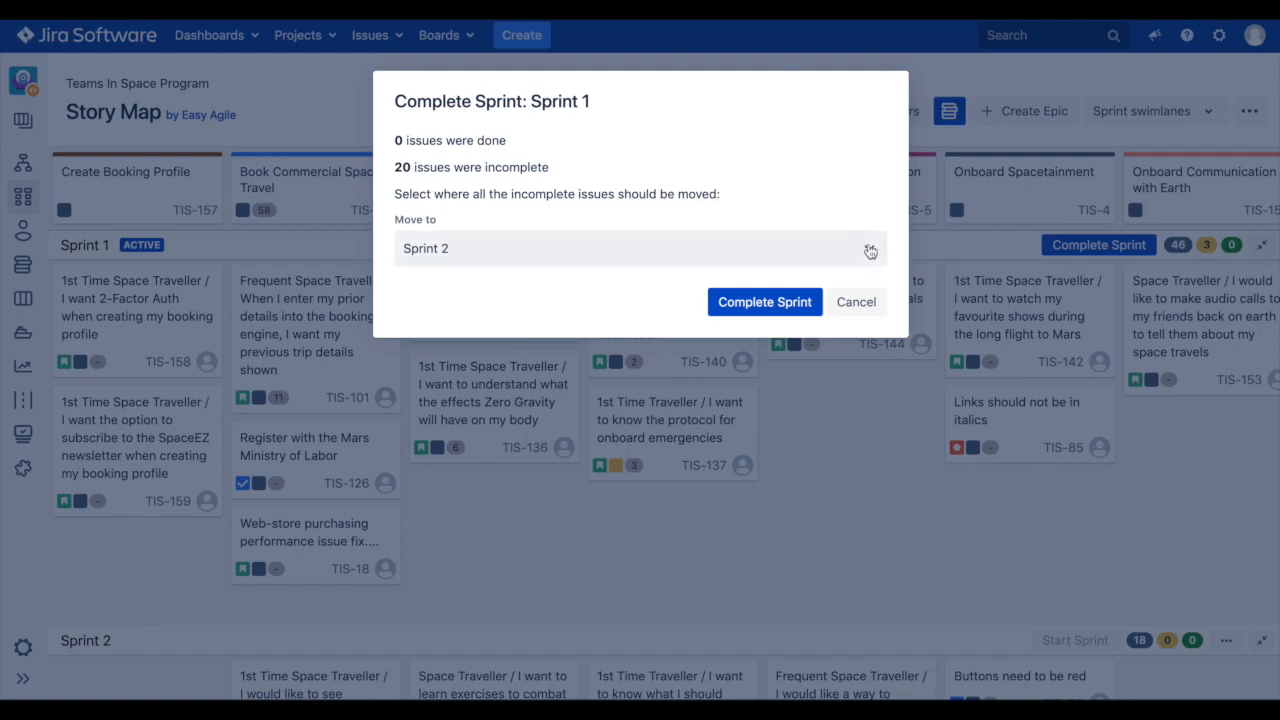
click(640, 248)
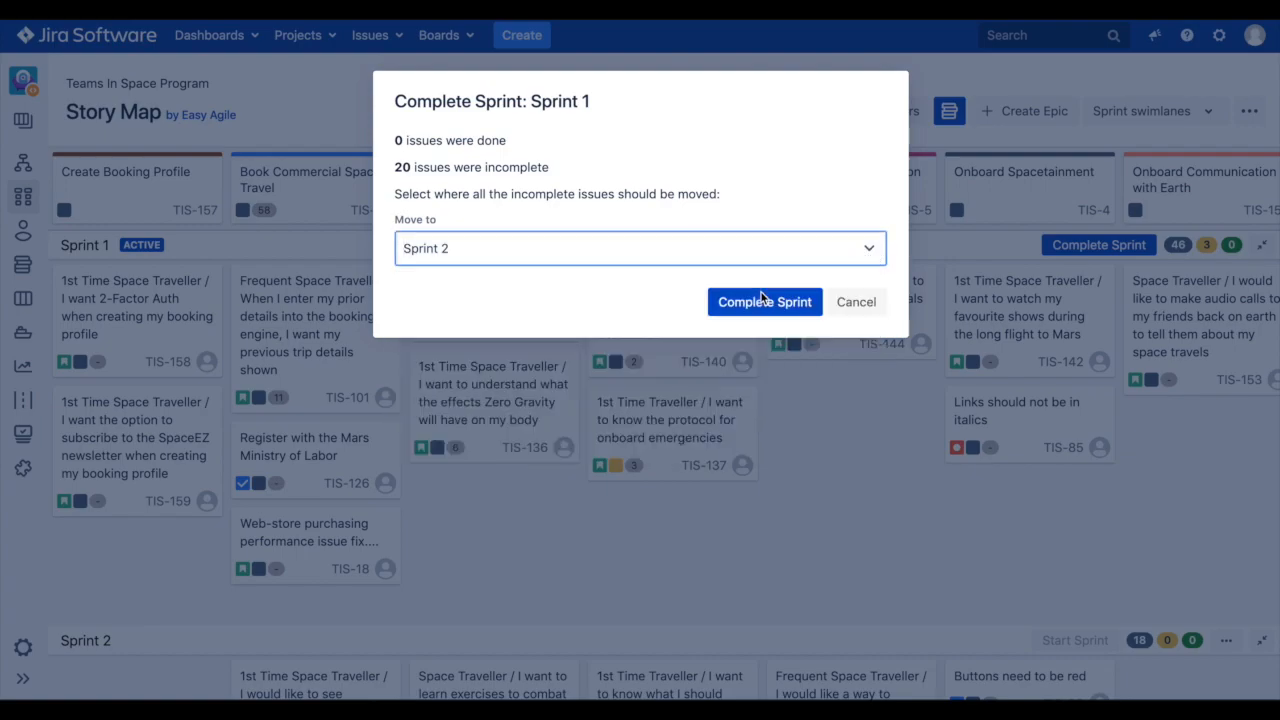
click(764, 300)
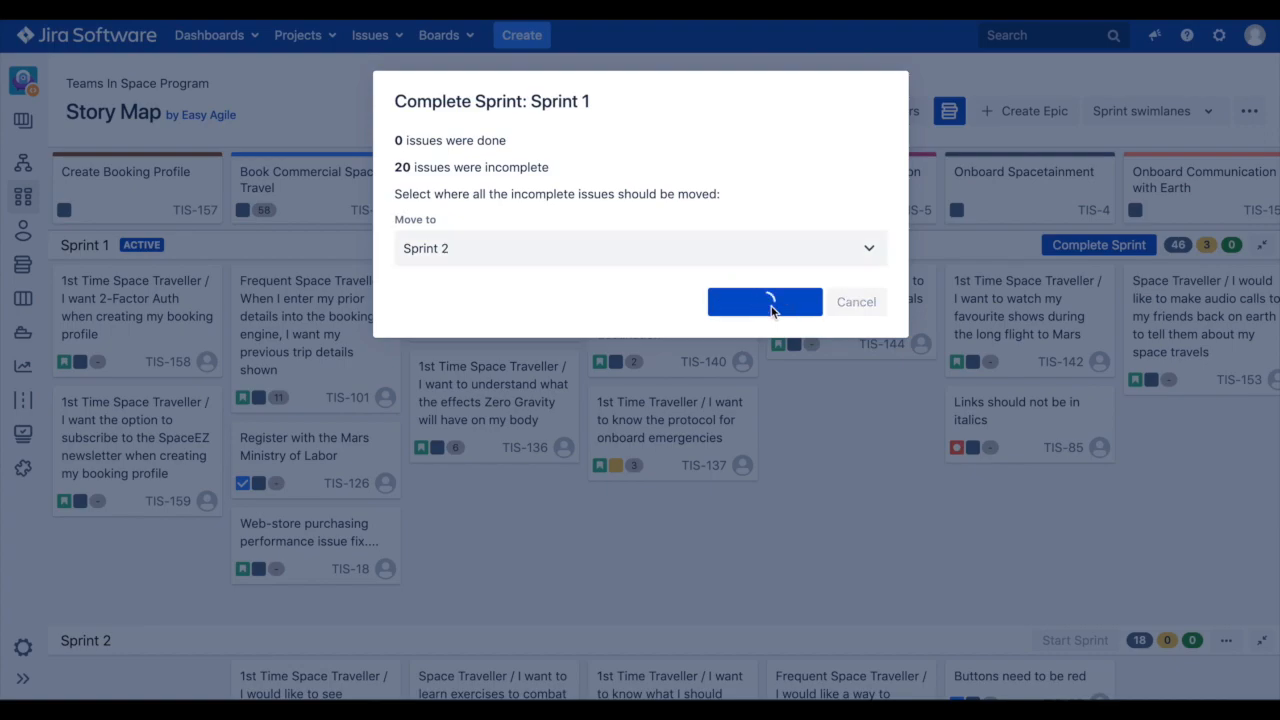
click(764, 302)
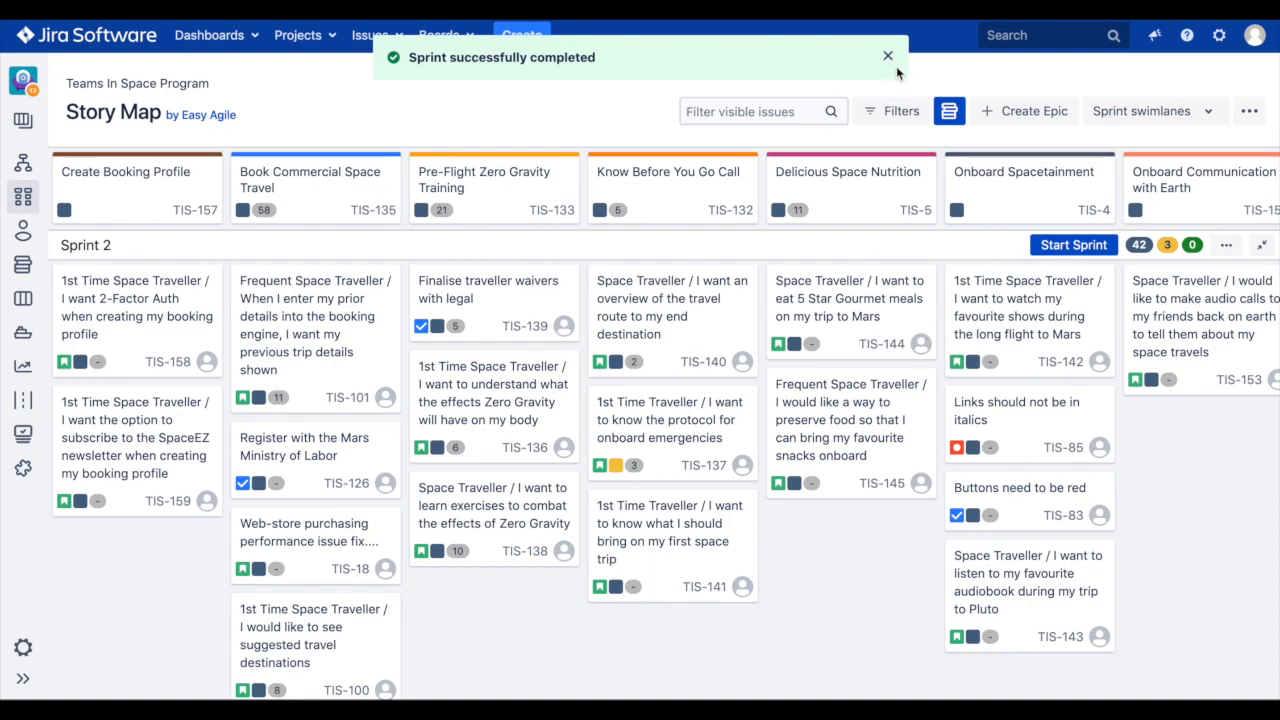
click(888, 56)
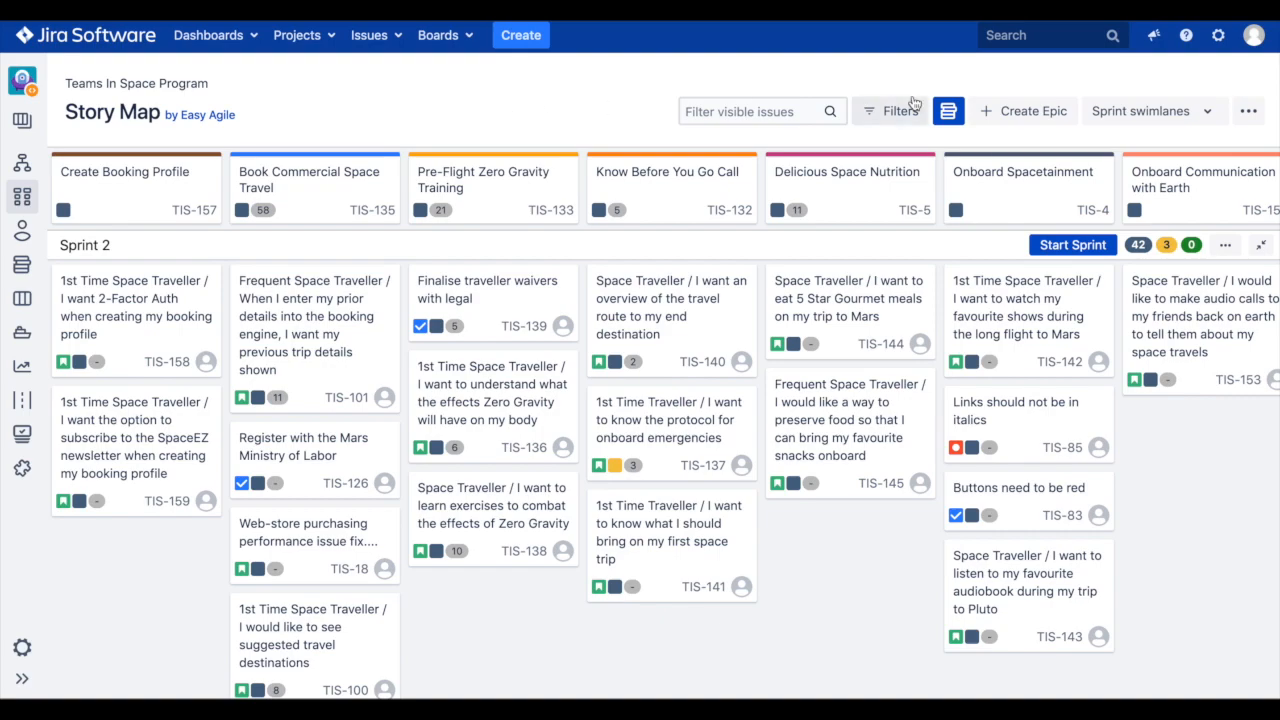
Step: Show completed Sprint 1 (7 May 2020) greyed out above Sprint 2 via Show Completed Sprints
click(1140, 112)
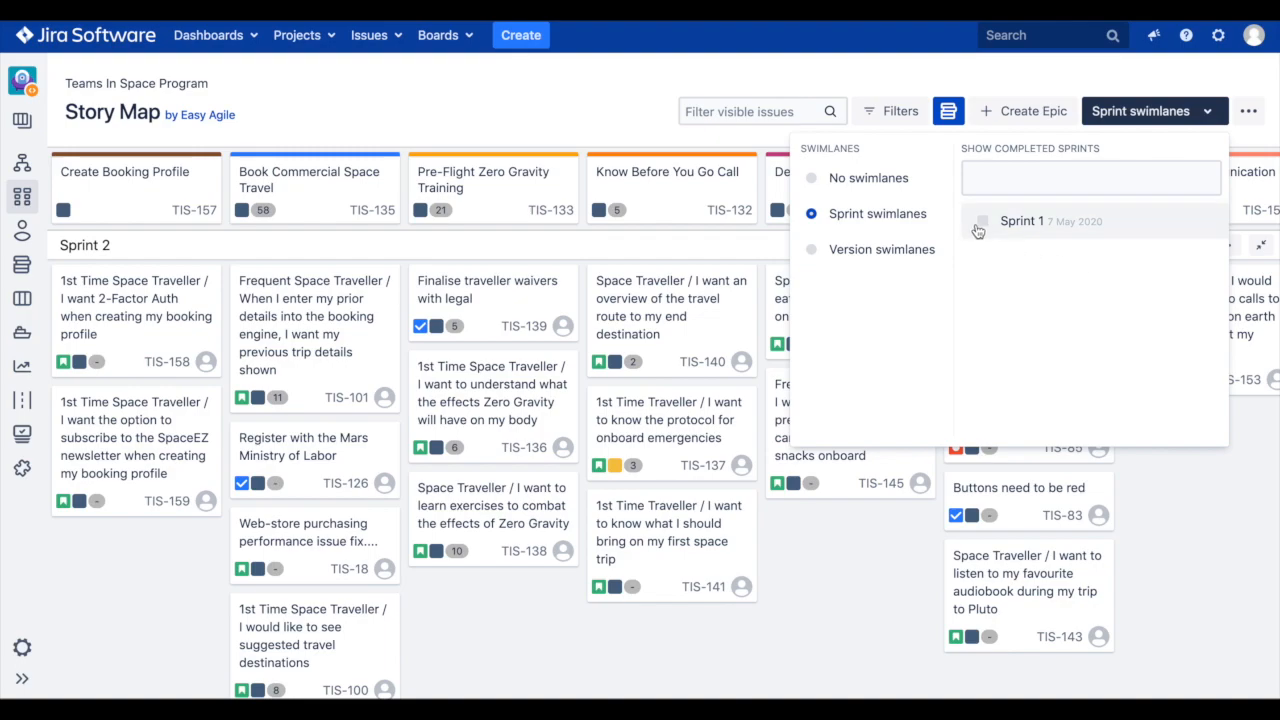
click(982, 220)
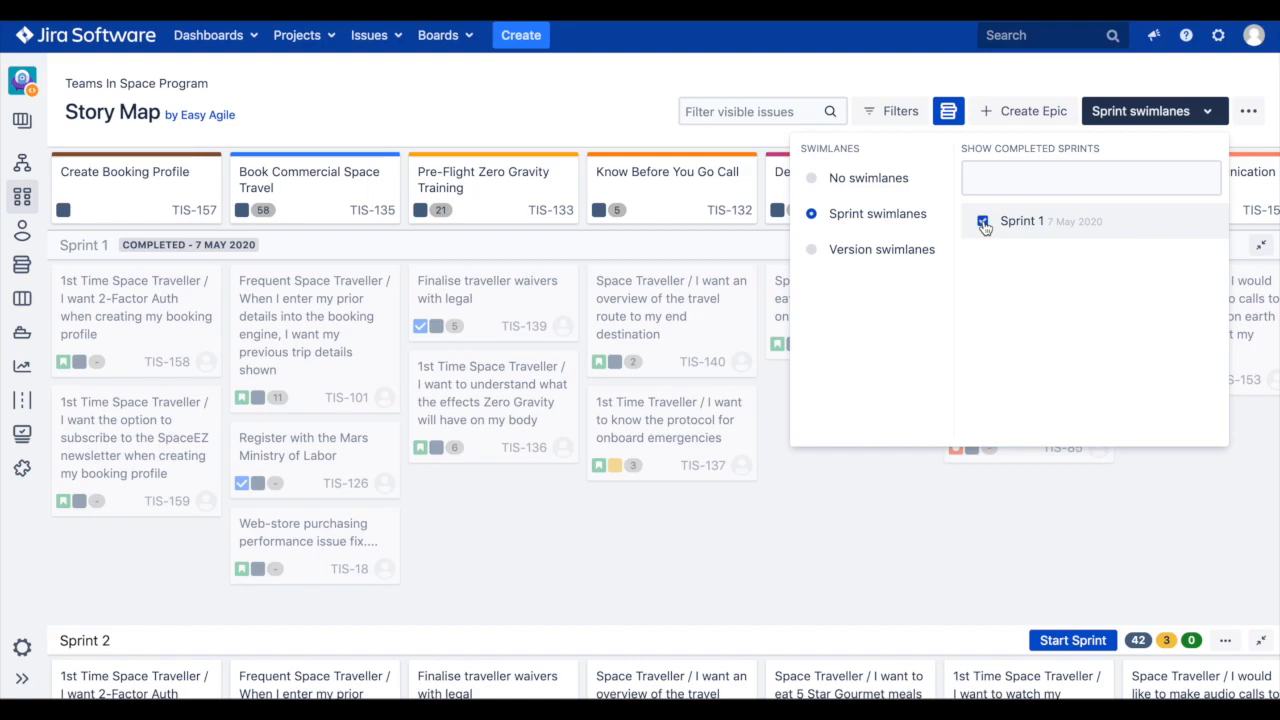
click(984, 220)
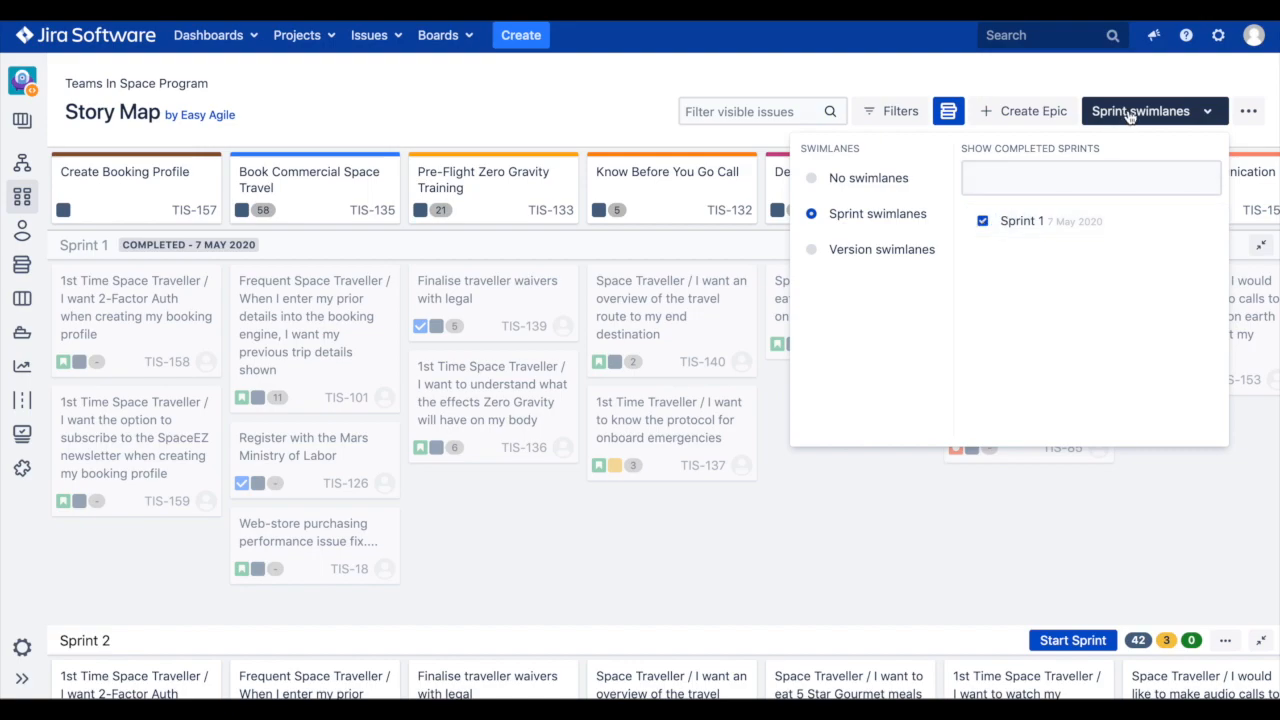
click(1152, 112)
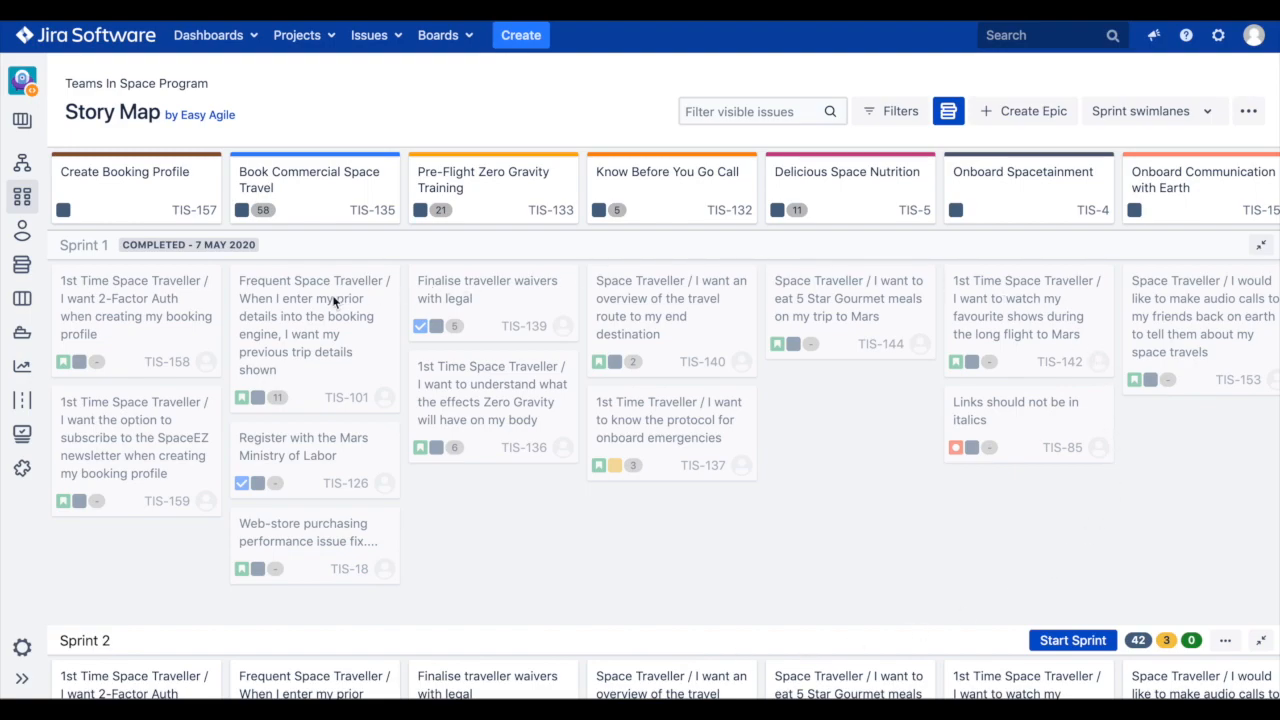
mouse_move(752, 364)
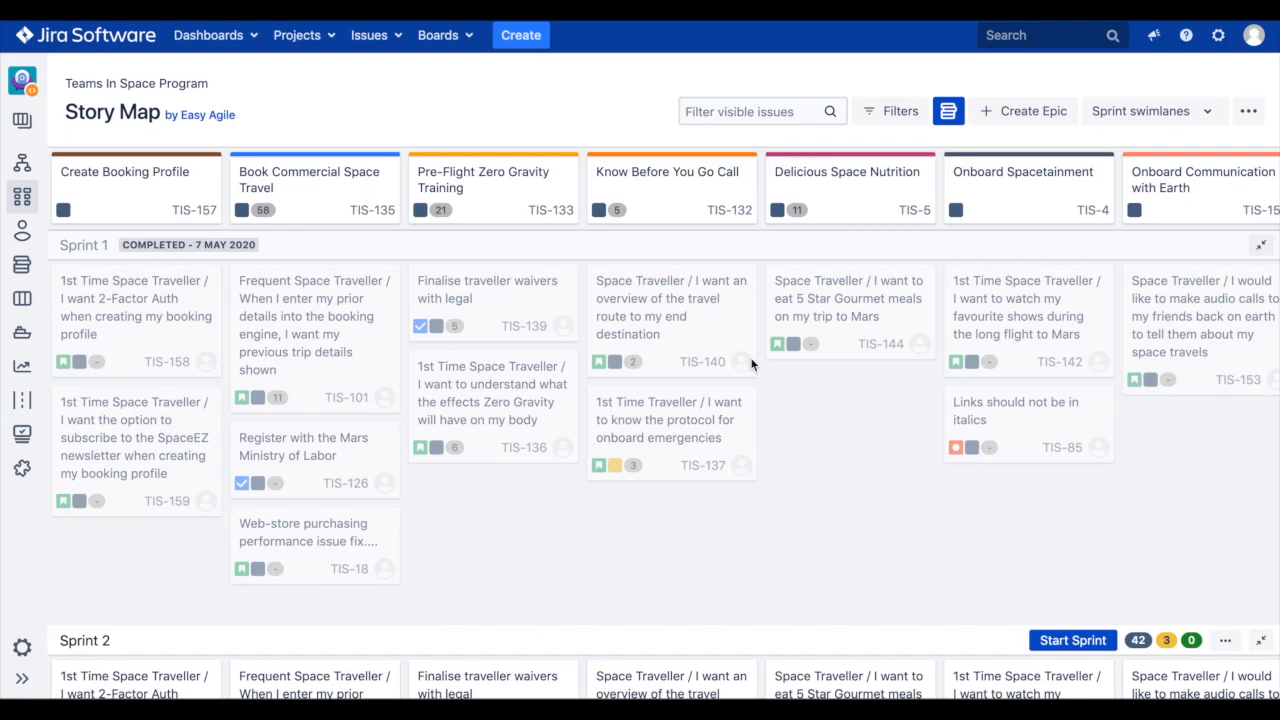
mouse_move(876, 28)
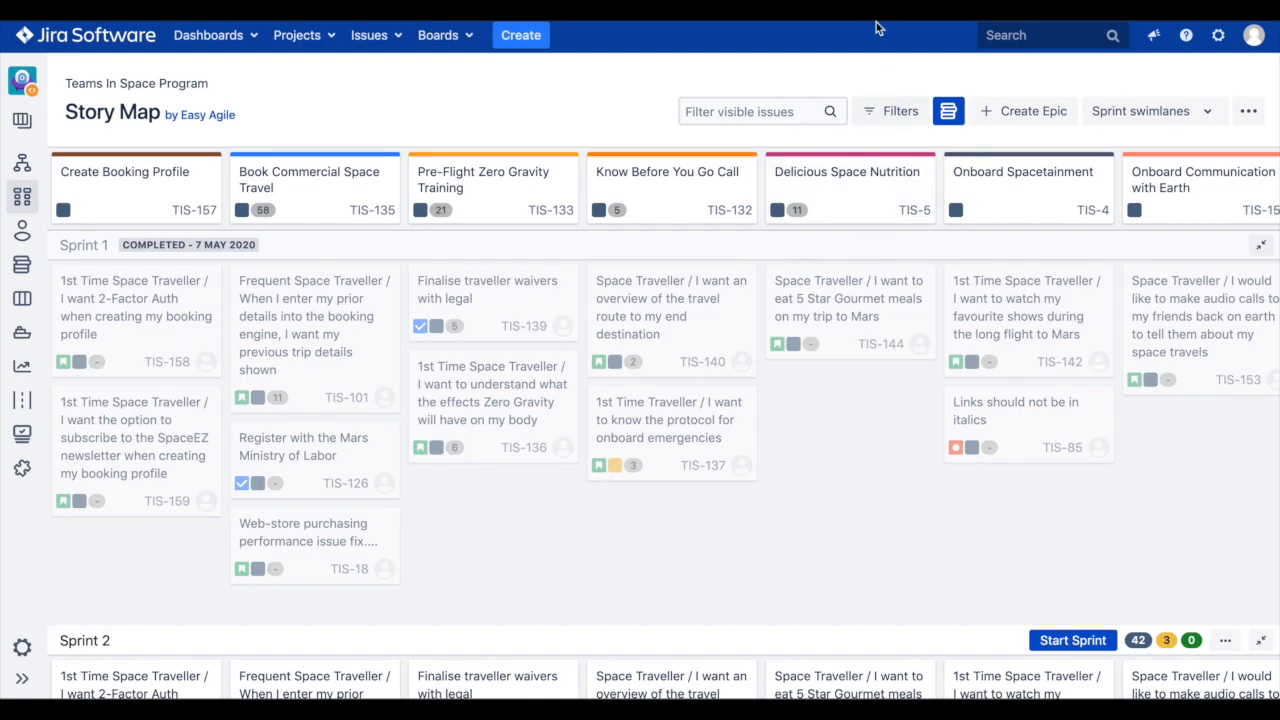